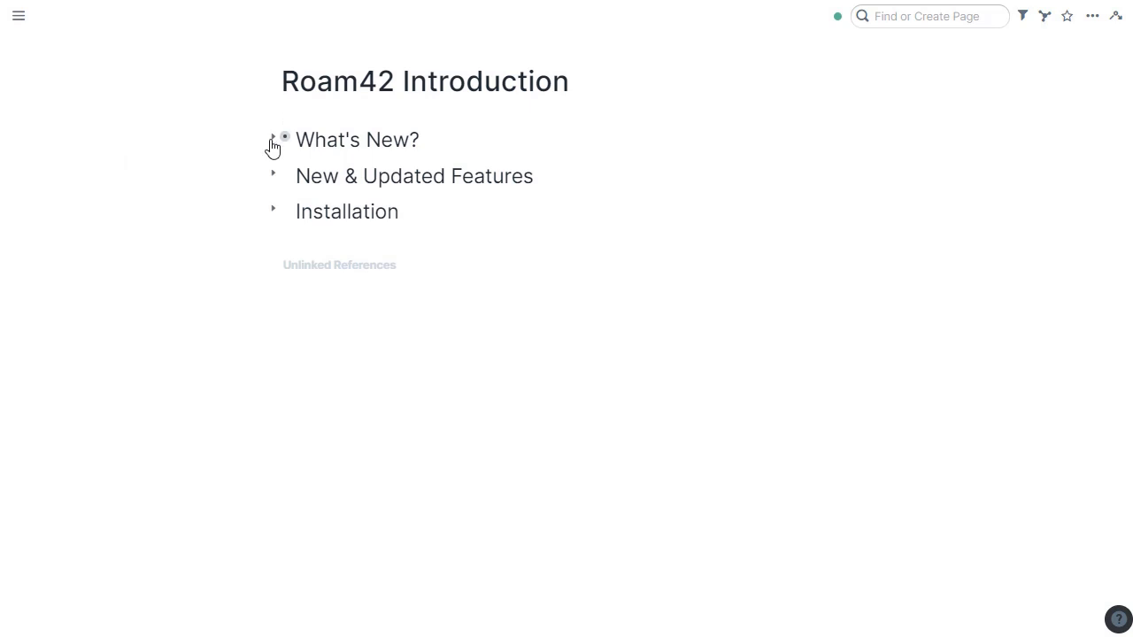
Expand What's New? and open the roam42 GitHub repository link.
click(273, 140)
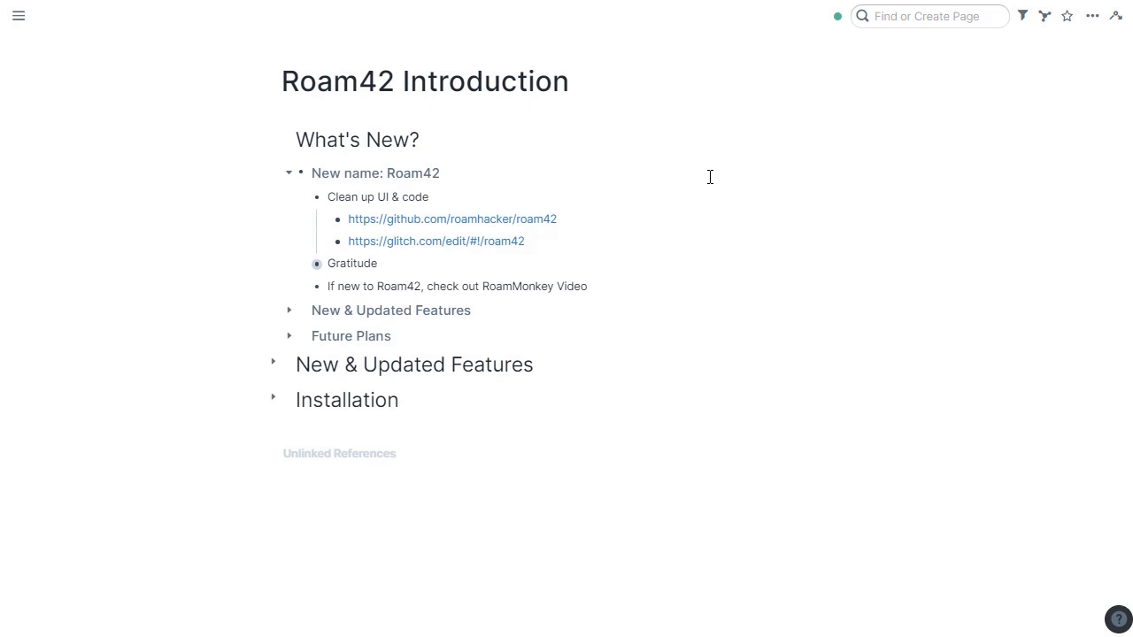
mouse_move(708, 180)
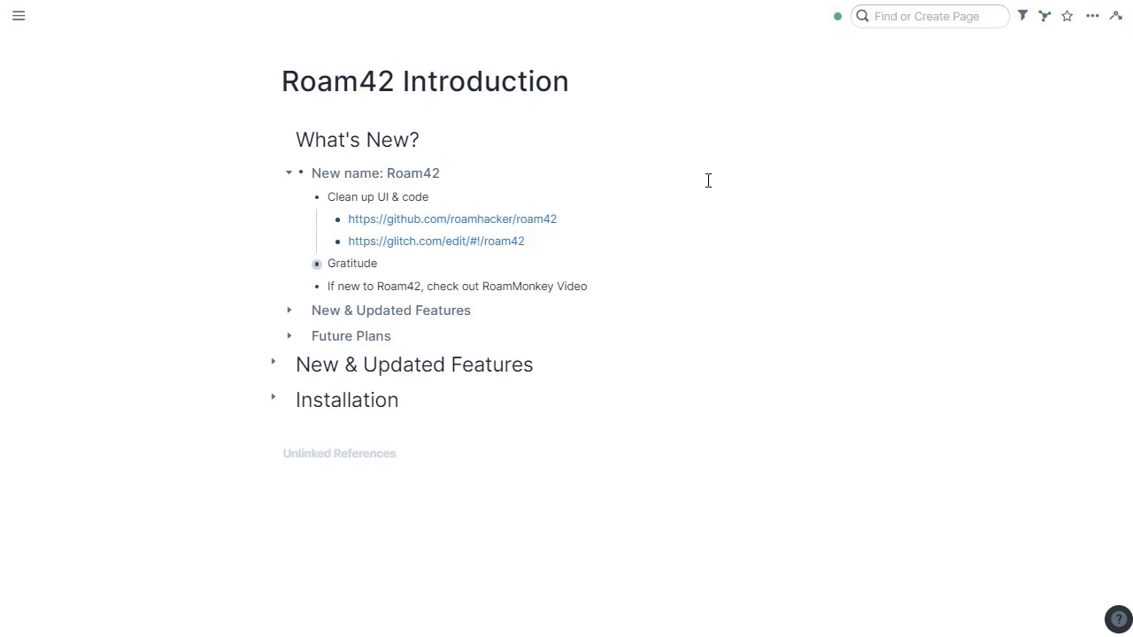
mouse_move(596, 181)
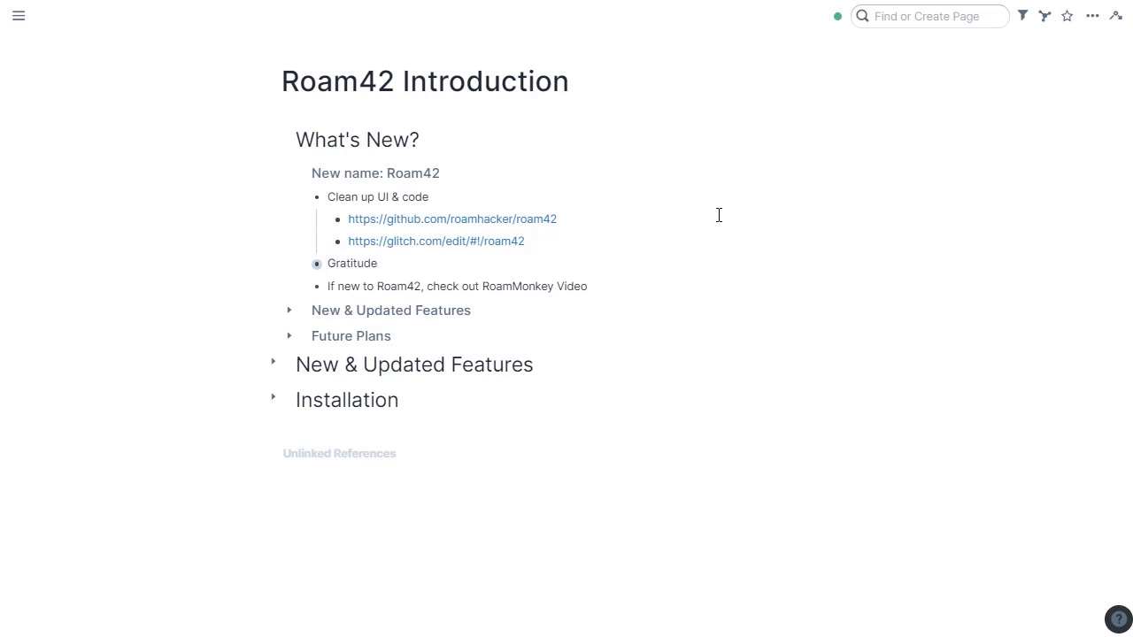
mouse_move(699, 220)
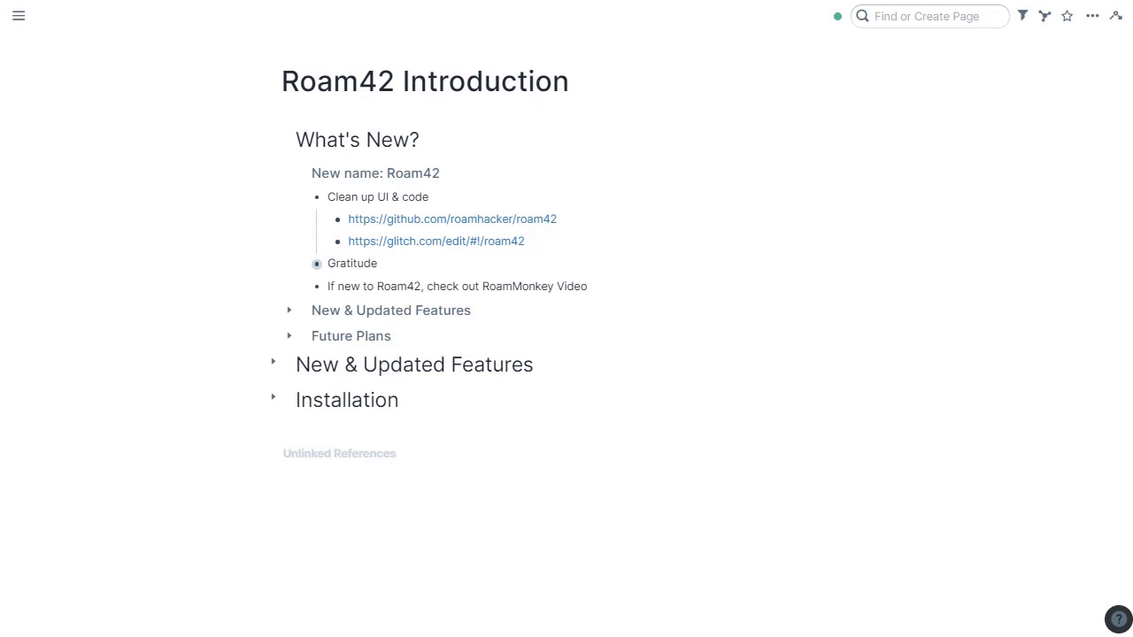
click(451, 218)
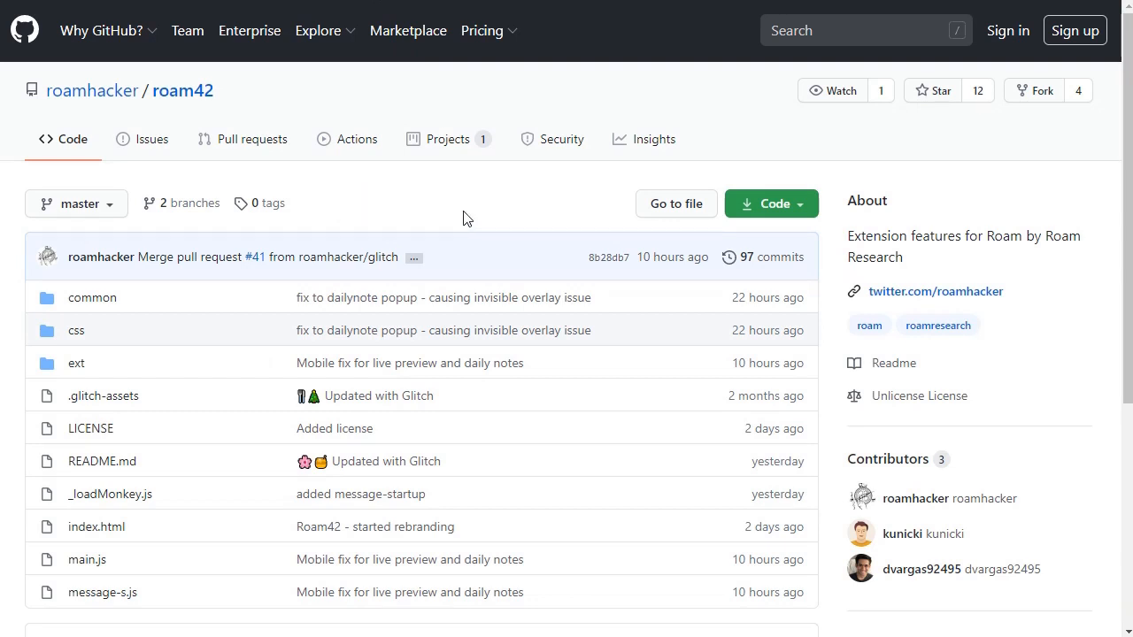
scroll(down, 3)
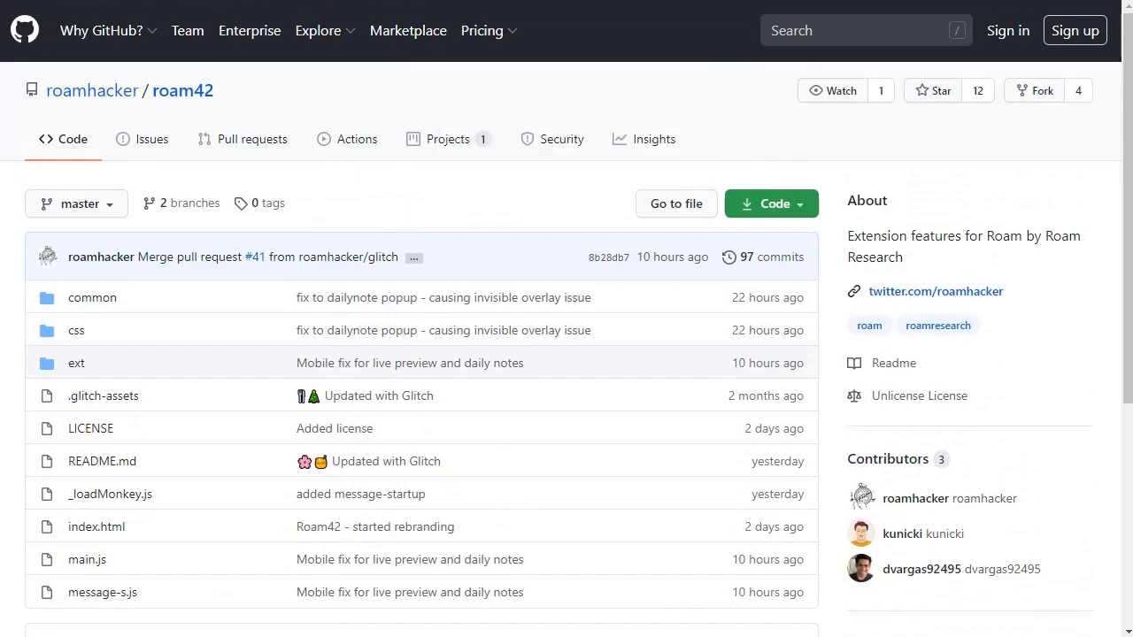
click(86, 559)
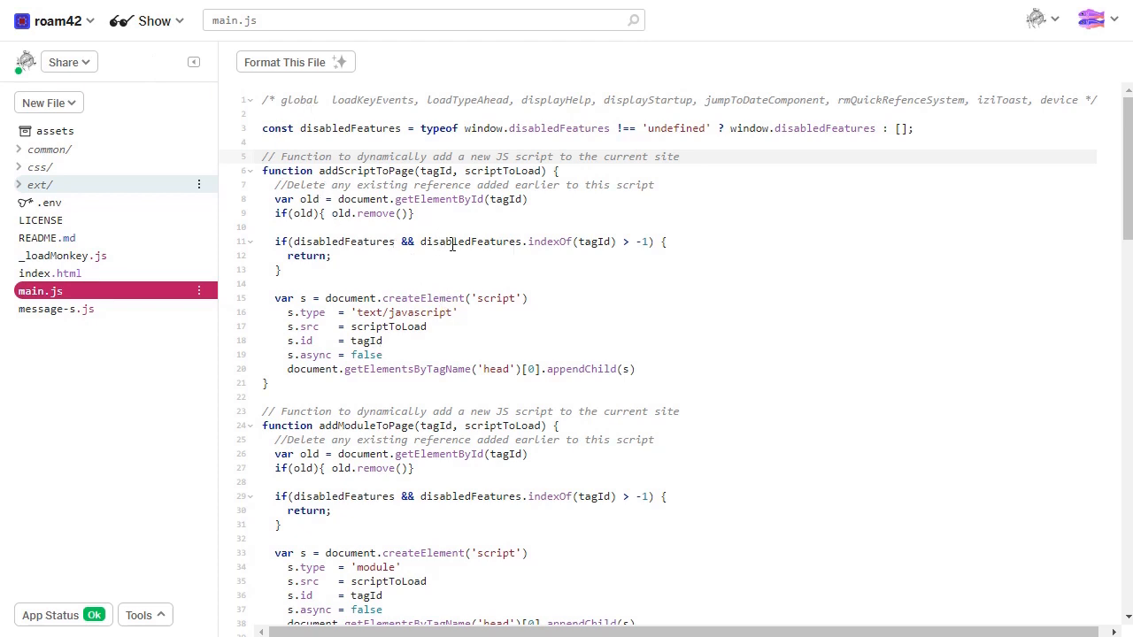
mouse_move(130, 64)
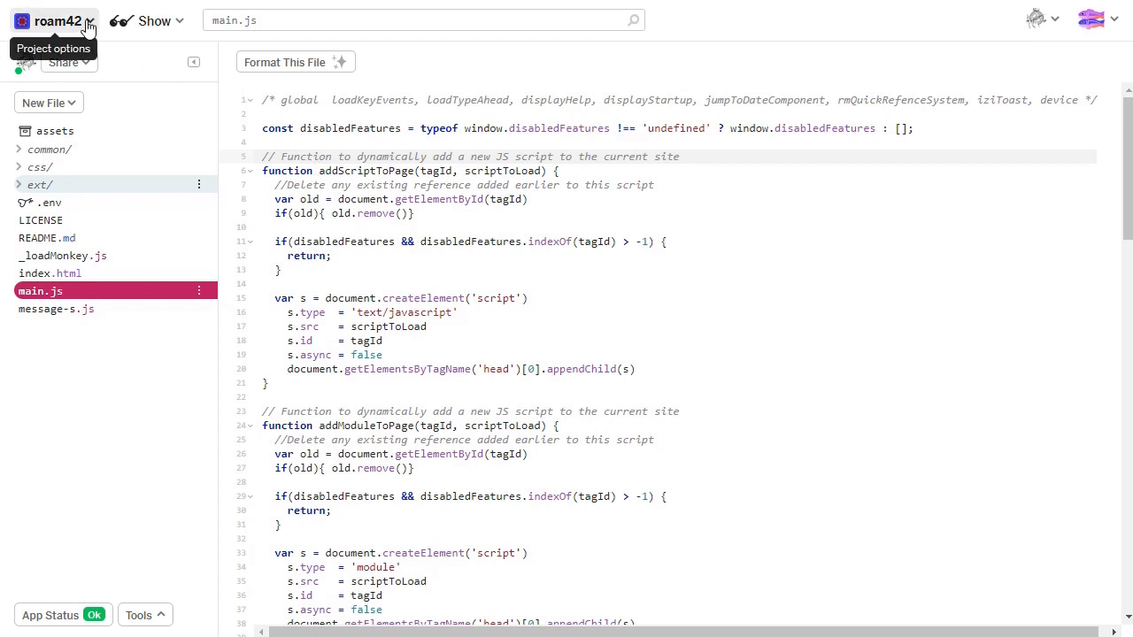
click(89, 20)
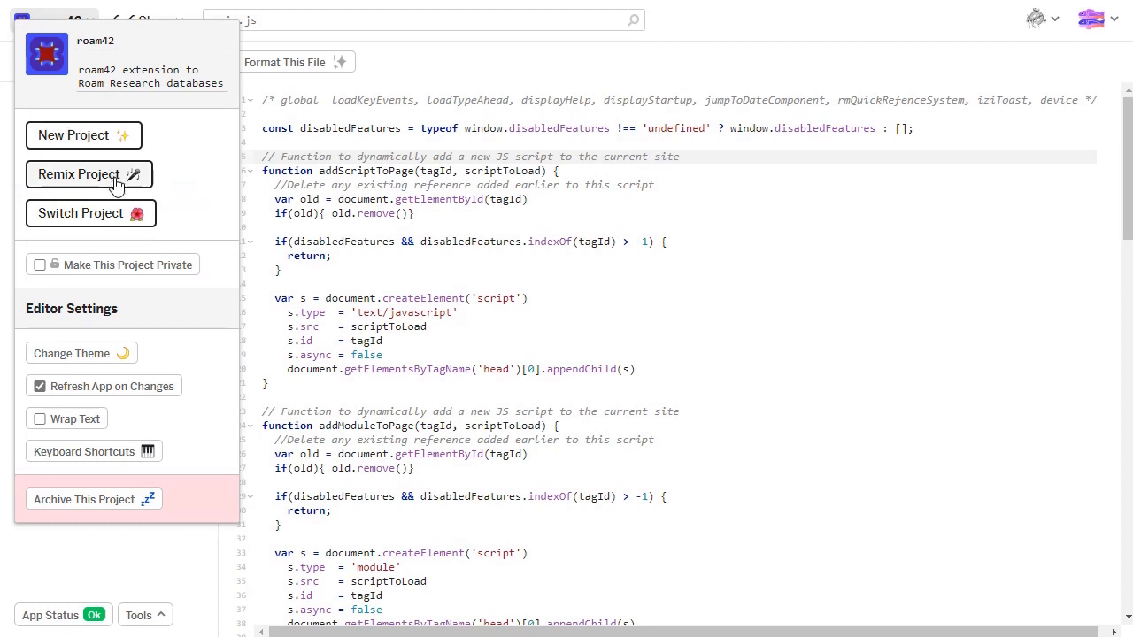
mouse_move(238, 290)
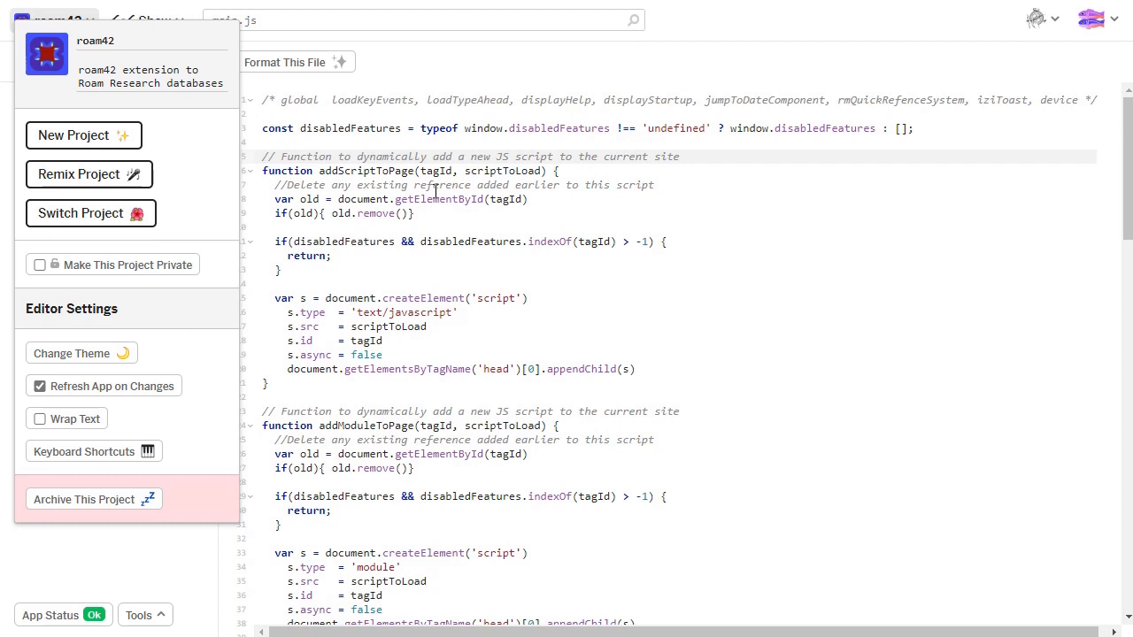
click(58, 20)
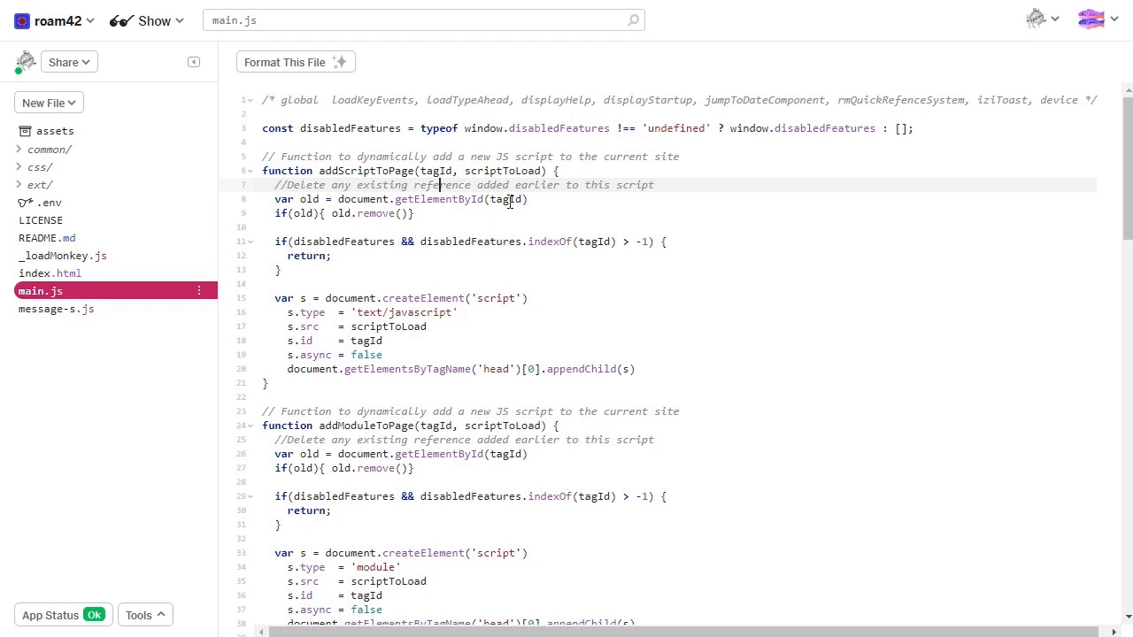
mouse_move(506, 230)
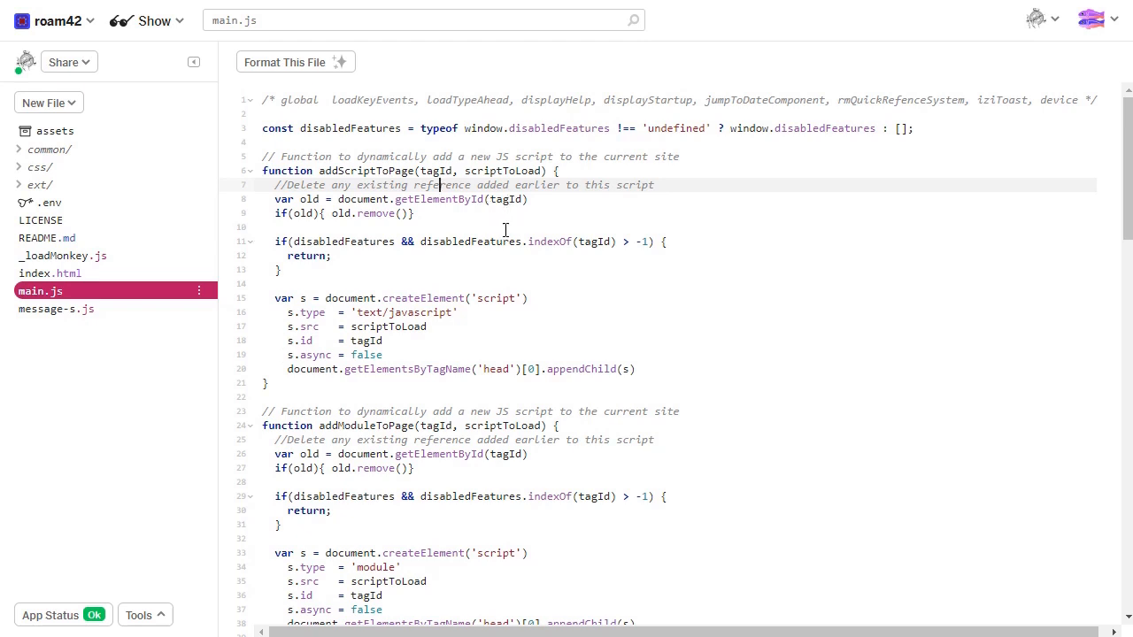
mouse_move(506, 230)
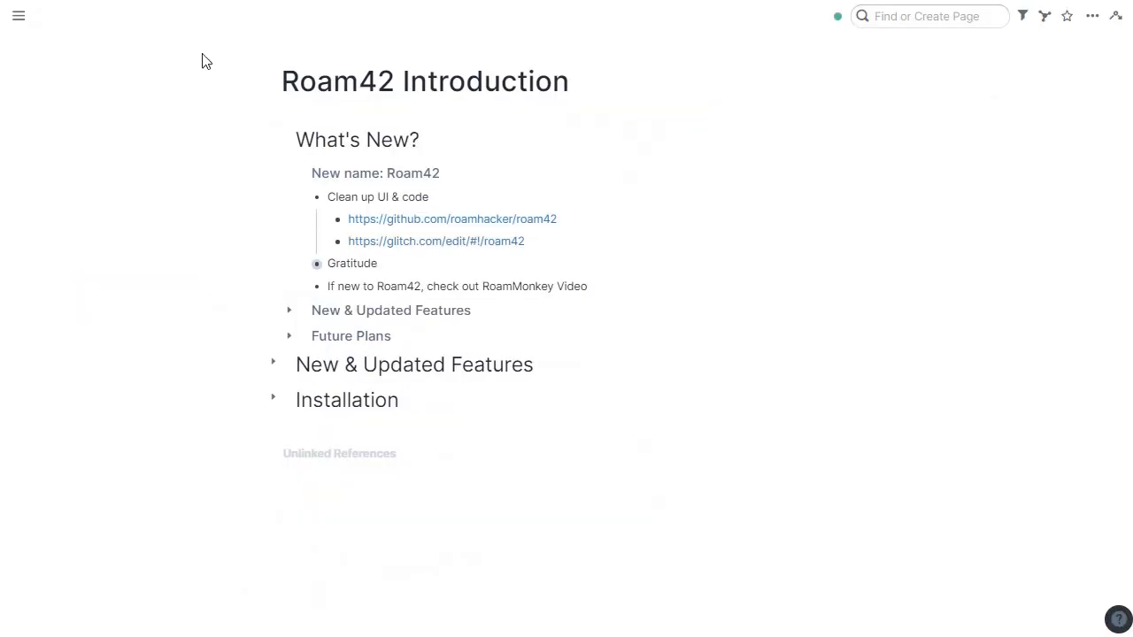
mouse_move(306, 268)
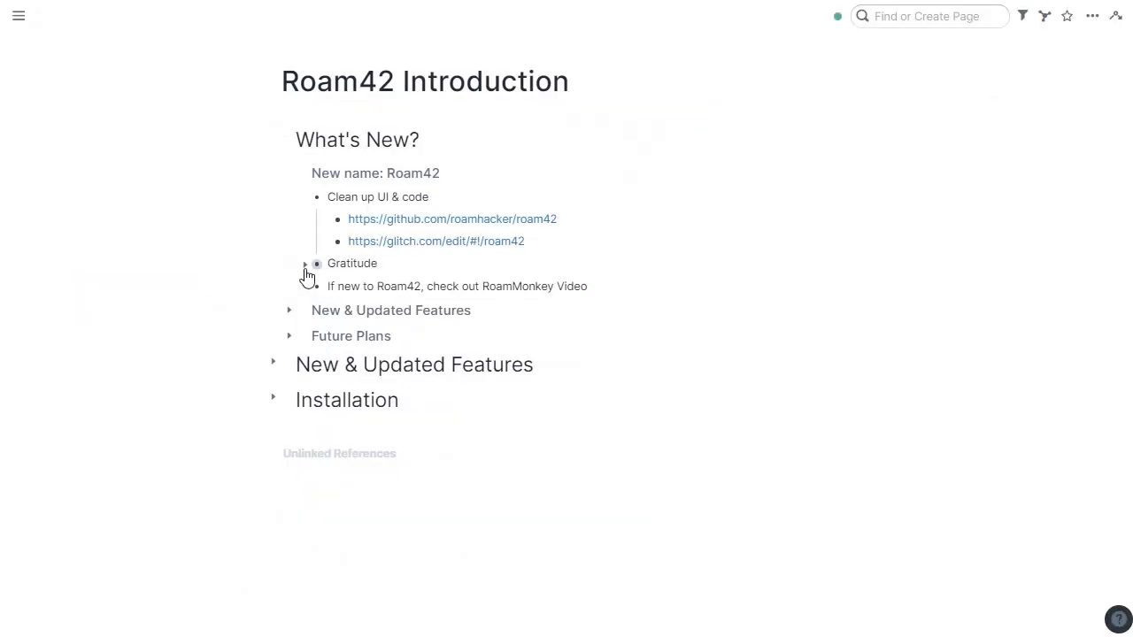
Expand the Gratitude bullet to show the thanked Twitter handles and Slack members.
click(305, 265)
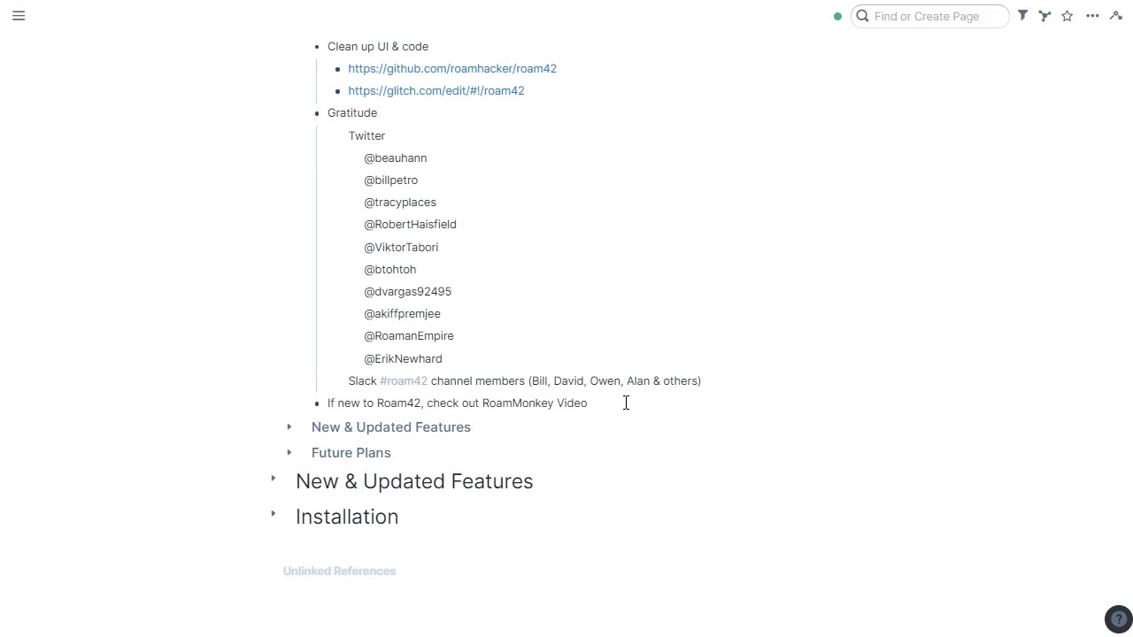
scroll(up, 3)
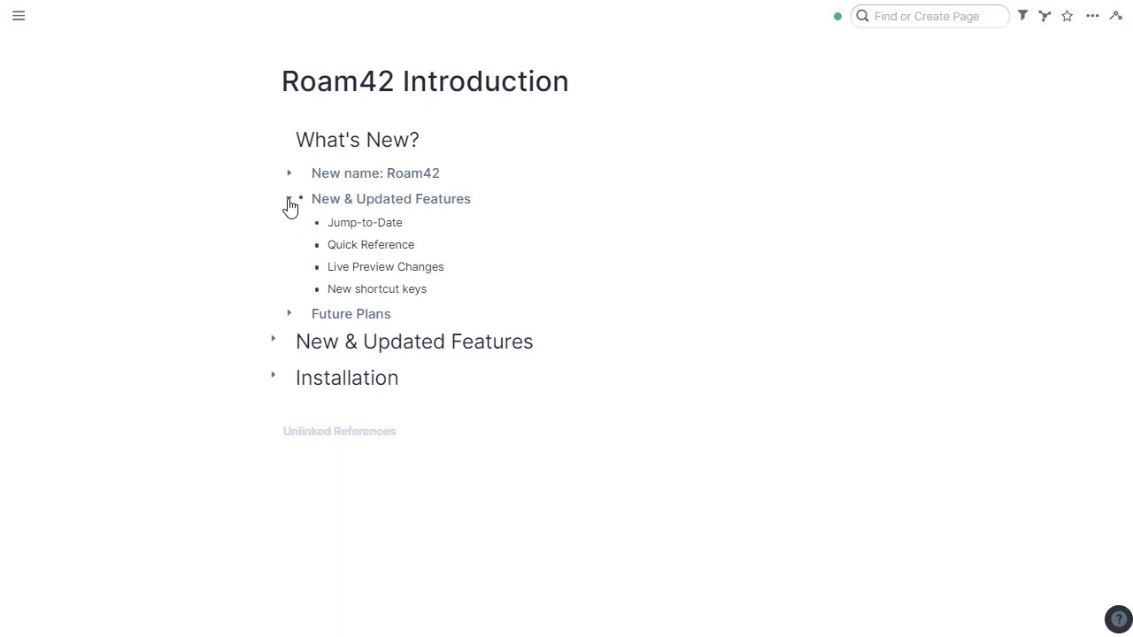
Collapse the What's New? features, then expand New & Updated Features and Jump-to-Date.
click(289, 199)
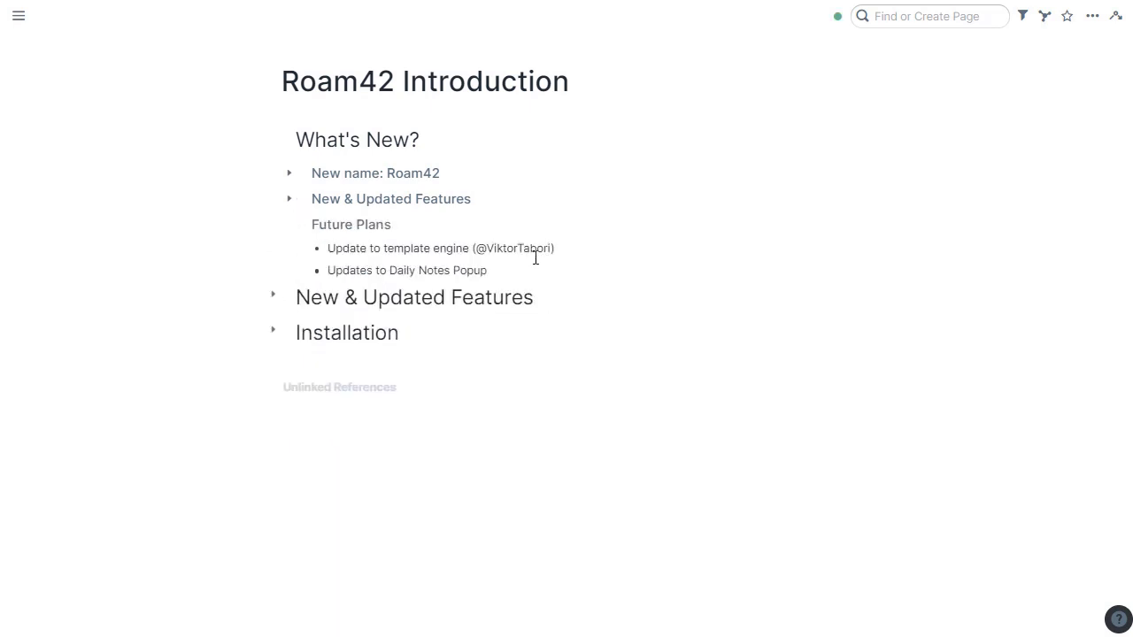
mouse_move(403, 275)
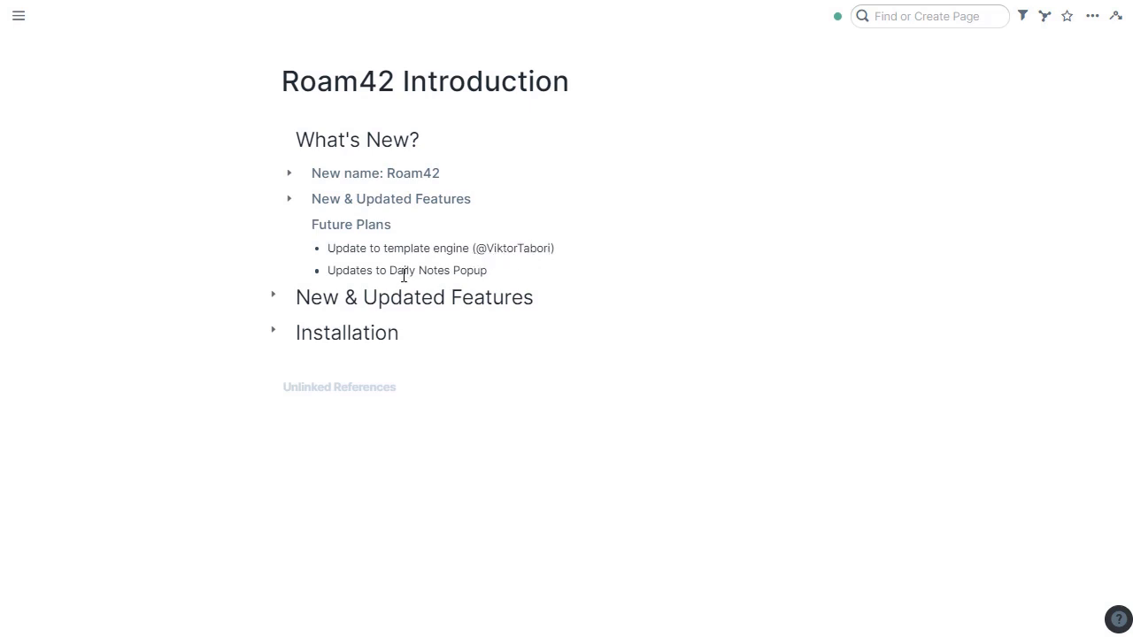
mouse_move(428, 272)
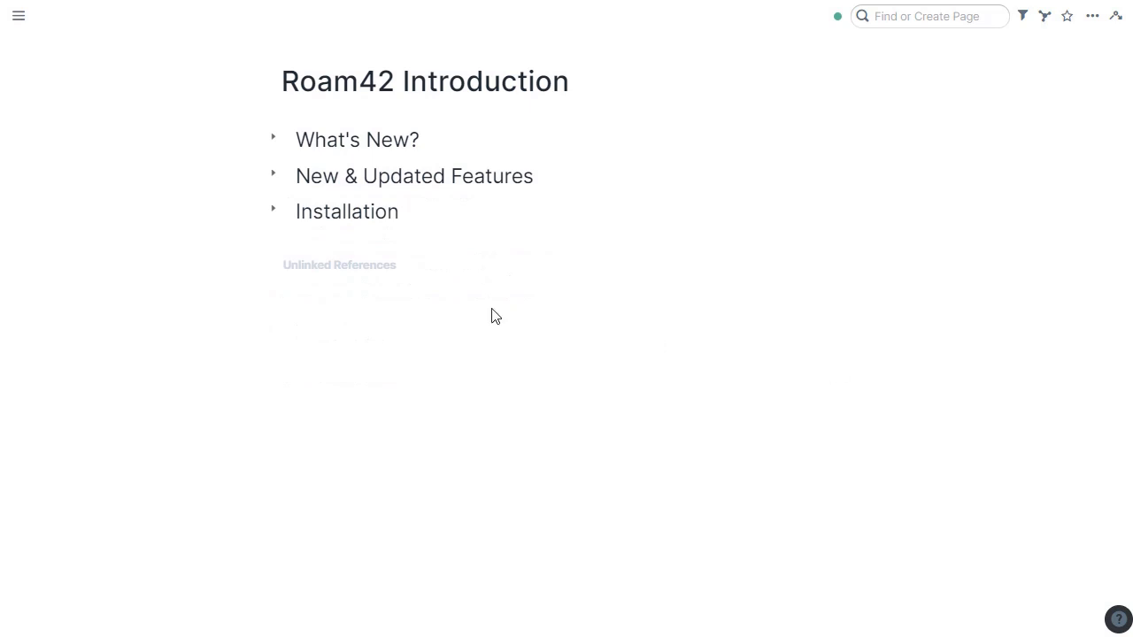
click(272, 175)
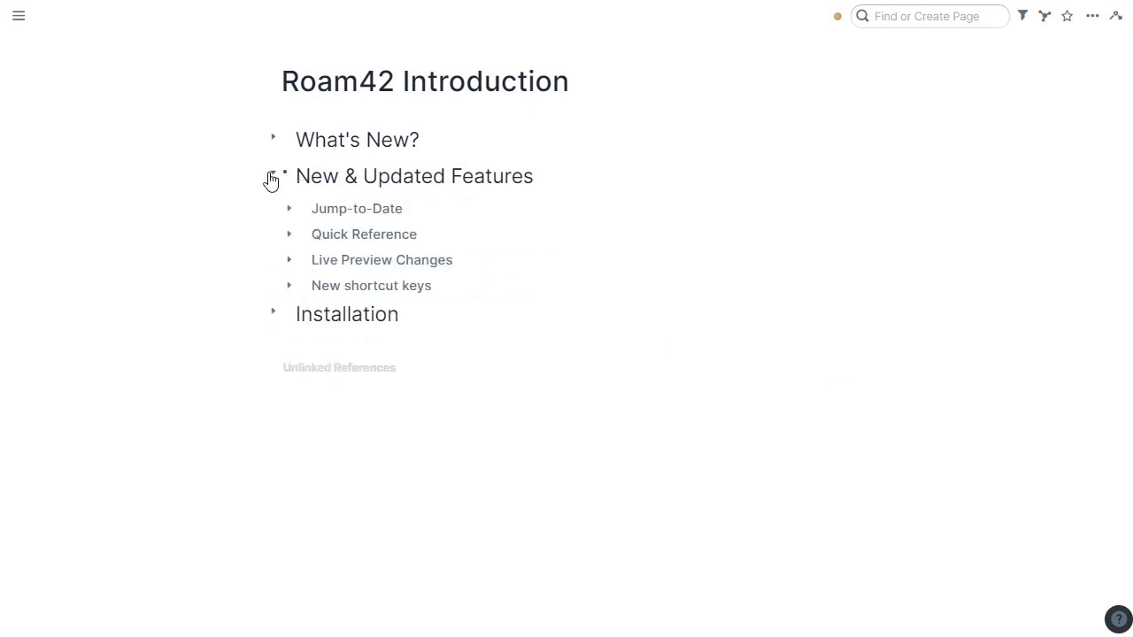
click(289, 208)
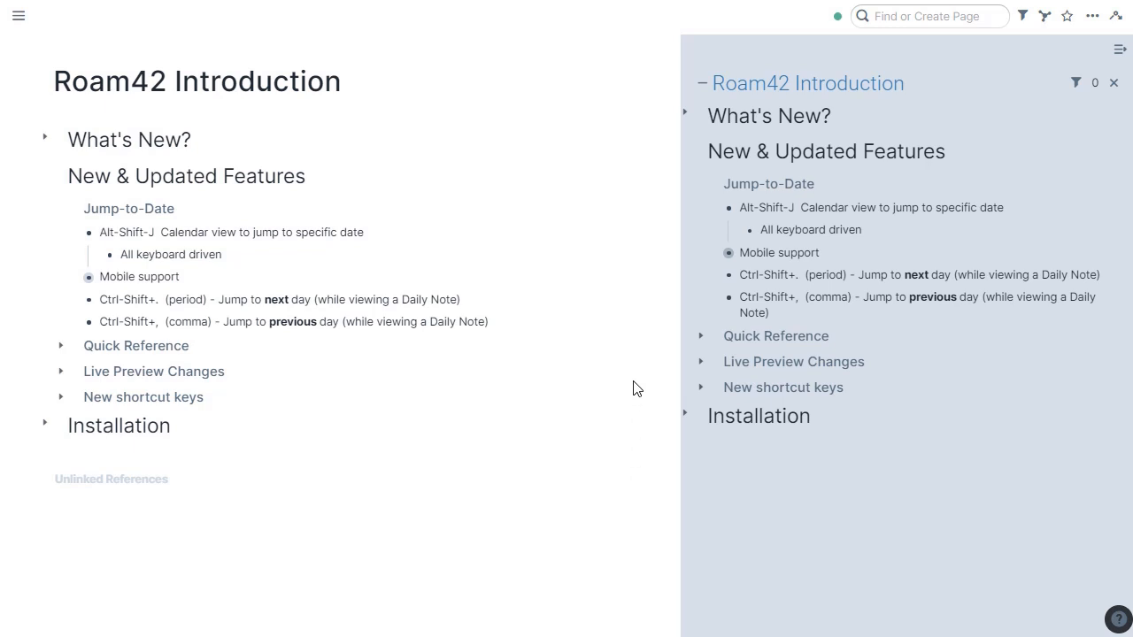
mouse_move(639, 414)
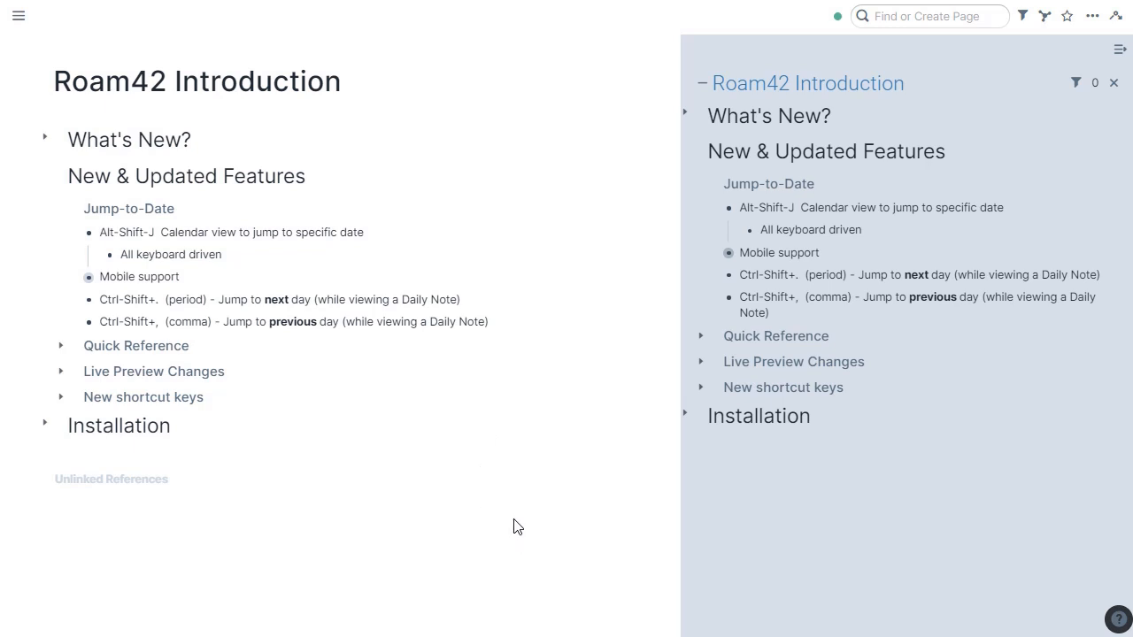
mouse_move(505, 529)
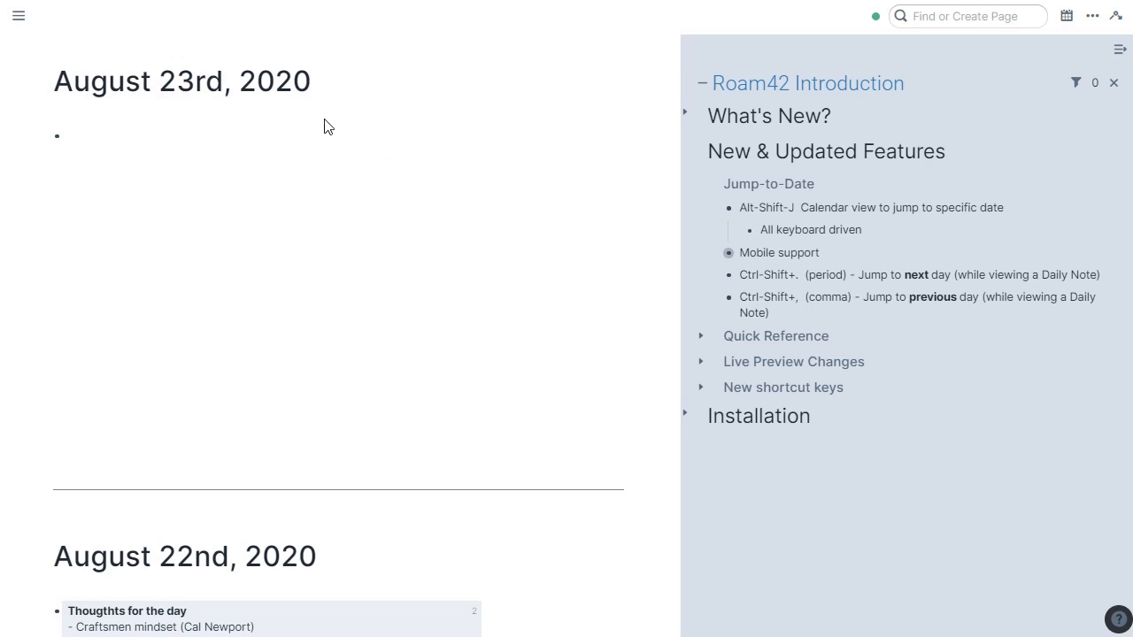
Insert the :daytemplate day template into today's August 23rd note.
click(71, 134)
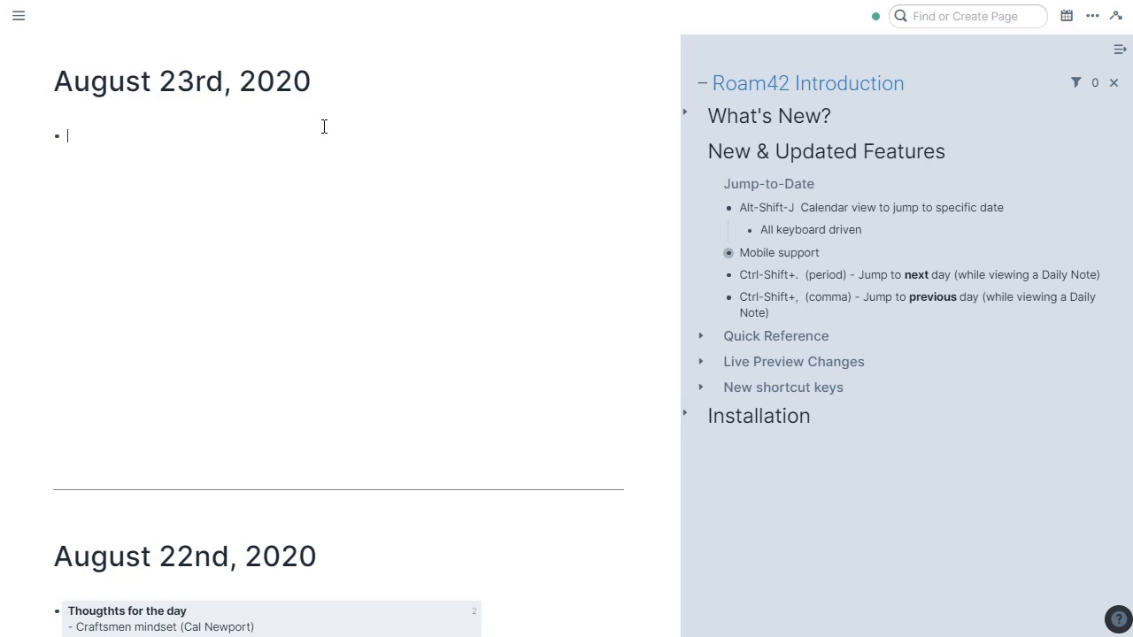
text(:daytemplate)
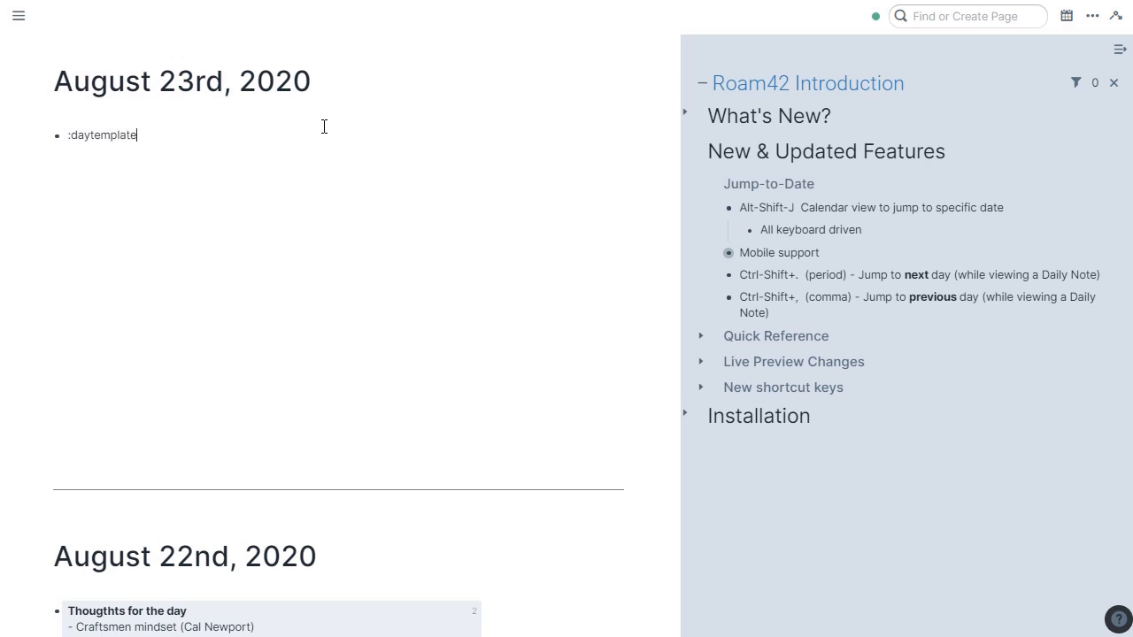
key(Enter)
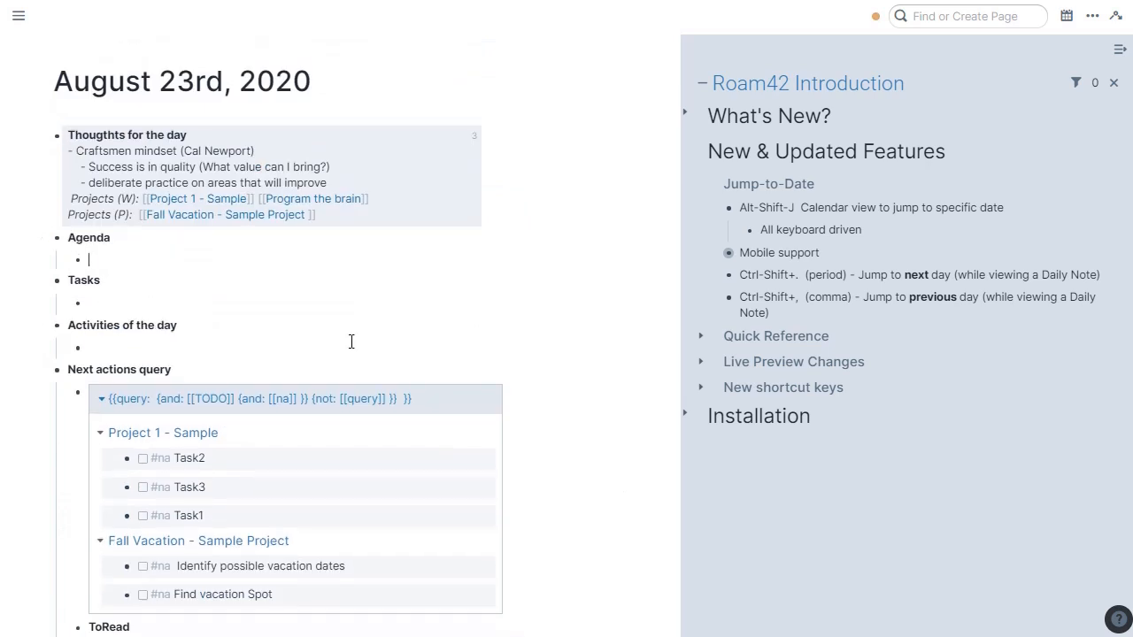
Edit the Tasks heading and copy a block reference to the Task2 to-do.
click(83, 279)
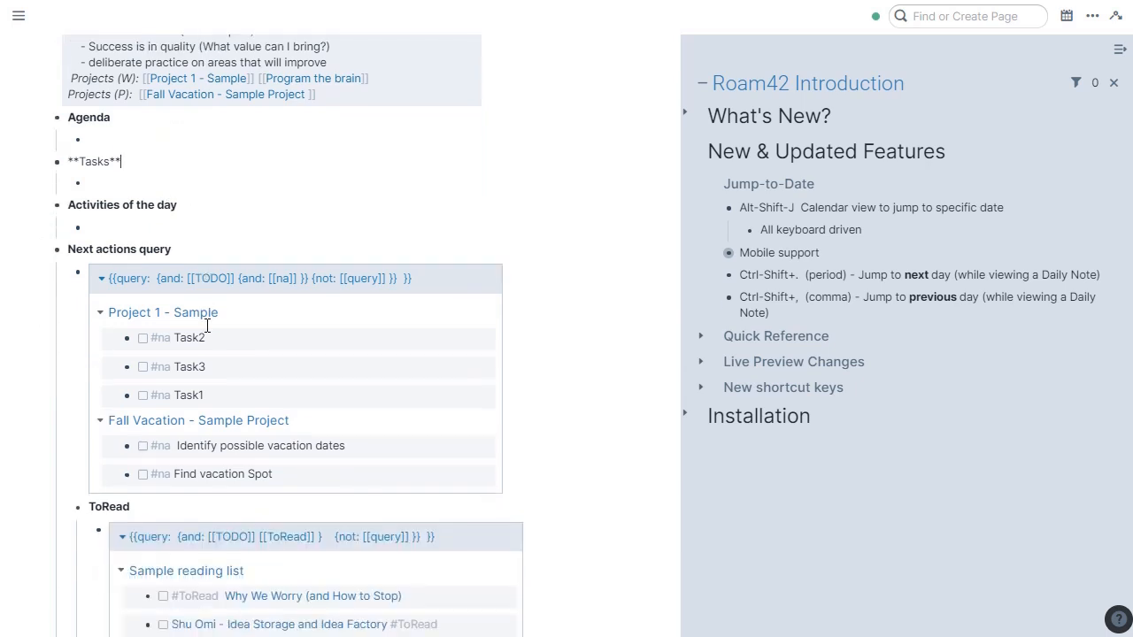
scroll(down, 3)
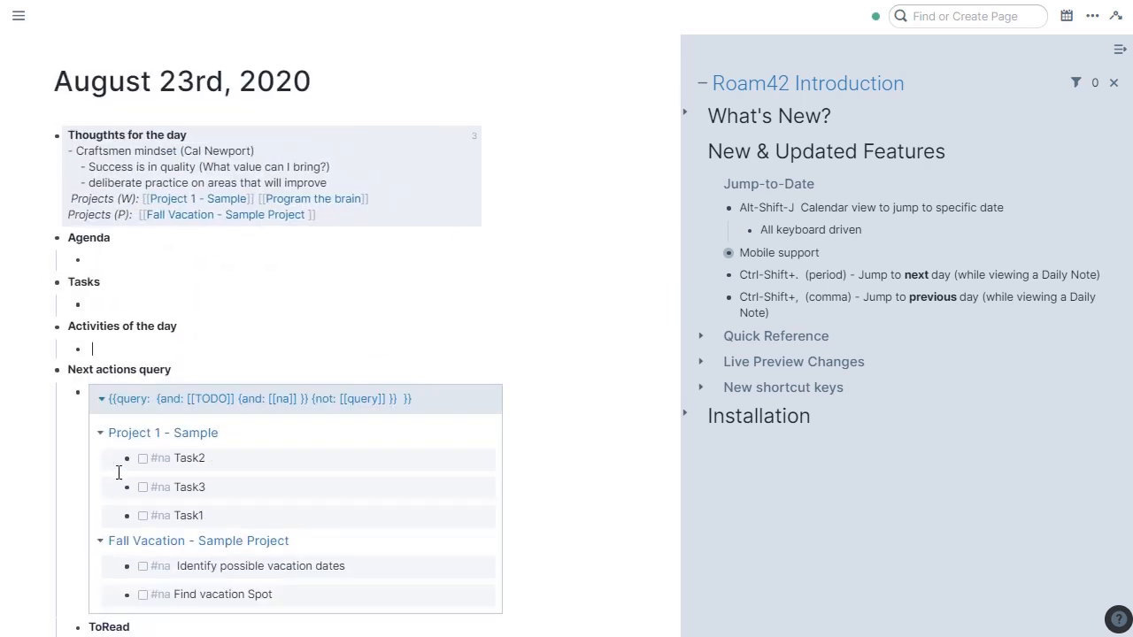
right_click(77, 389)
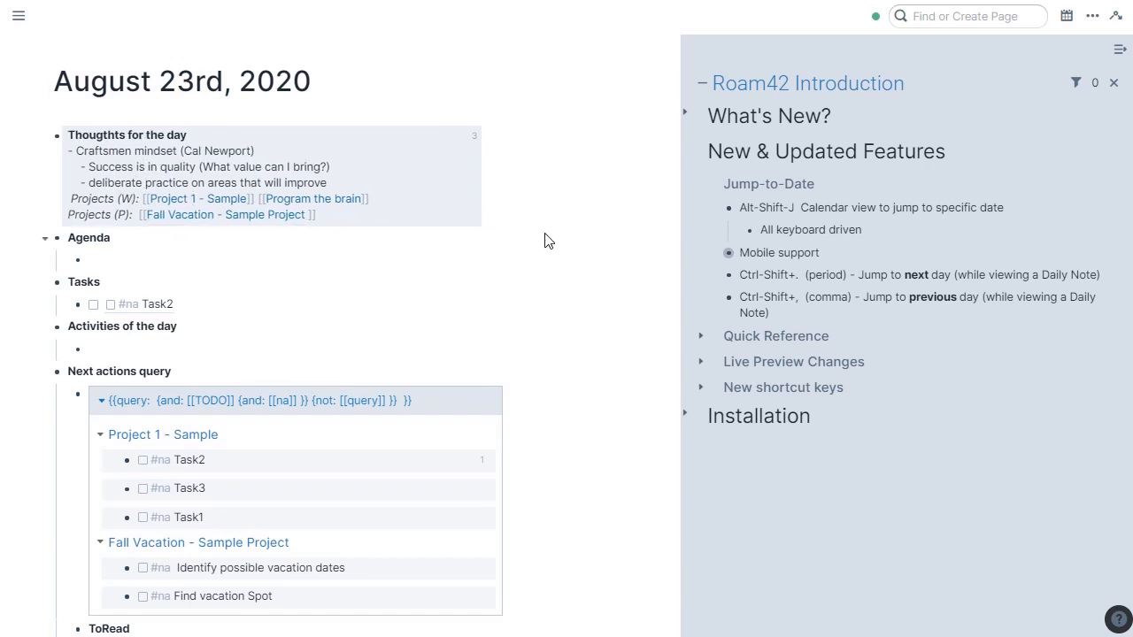
key(Alt+Shift+j)
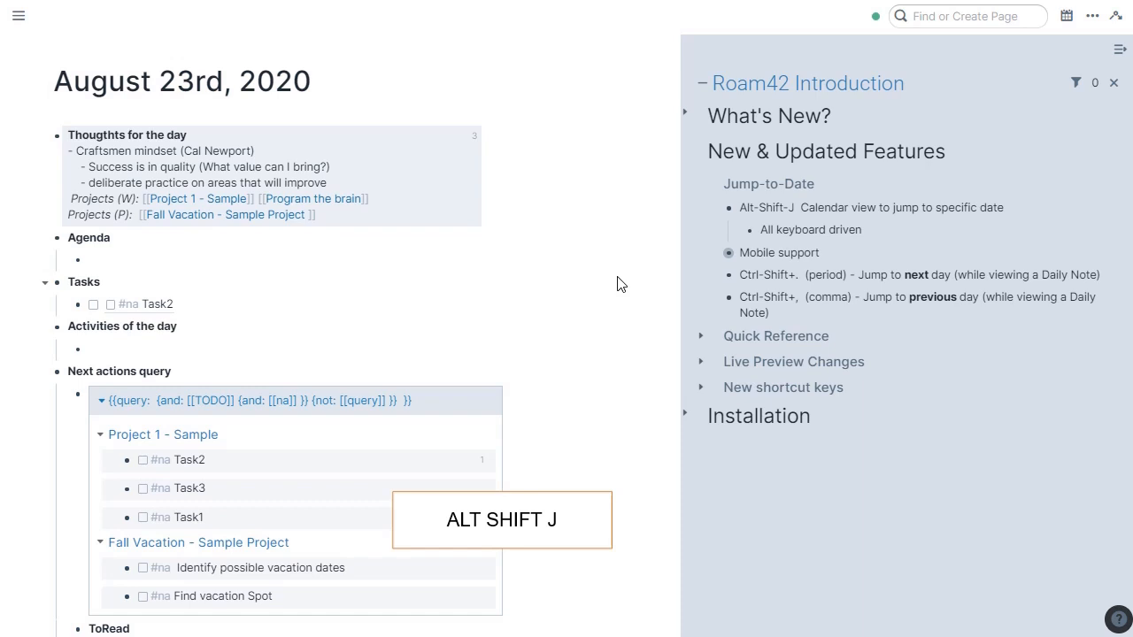
key(alt+shift+j)
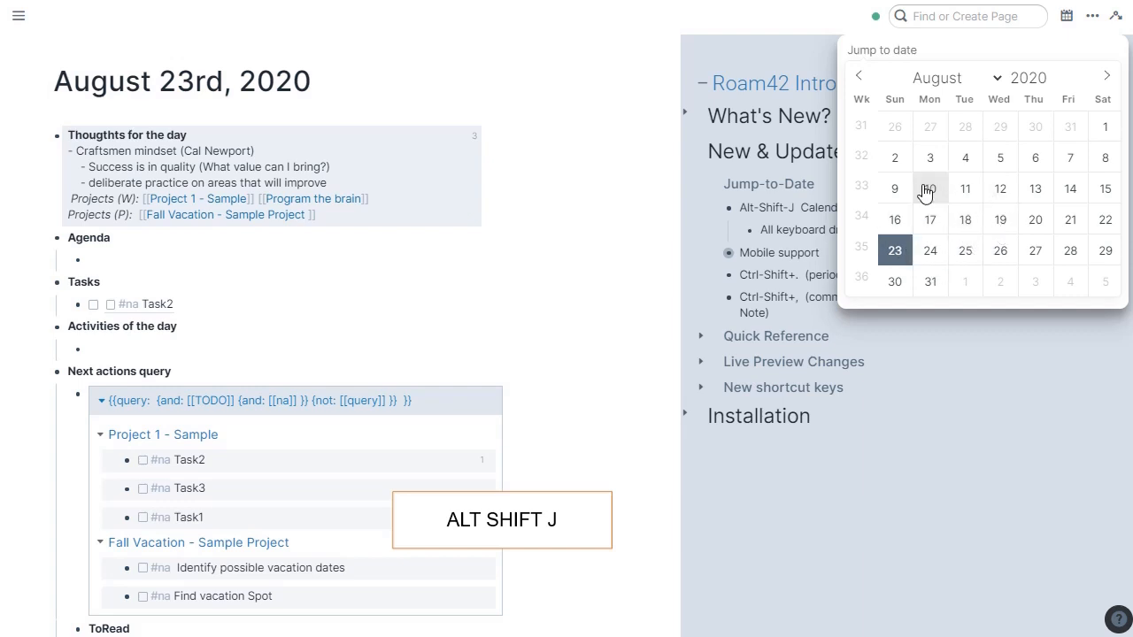
mouse_move(937, 268)
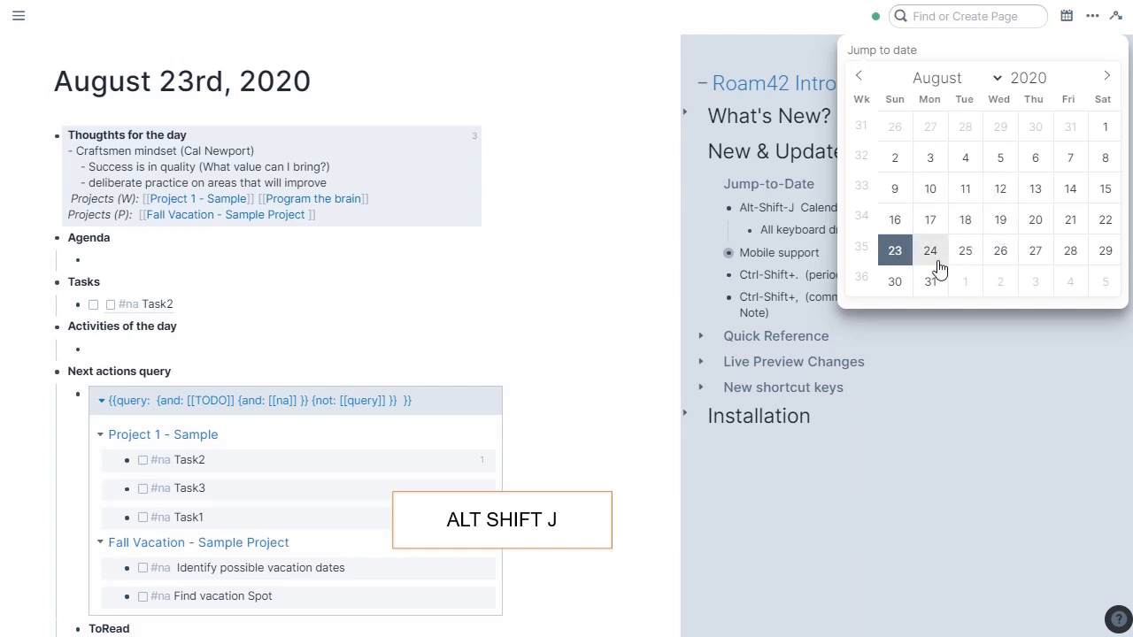
mouse_move(1105, 219)
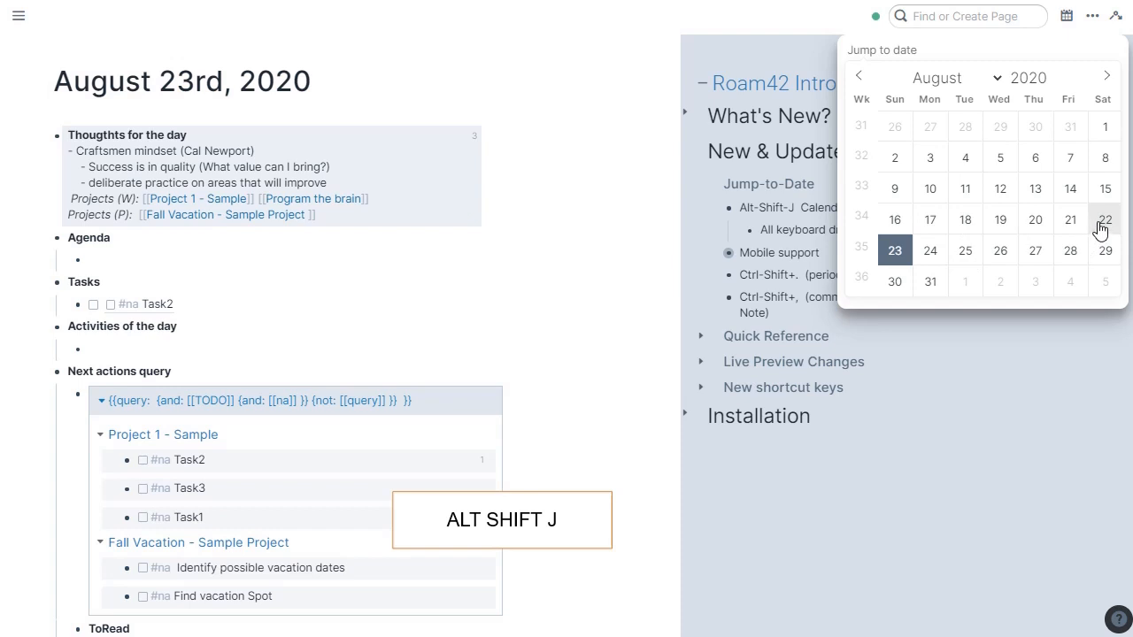
click(1105, 220)
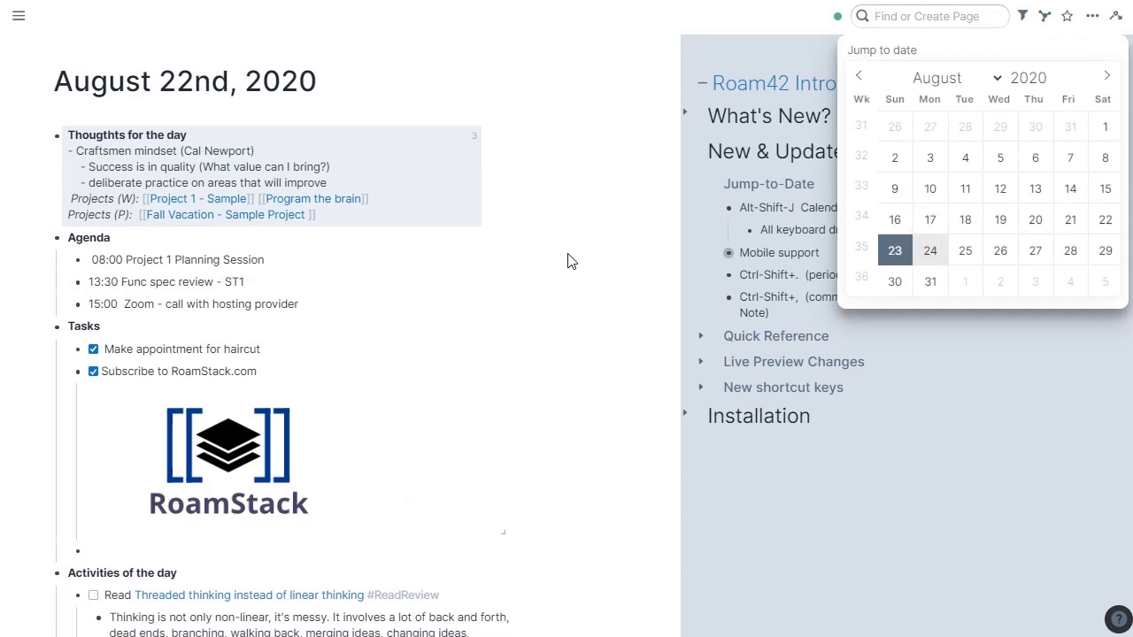
click(930, 281)
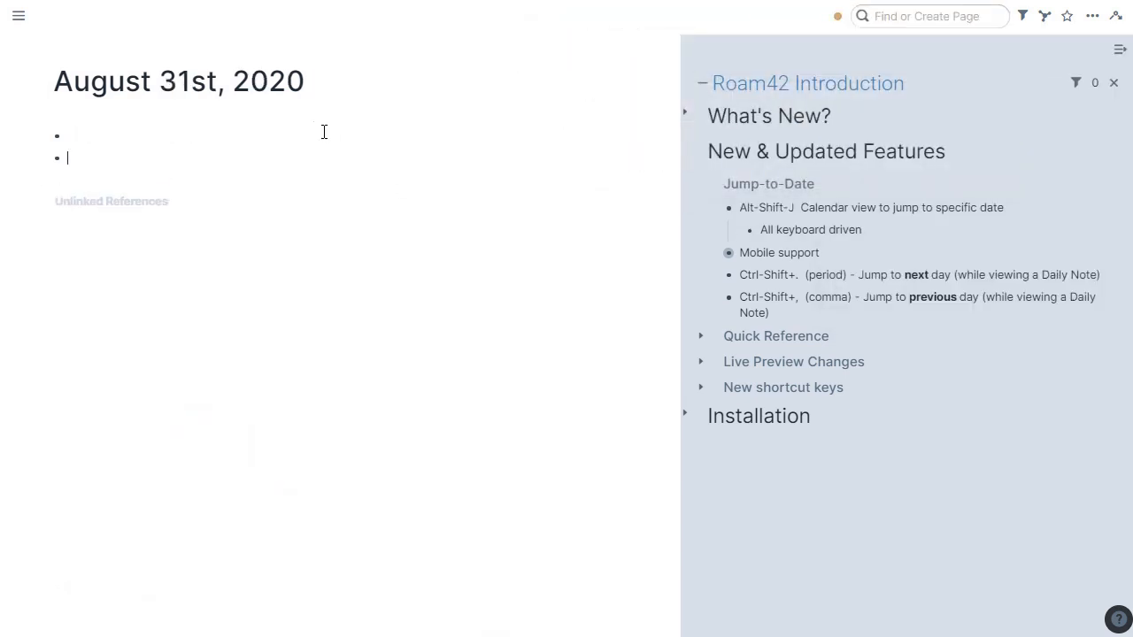
text(Reminder for mye)
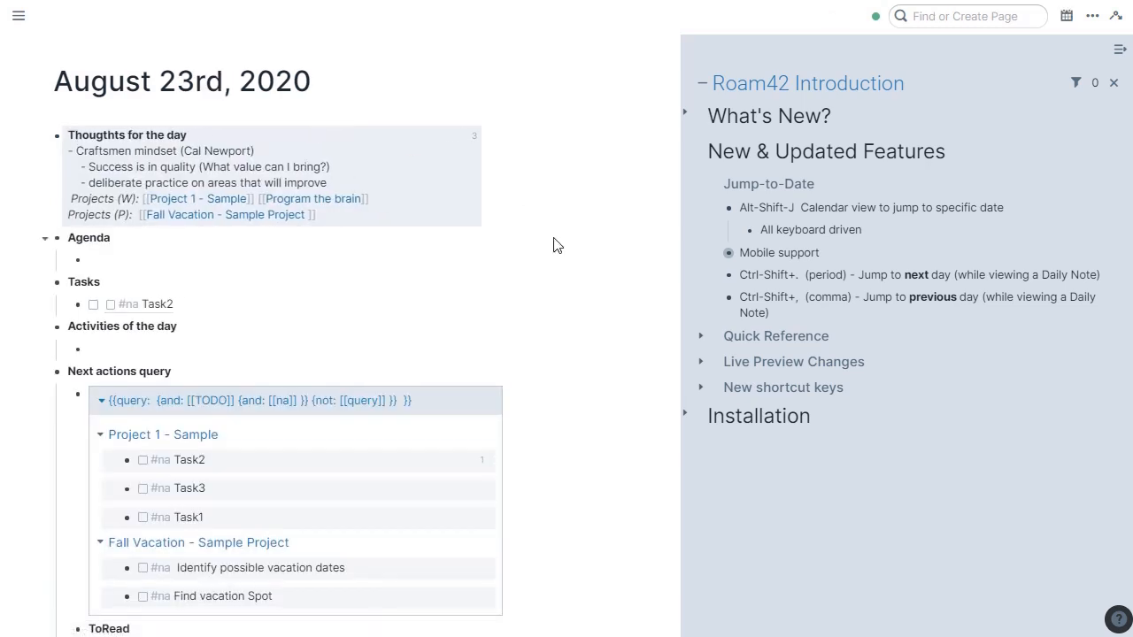
Jump to the August 25th daily note using the calendar date picker.
click(1066, 16)
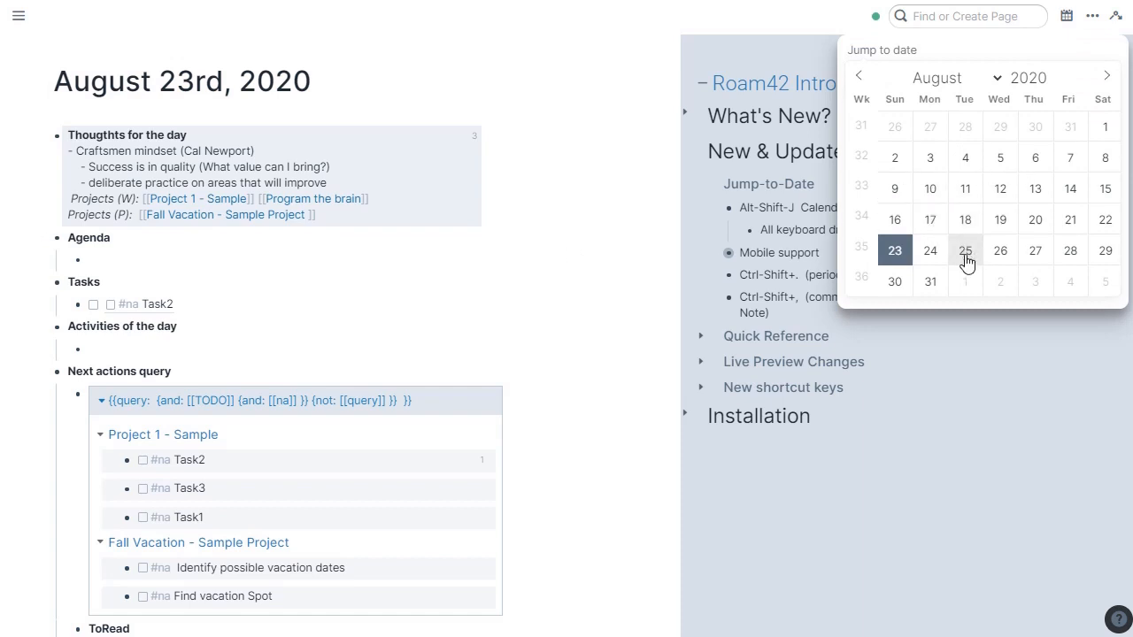
click(965, 250)
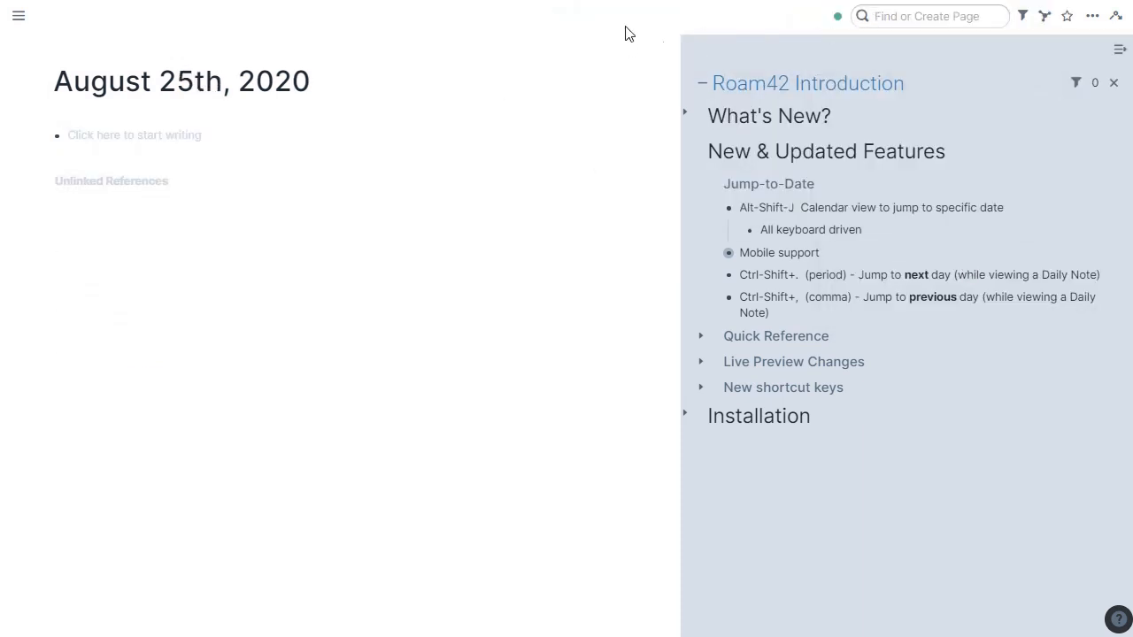
click(807, 83)
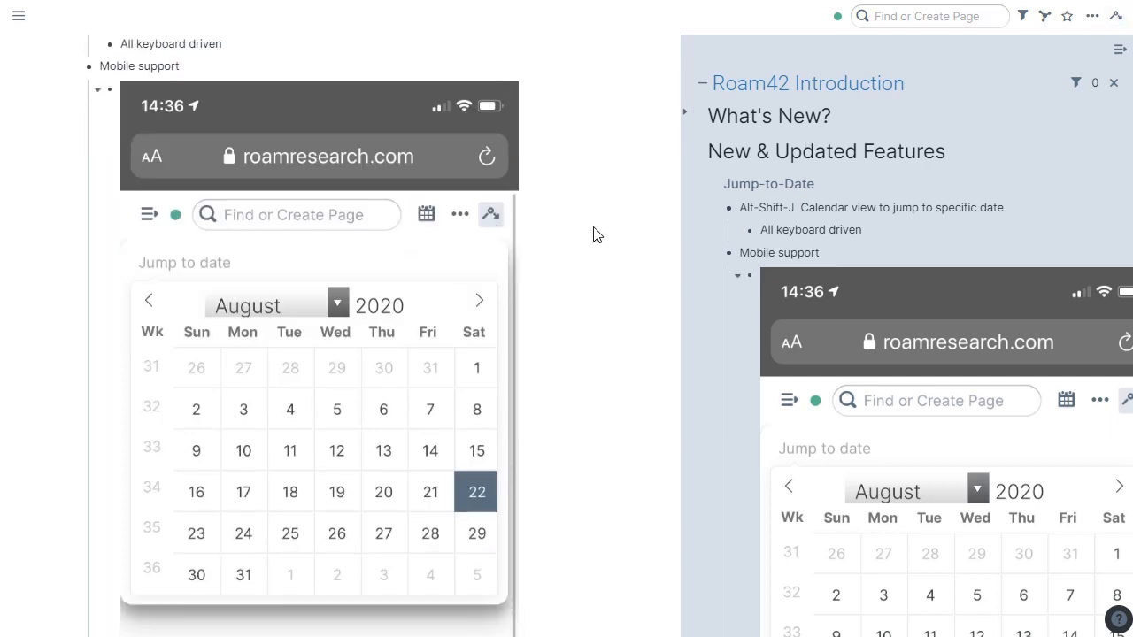
Open the jump-to-date calendar and scroll down past the mobile screenshots.
click(1117, 16)
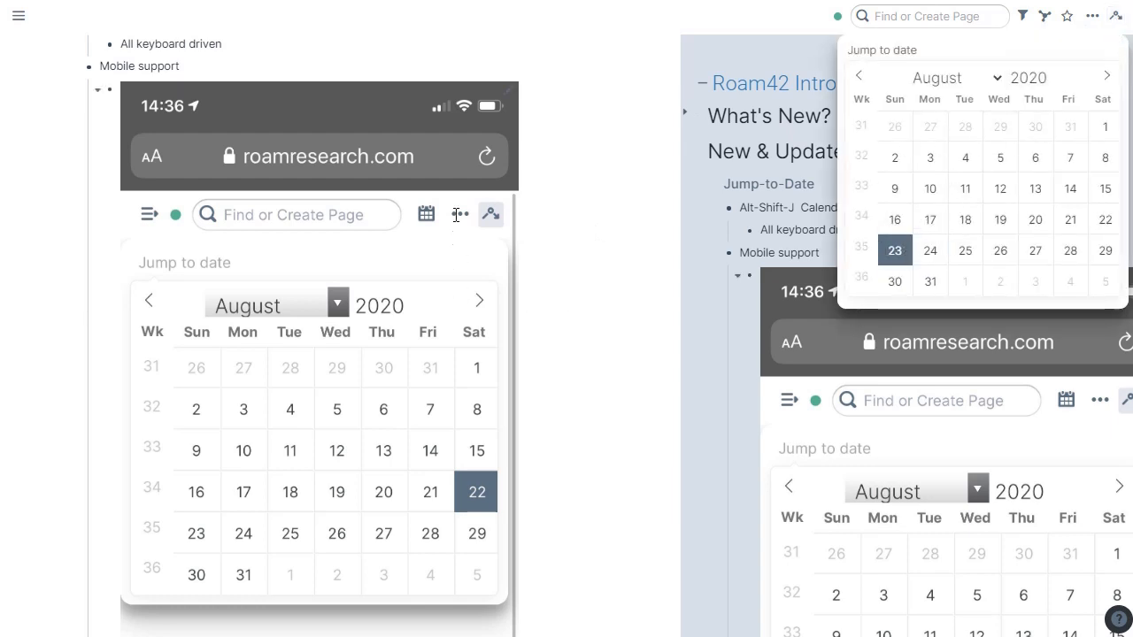
scroll(down, 3)
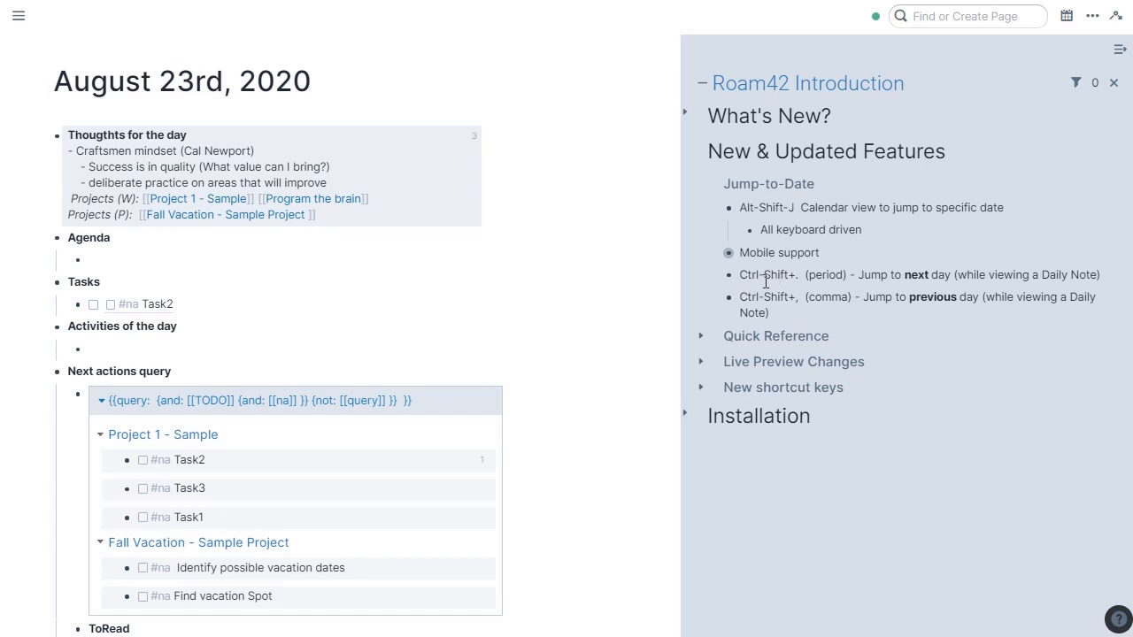
mouse_move(766, 293)
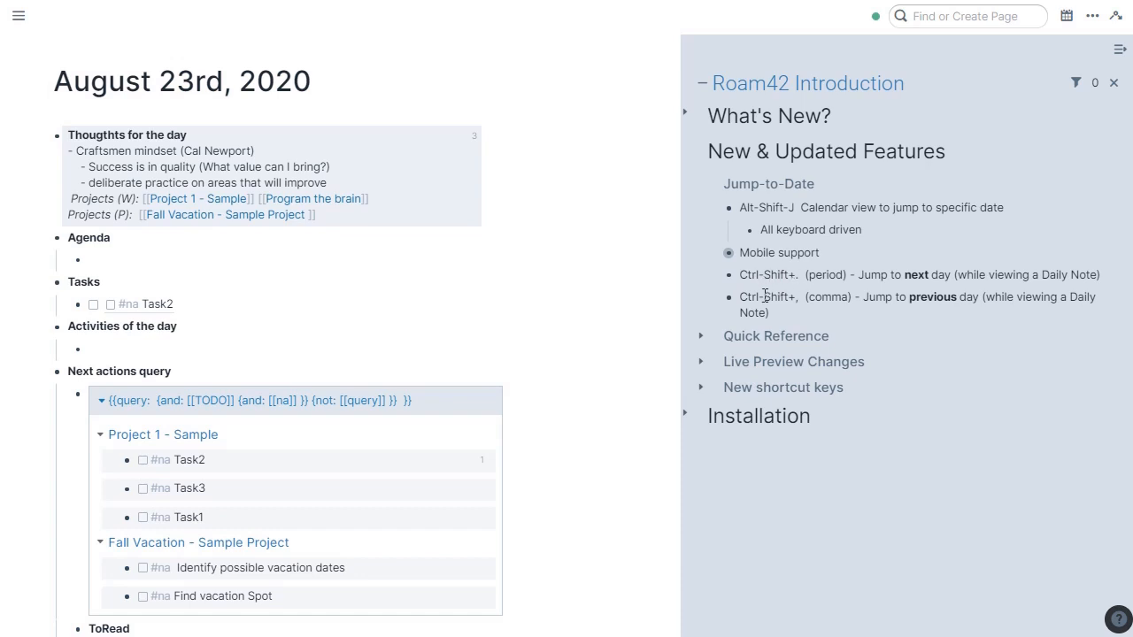
mouse_move(863, 286)
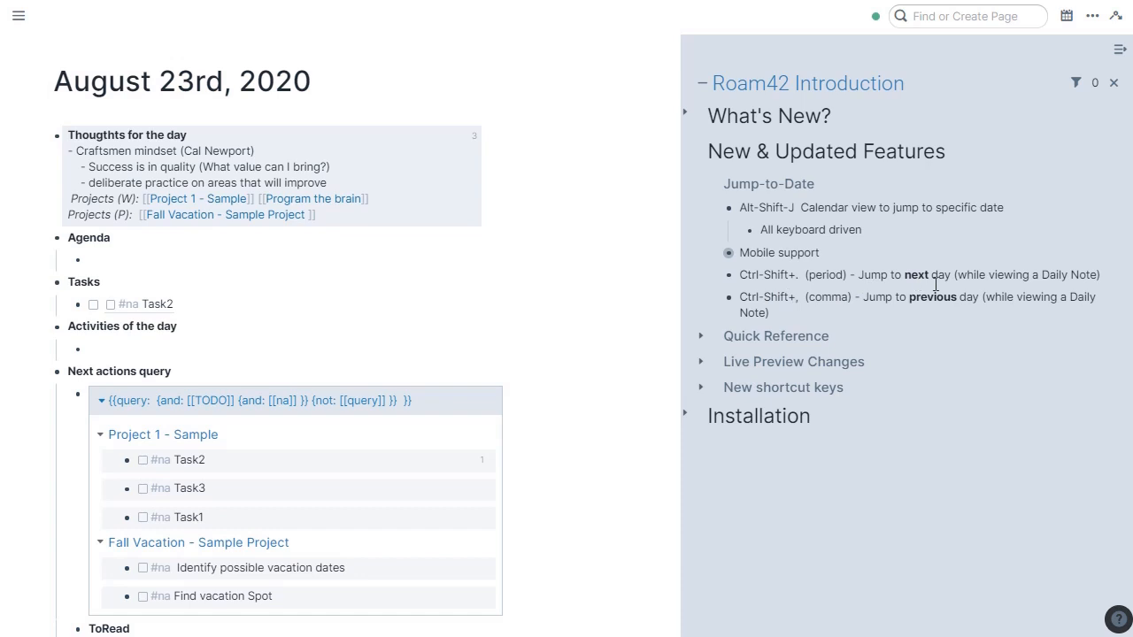
mouse_move(845, 301)
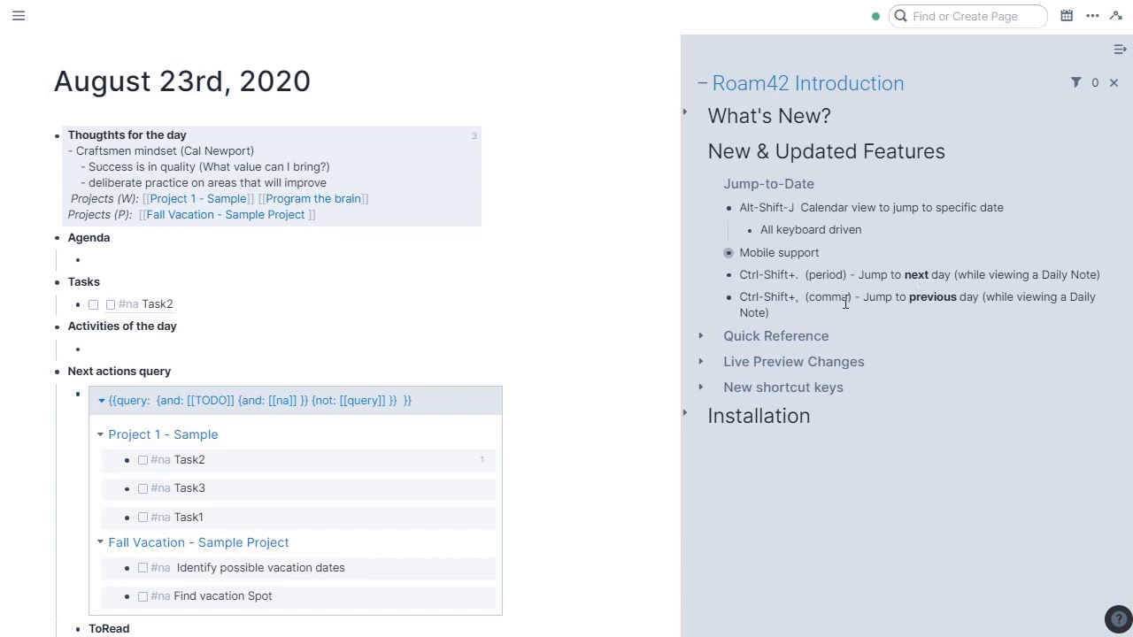
mouse_move(951, 290)
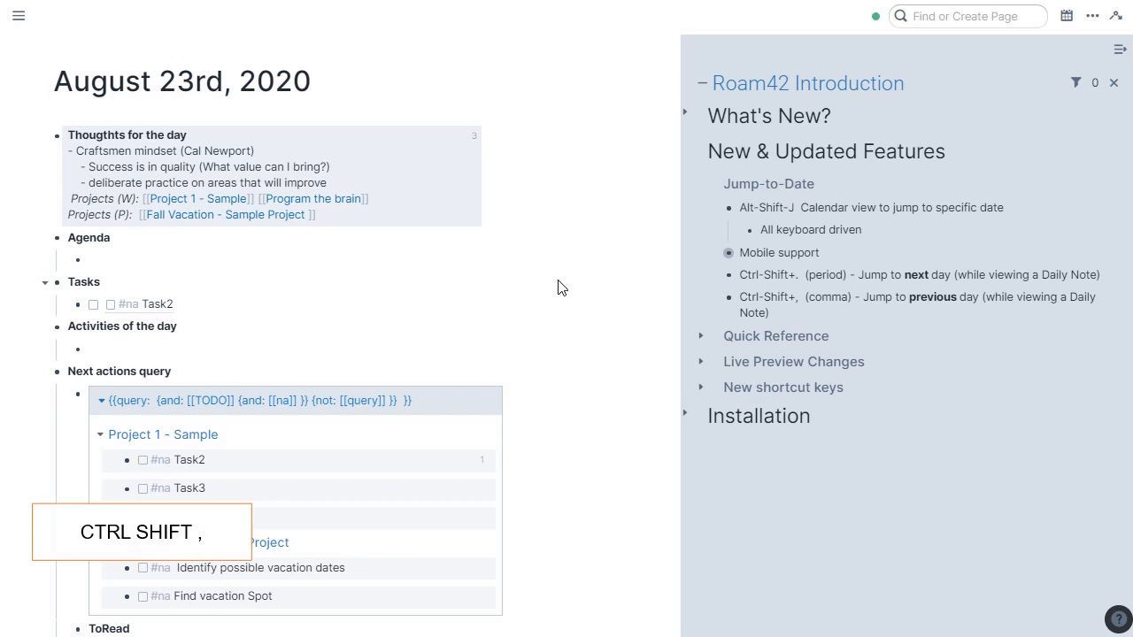
text(August 22nd, 2020)
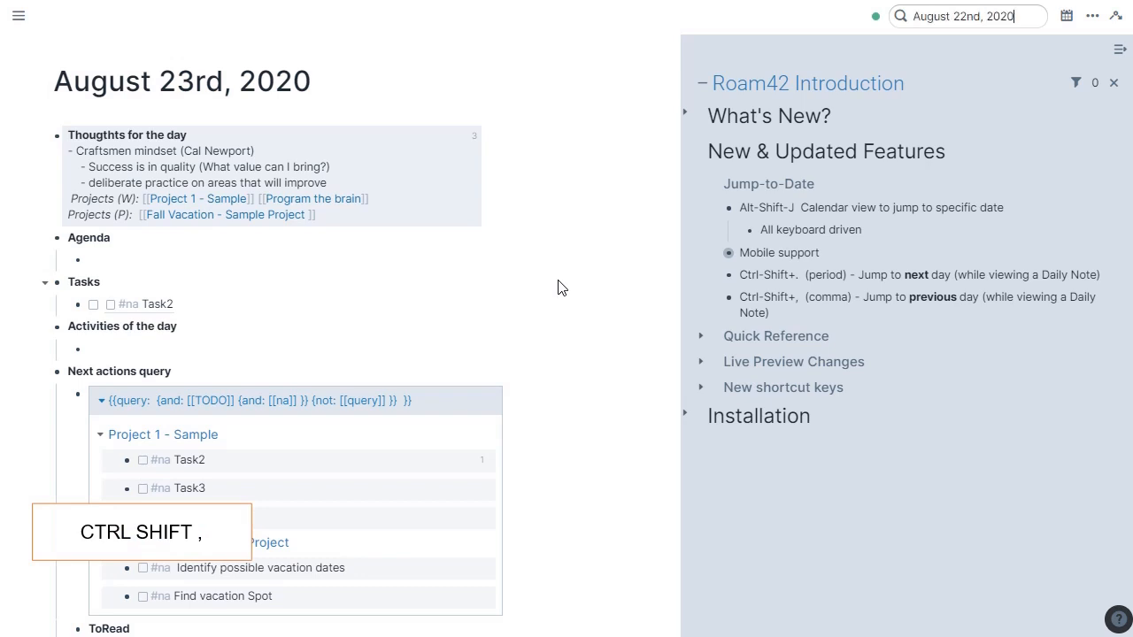
key(ctrl+shift+,)
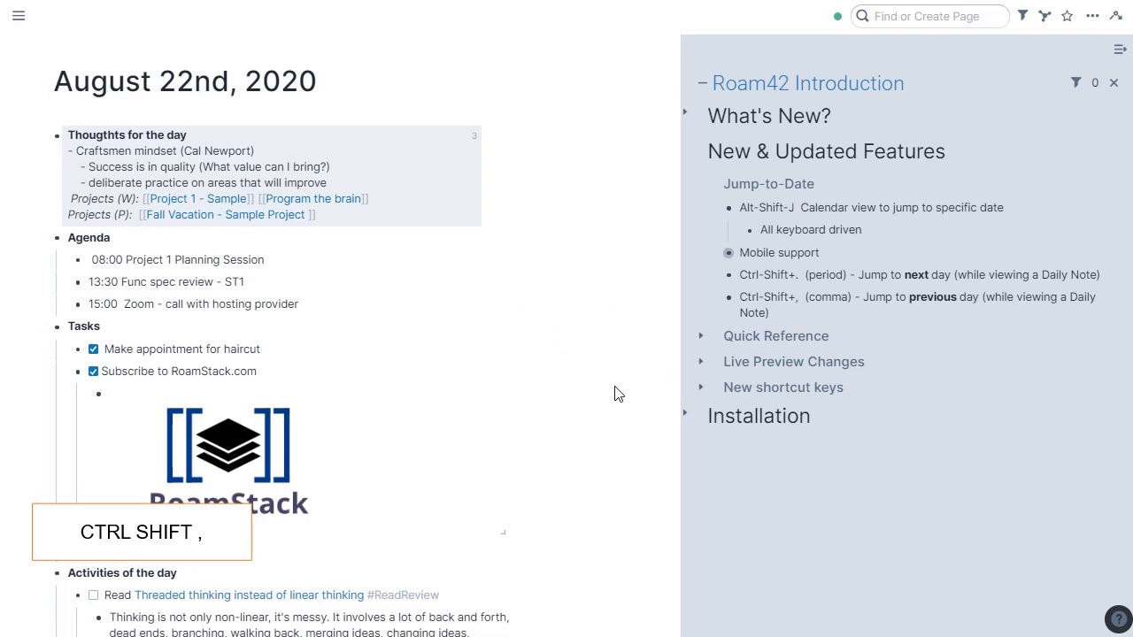
key(ctrl+shift+,)
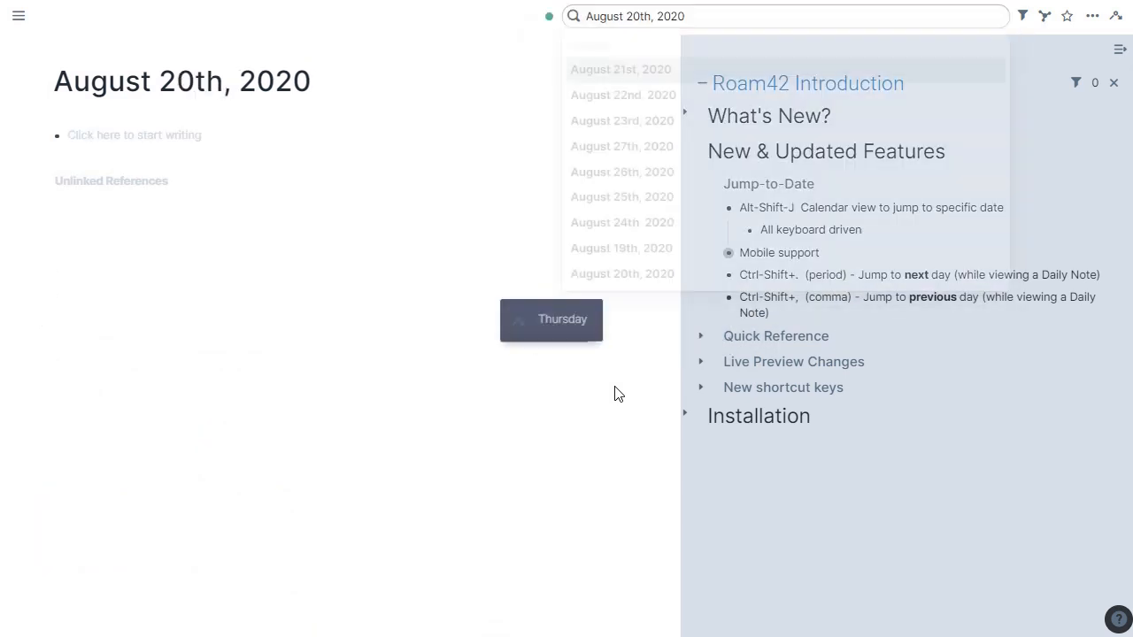
click(617, 393)
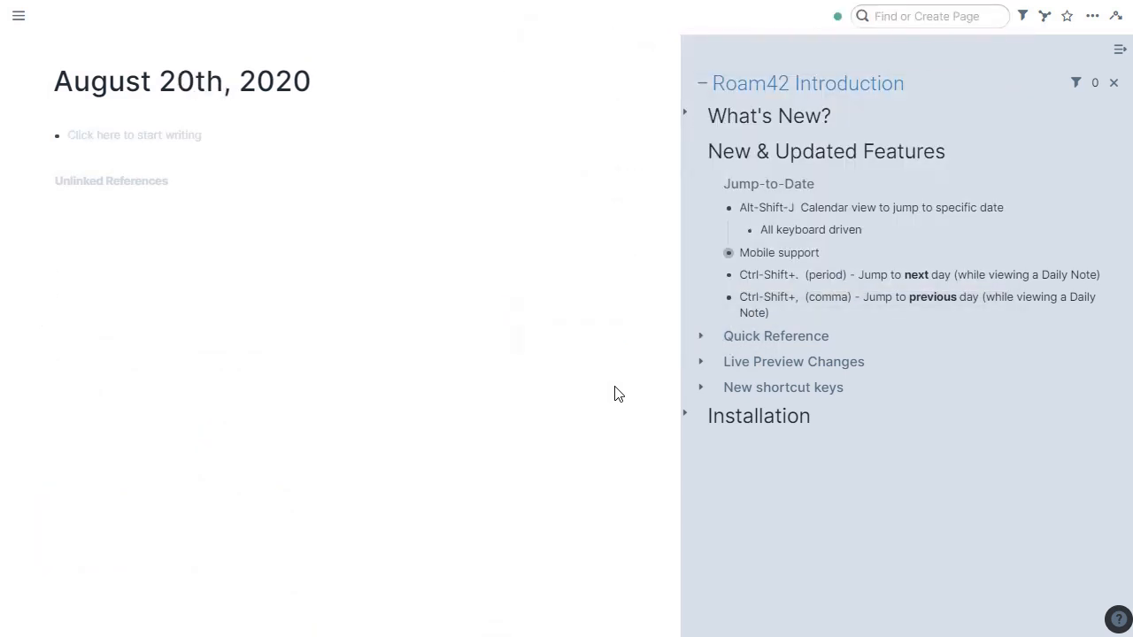
key(ctrl+shift+period)
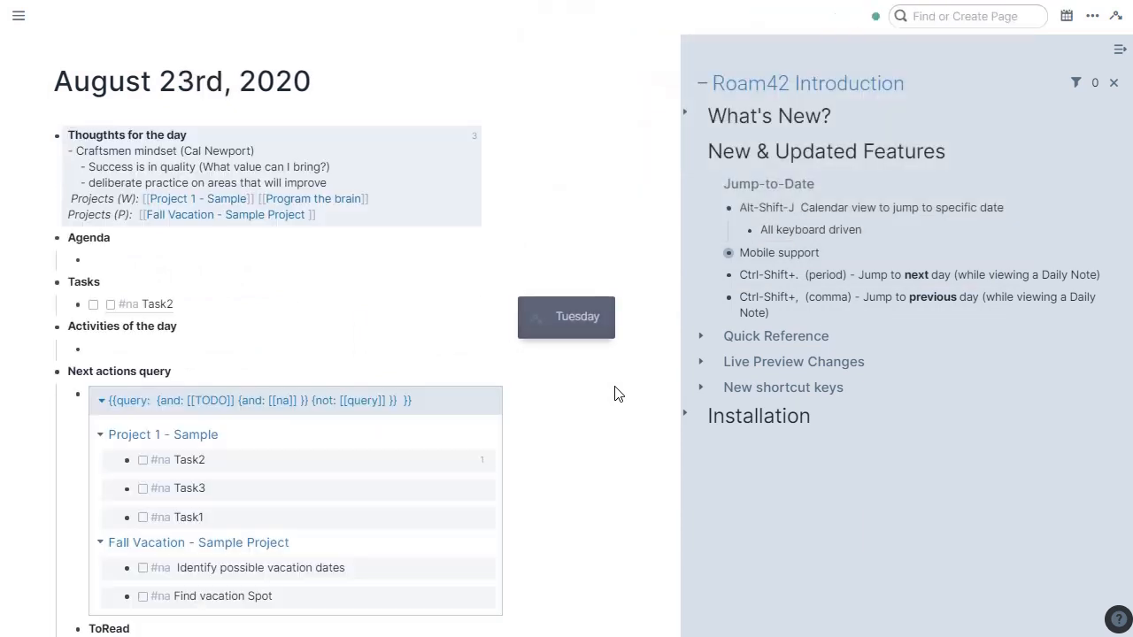
mouse_move(669, 432)
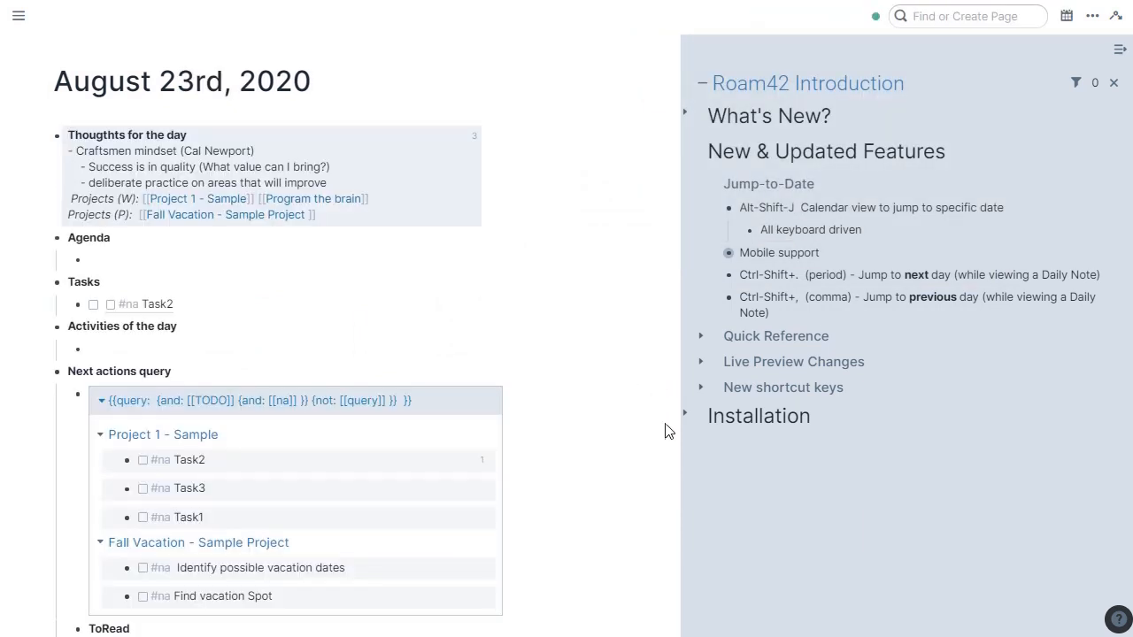
Show the Roam42 help overlay with Alt+Shift+H, then expand Quick Reference in the sidebar.
key(Alt+Shift+H)
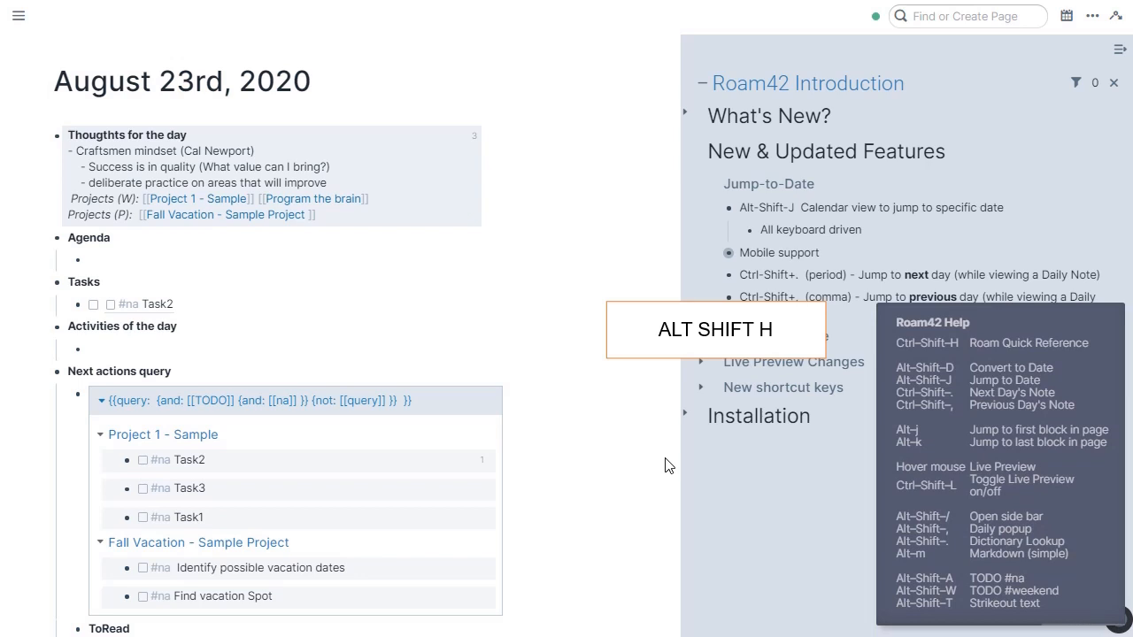
mouse_move(974, 540)
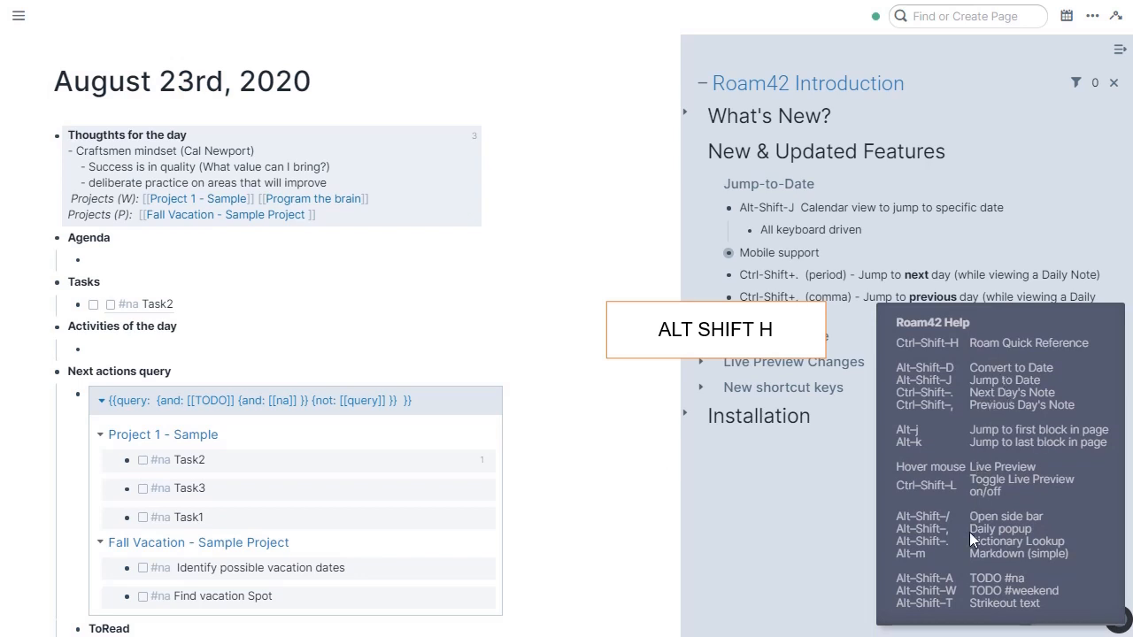
mouse_move(509, 363)
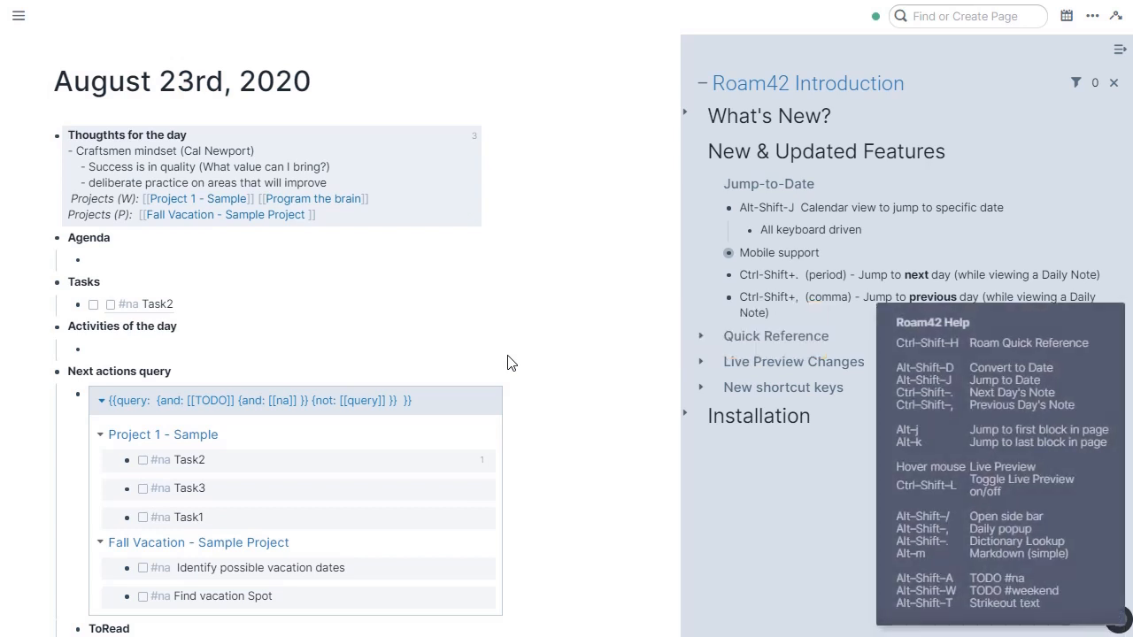
click(702, 184)
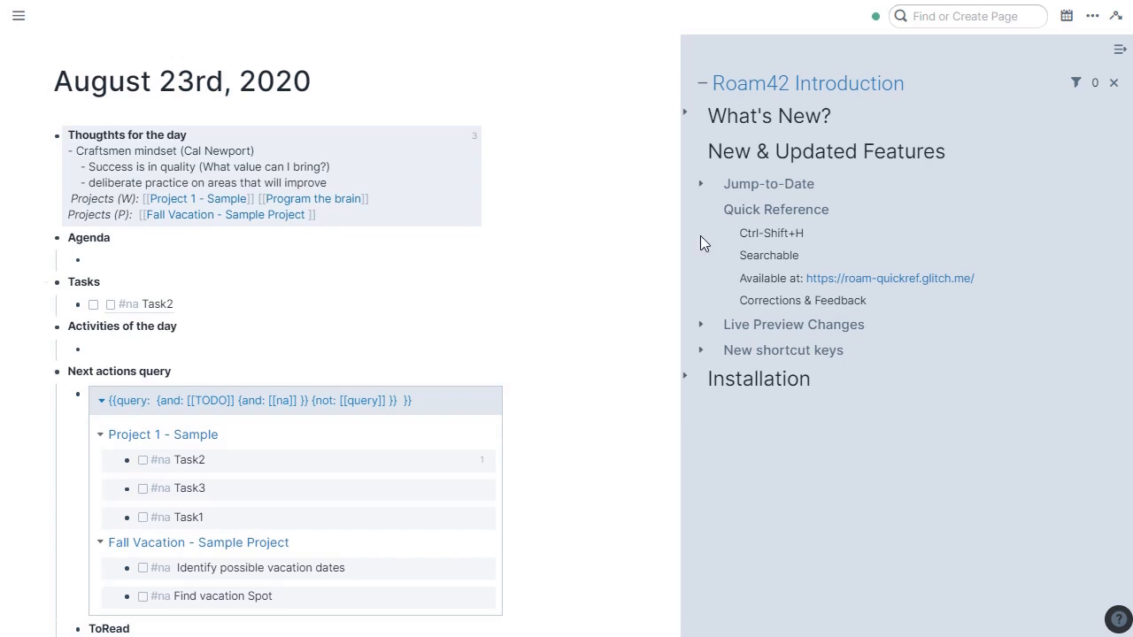
mouse_move(569, 350)
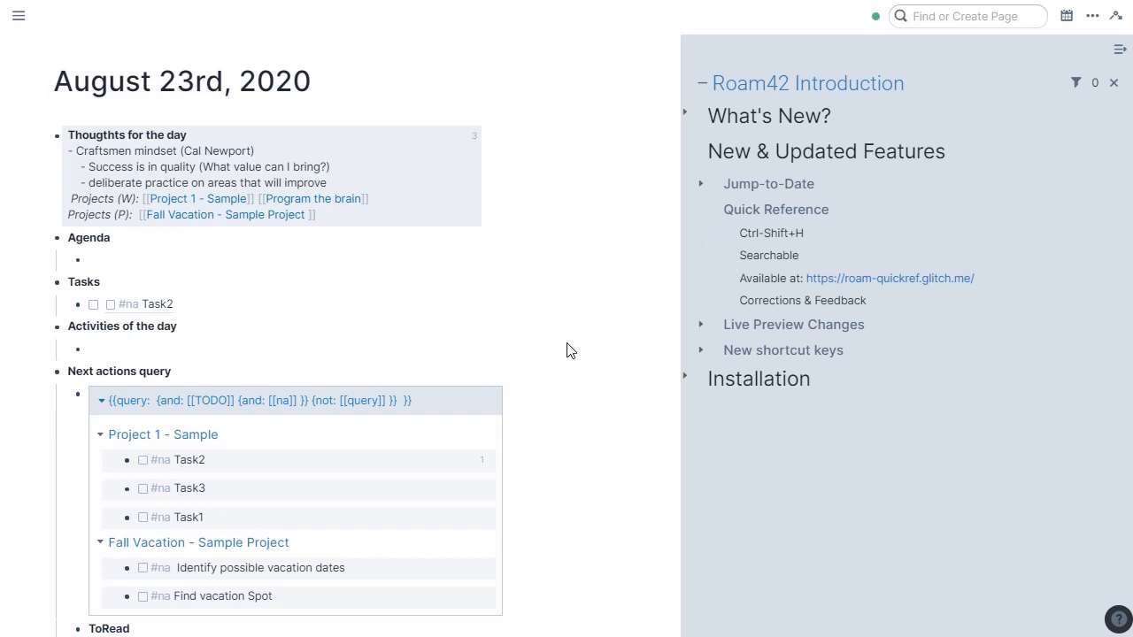
key(ctrl+shift+h)
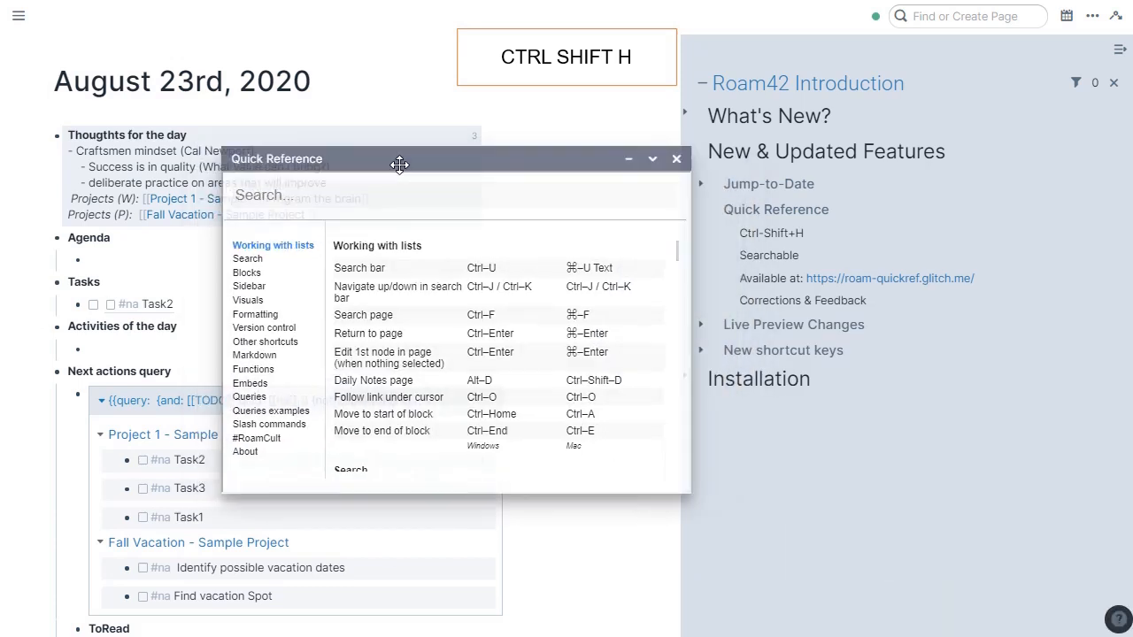
drag(399, 158, 522, 101)
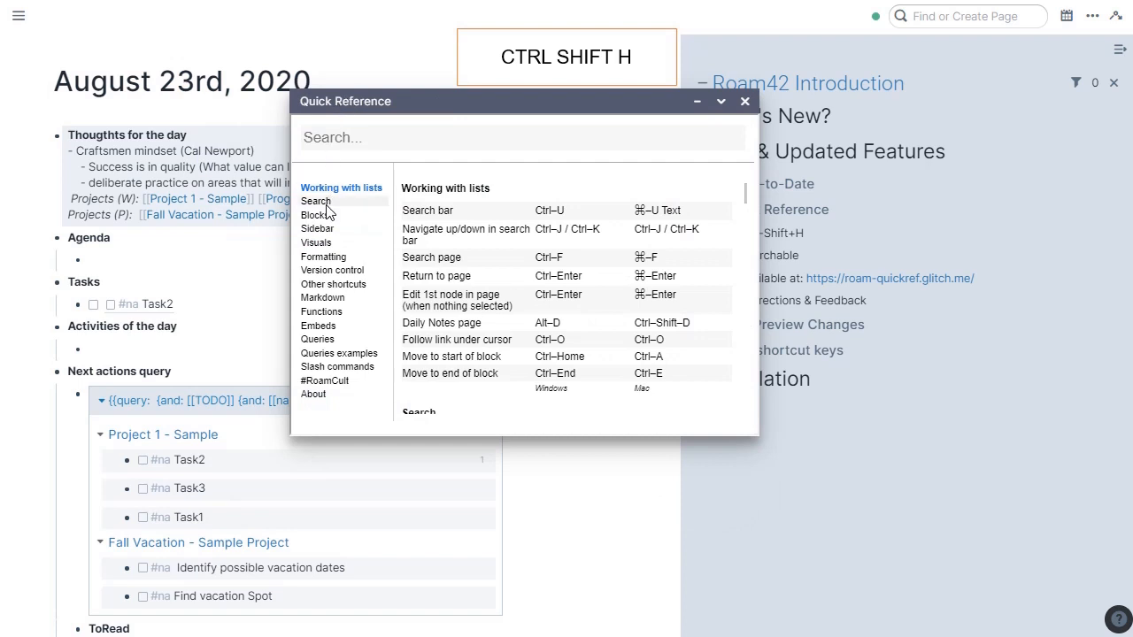
click(317, 224)
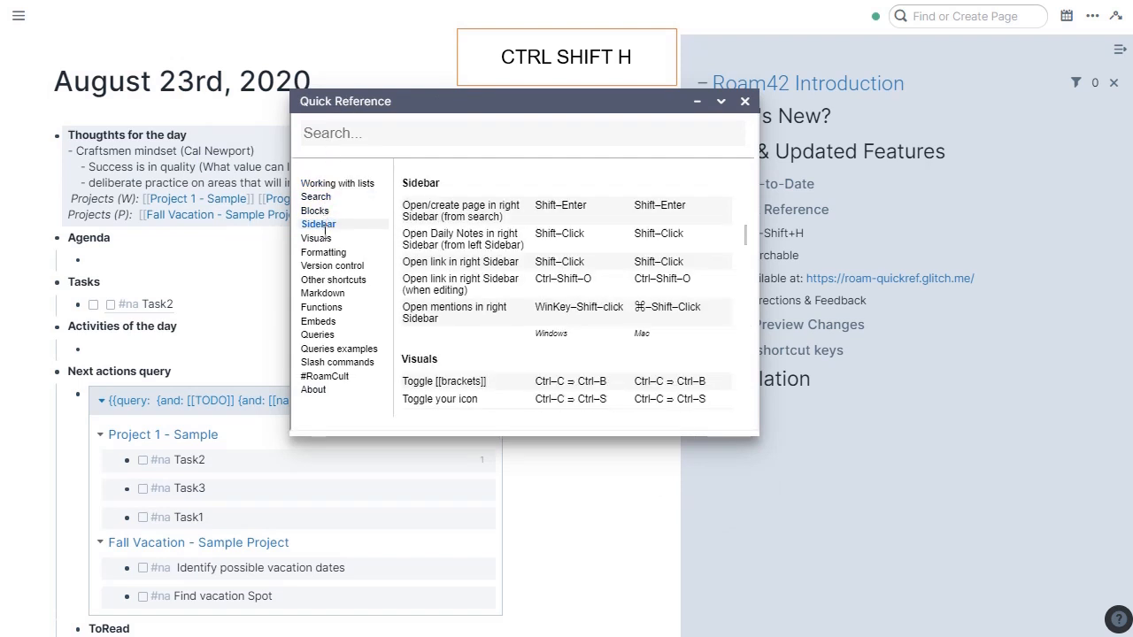
click(325, 251)
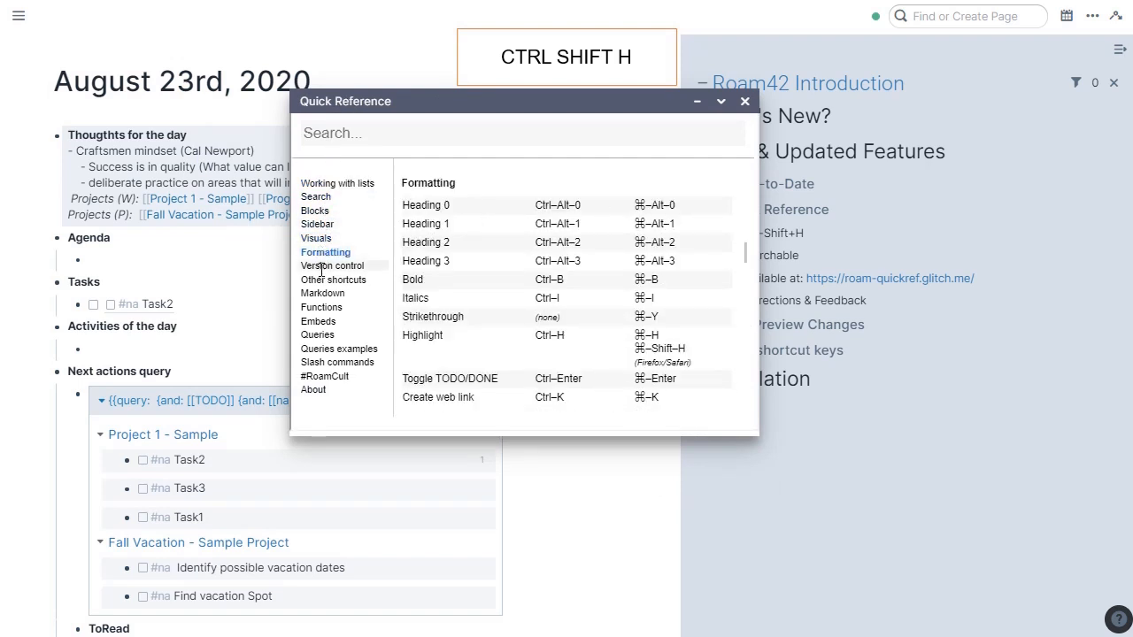
click(322, 292)
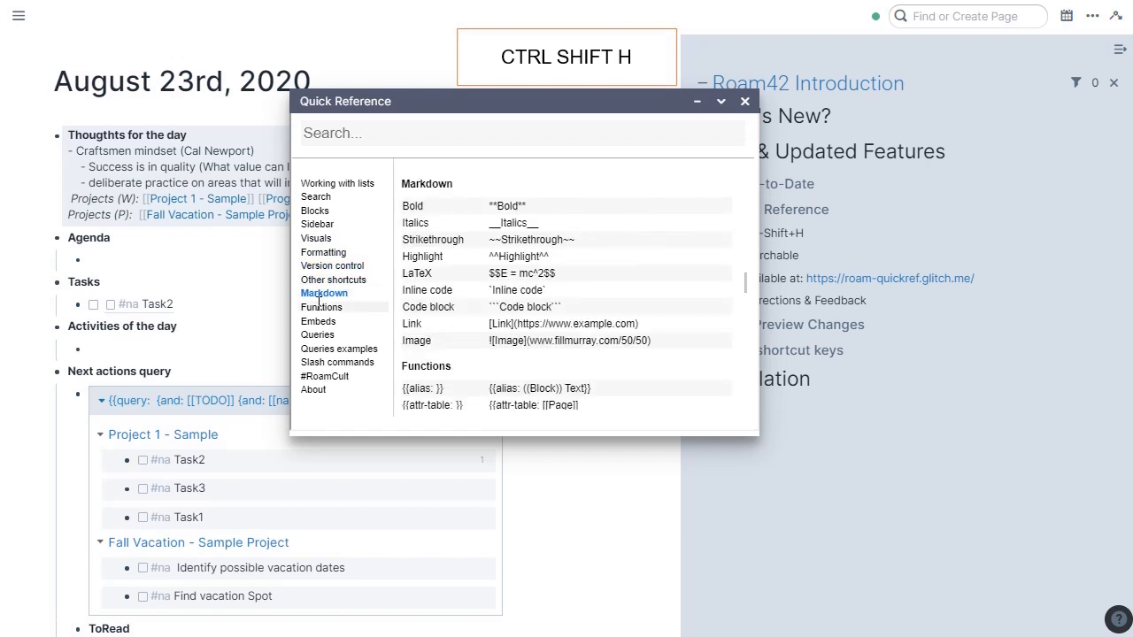
click(319, 321)
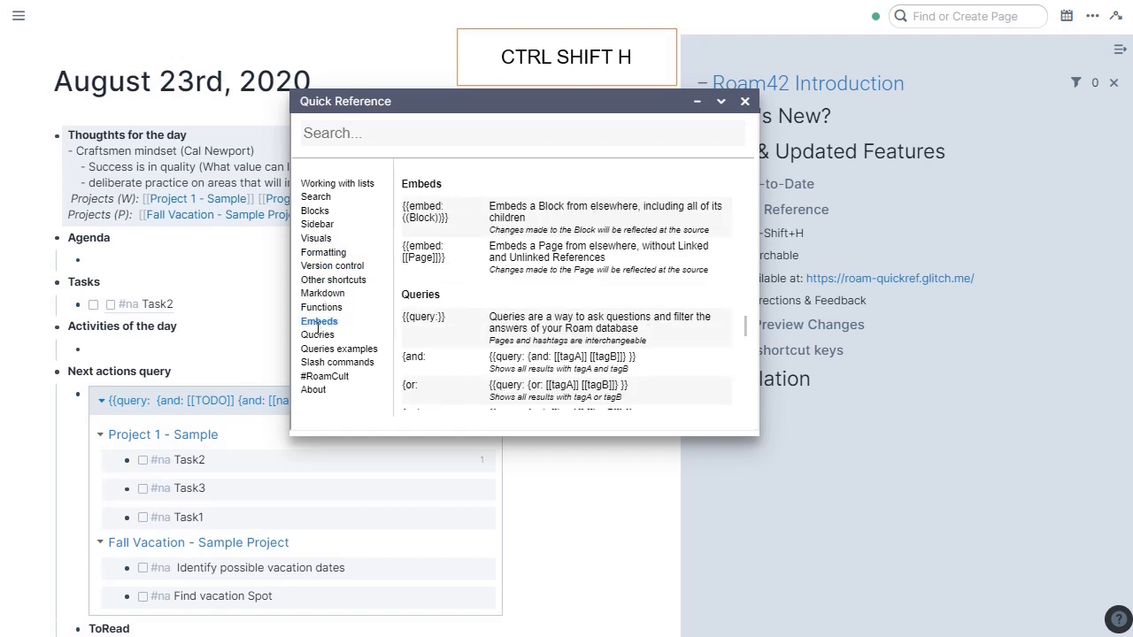
click(339, 183)
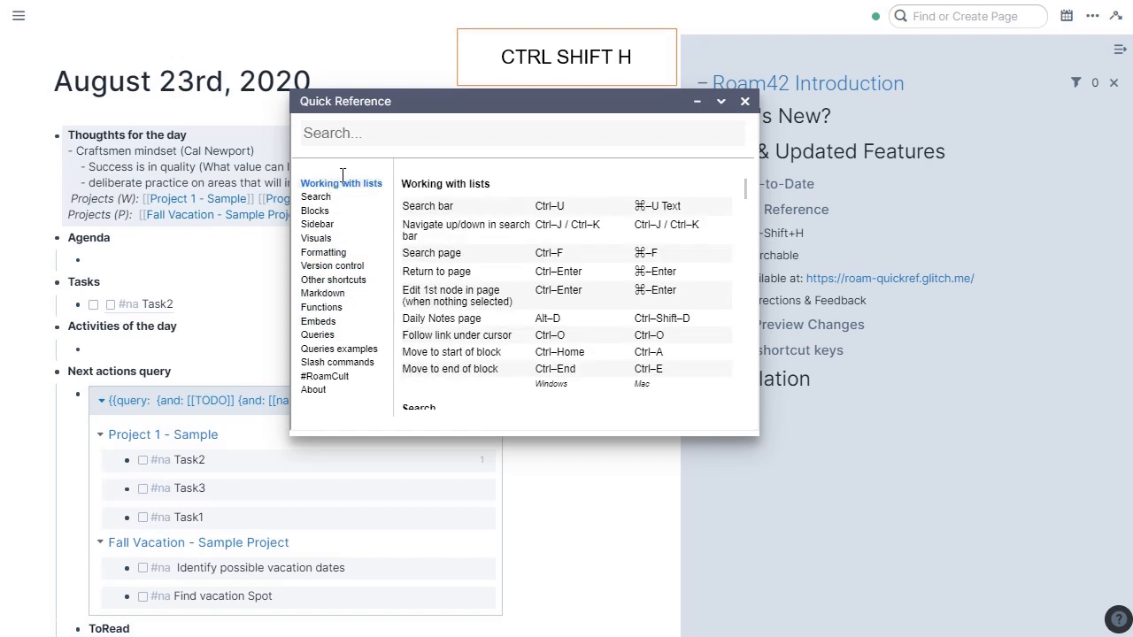
text(h)
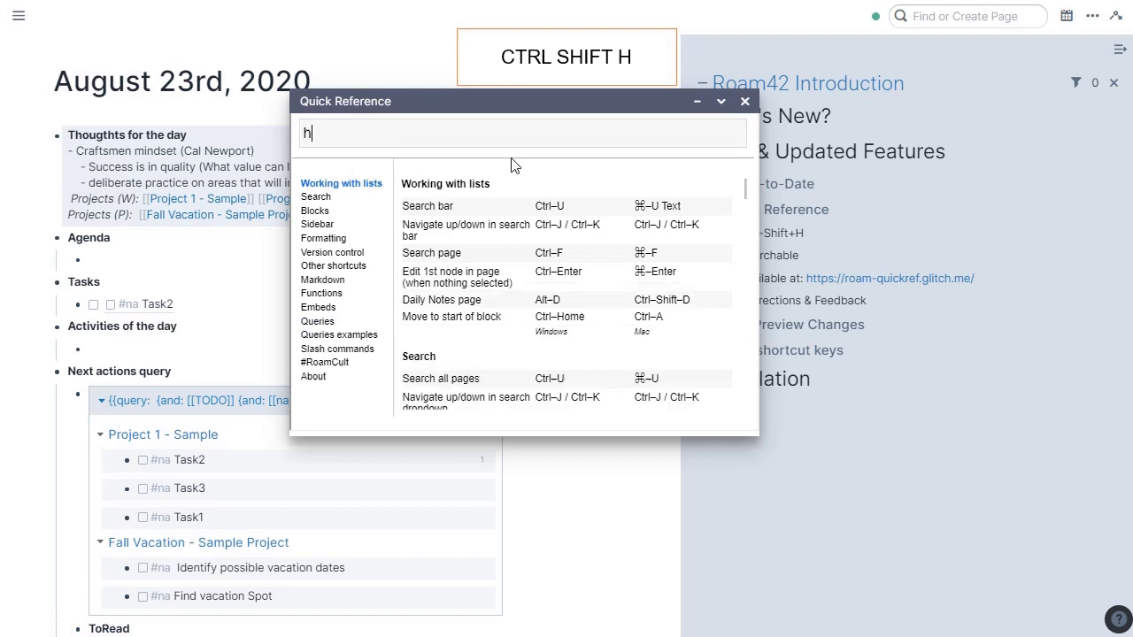
text(ighli)
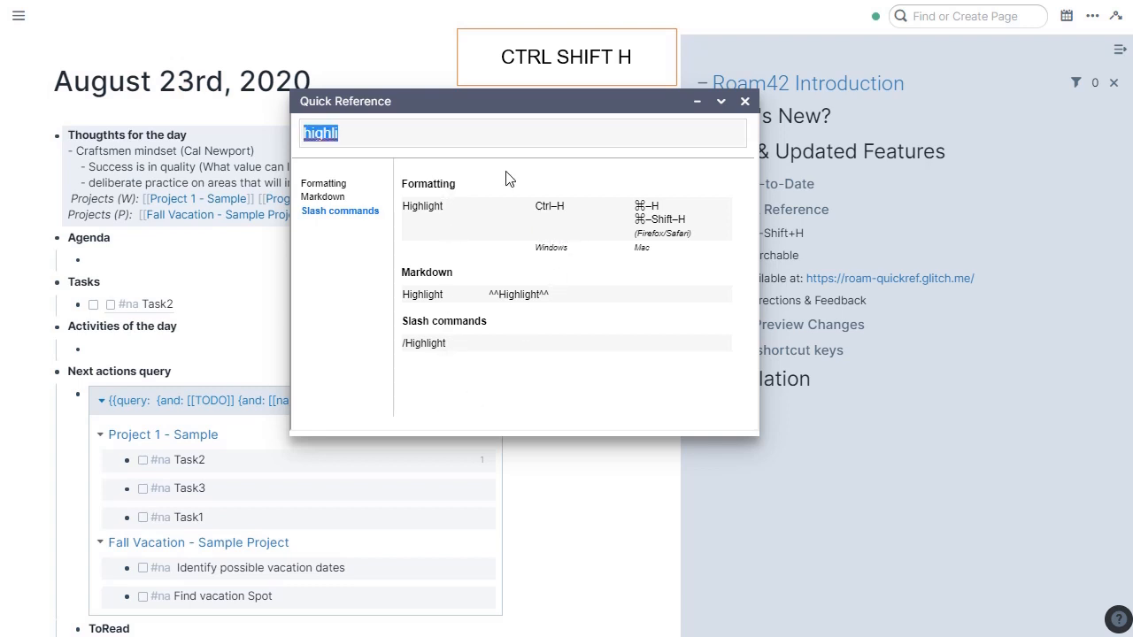
text(query)
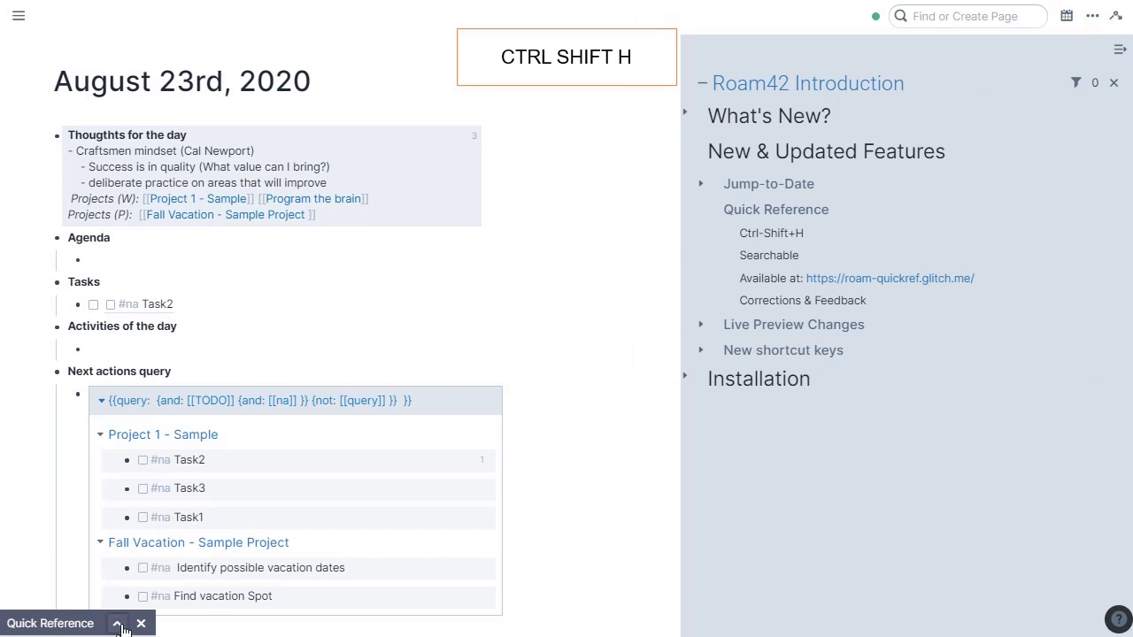
click(117, 624)
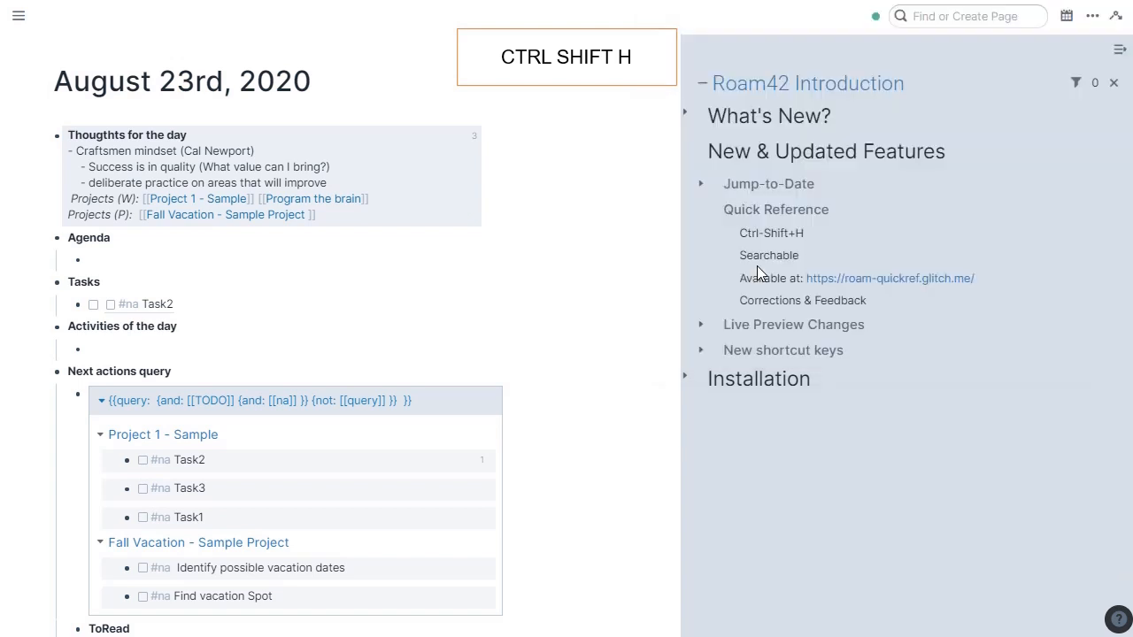
click(769, 255)
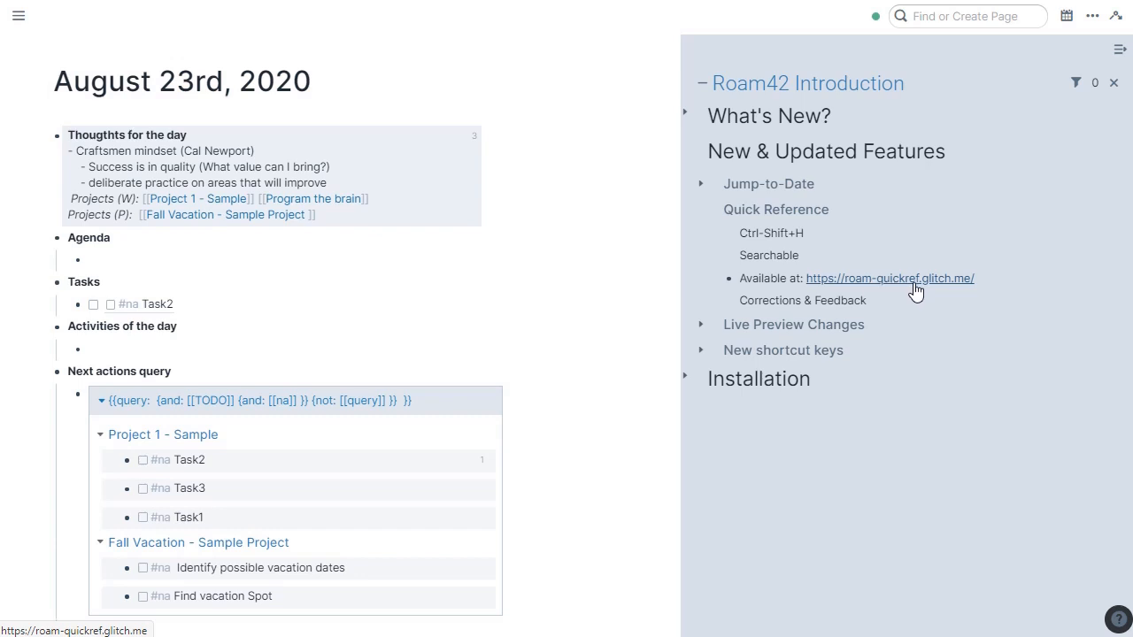
mouse_move(925, 292)
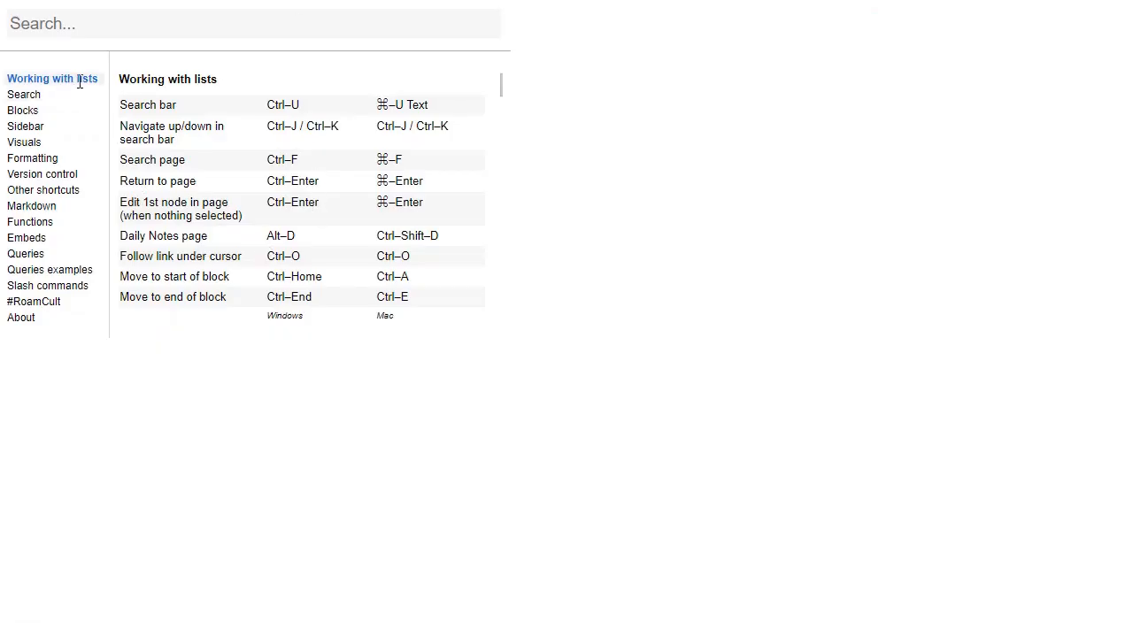
click(23, 94)
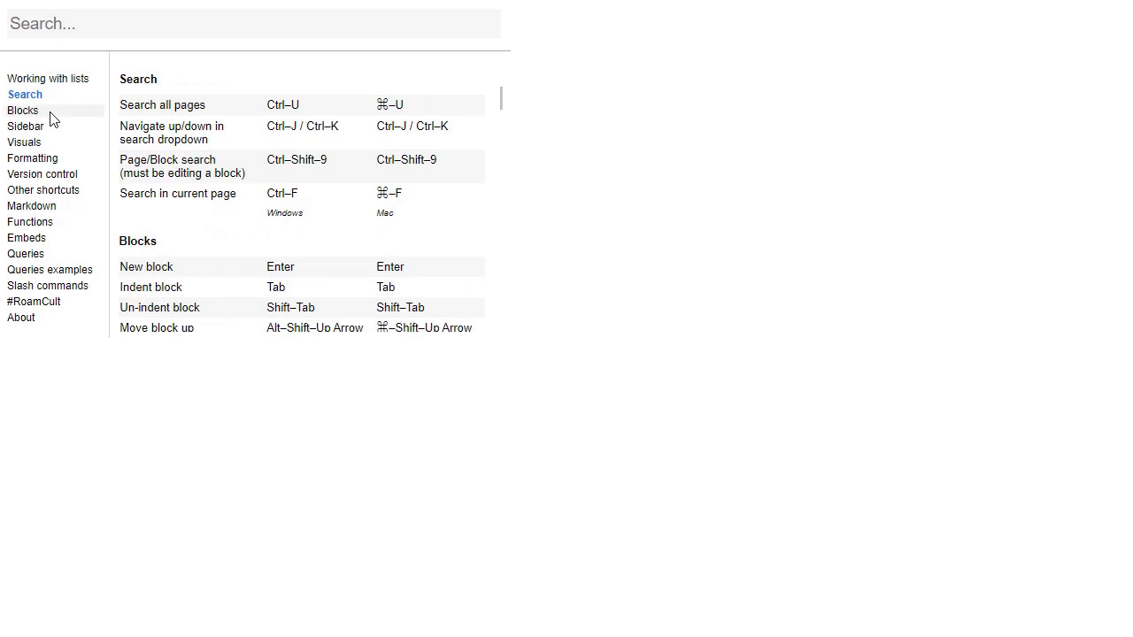
click(26, 126)
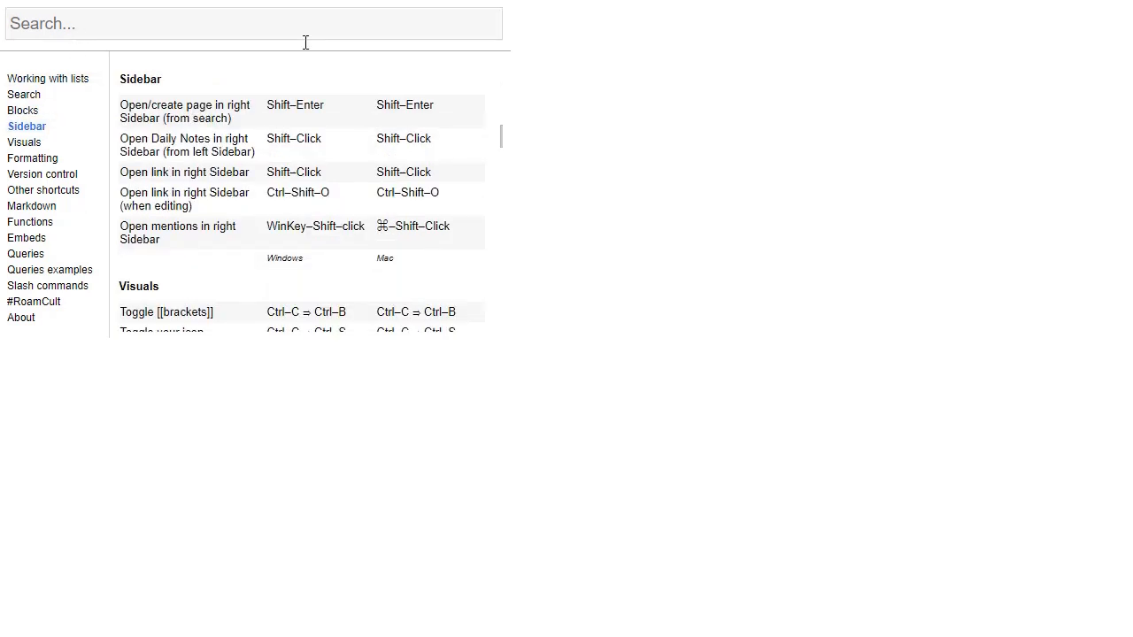
click(48, 78)
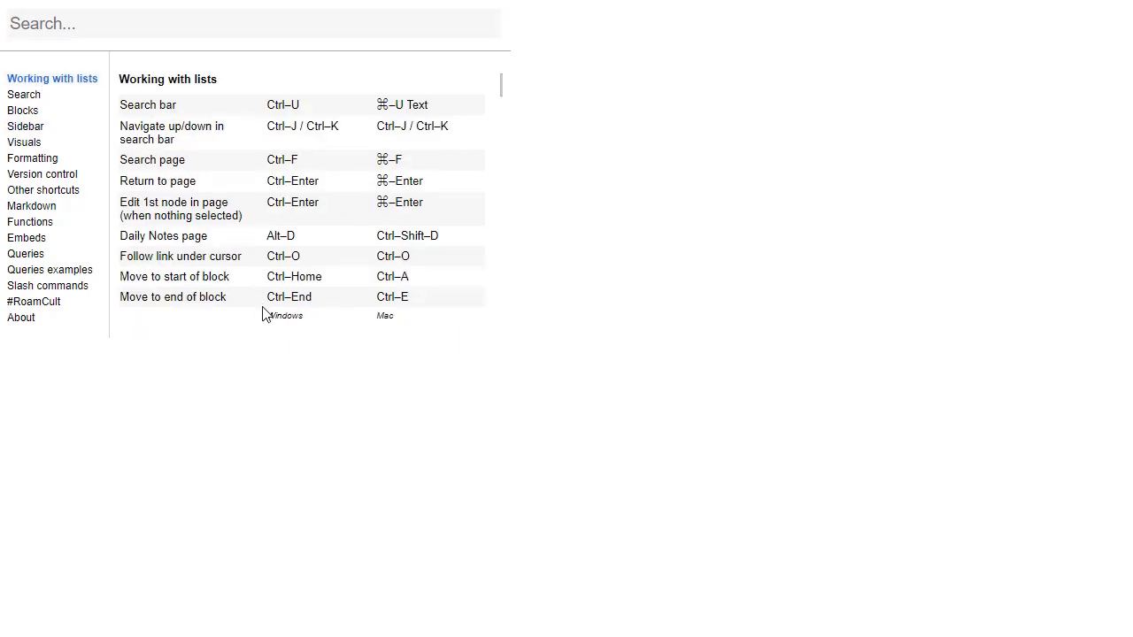
mouse_move(255, 111)
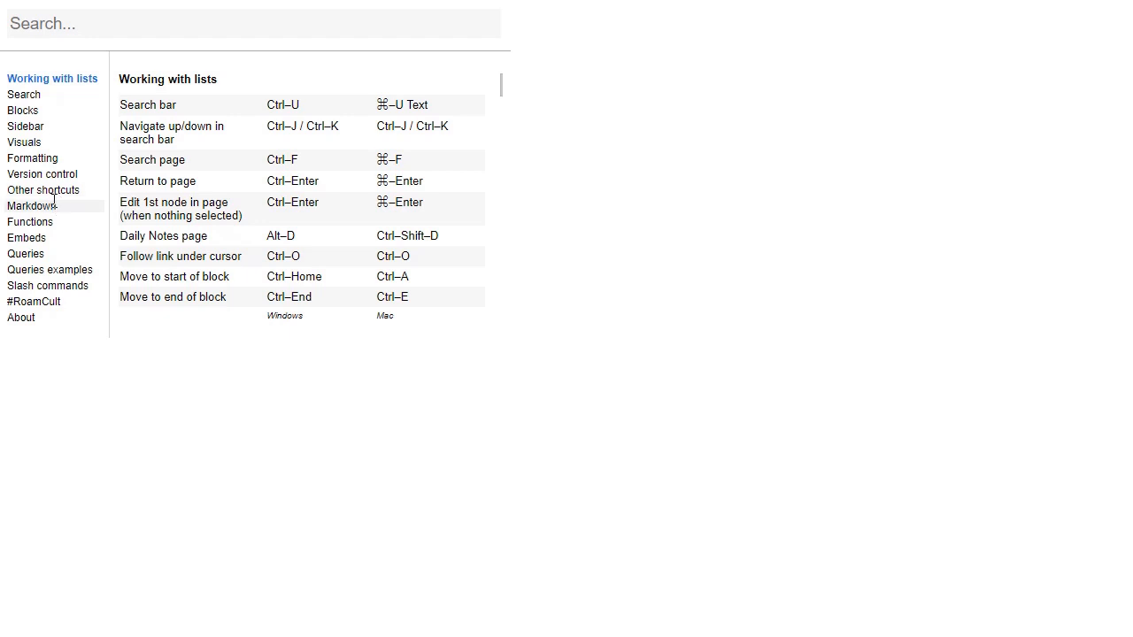
click(33, 206)
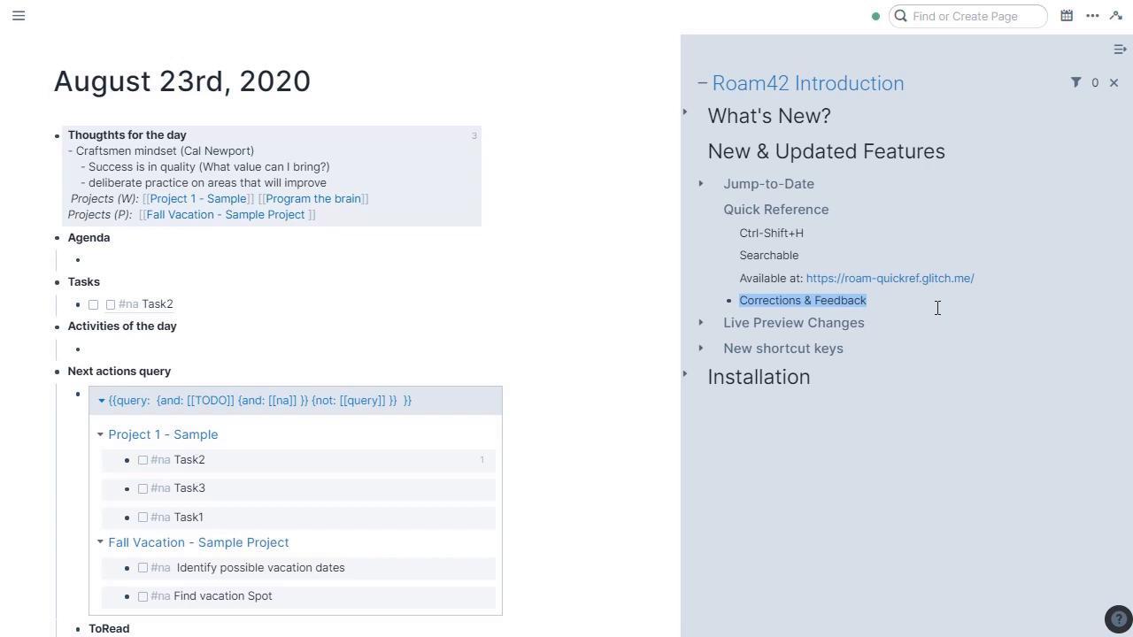
mouse_move(768, 370)
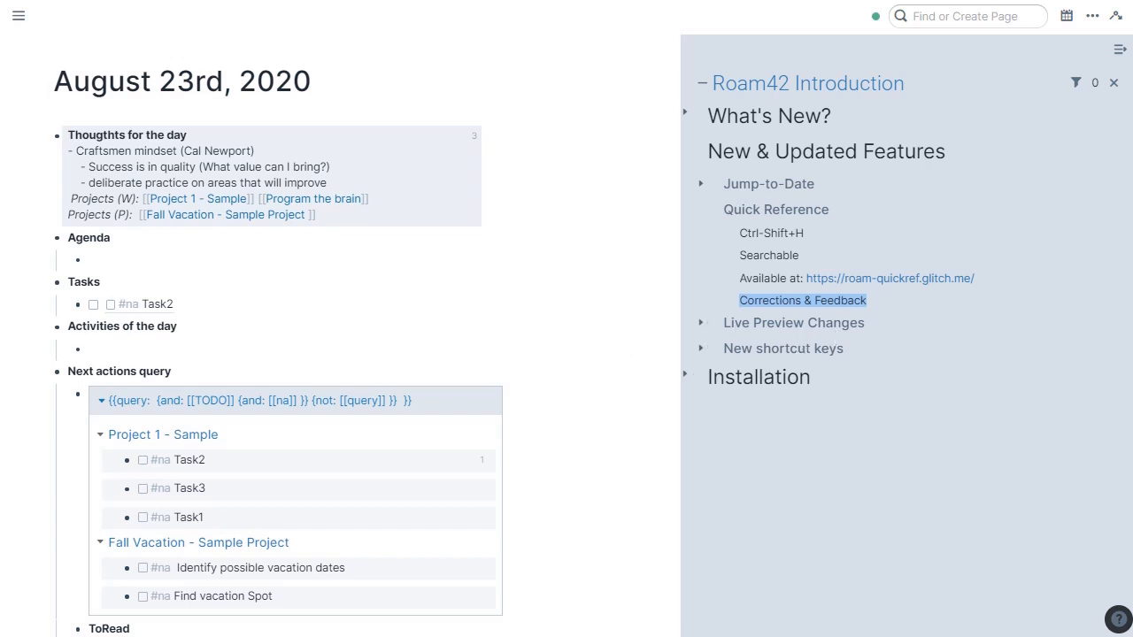
mouse_move(536, 344)
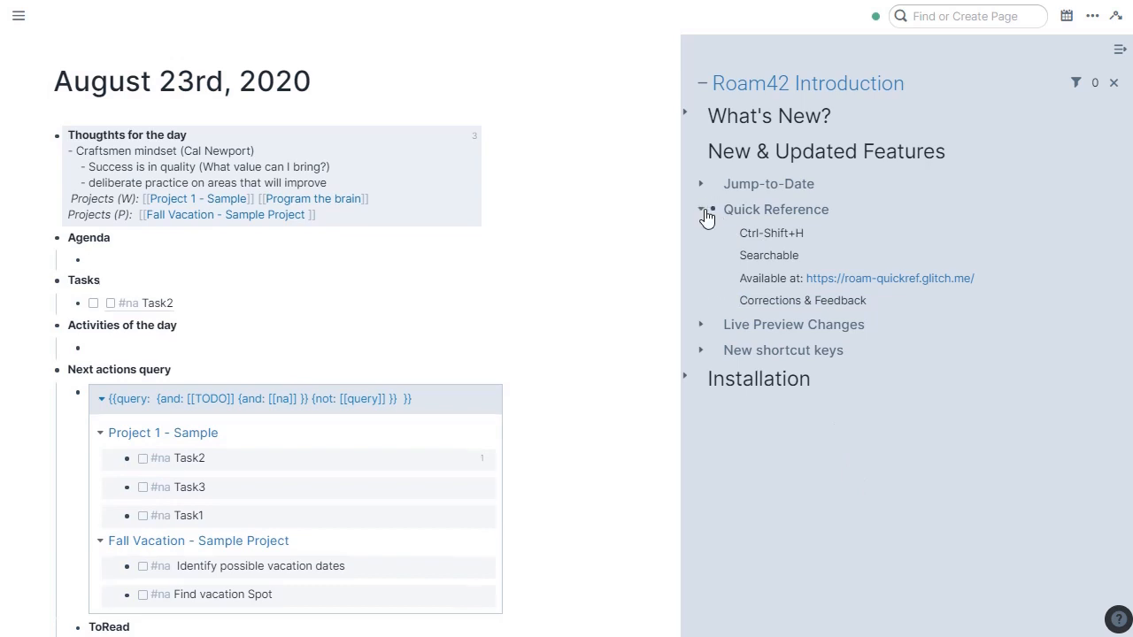
Collapse Quick Reference, expand Live Preview Changes, and toggle live previews off and on with Ctrl+Shift+L.
click(701, 210)
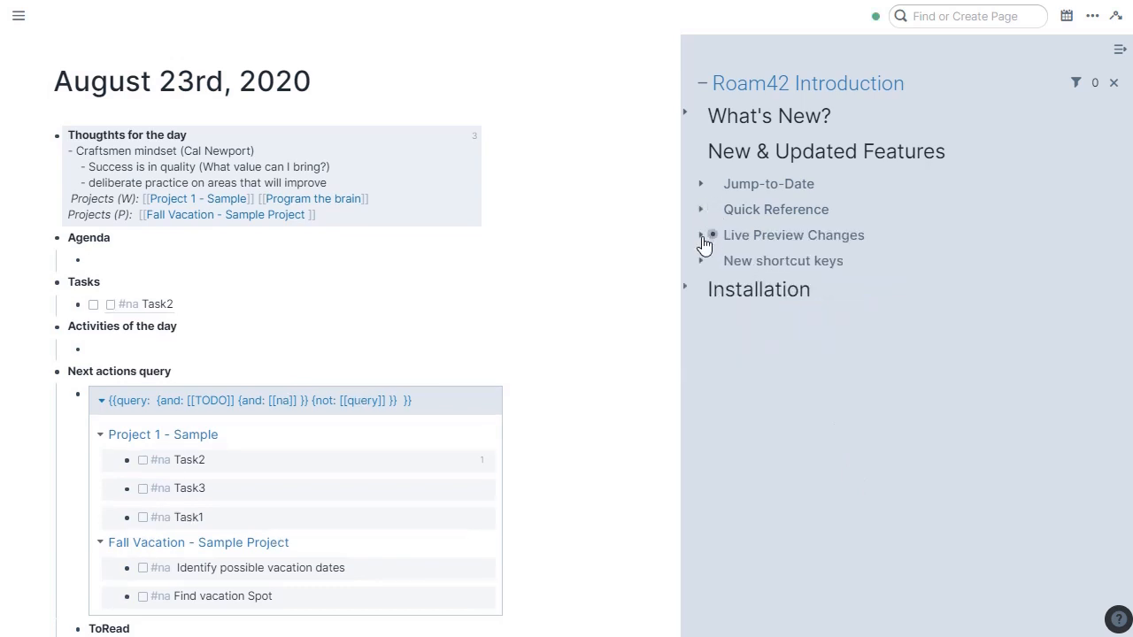
click(701, 234)
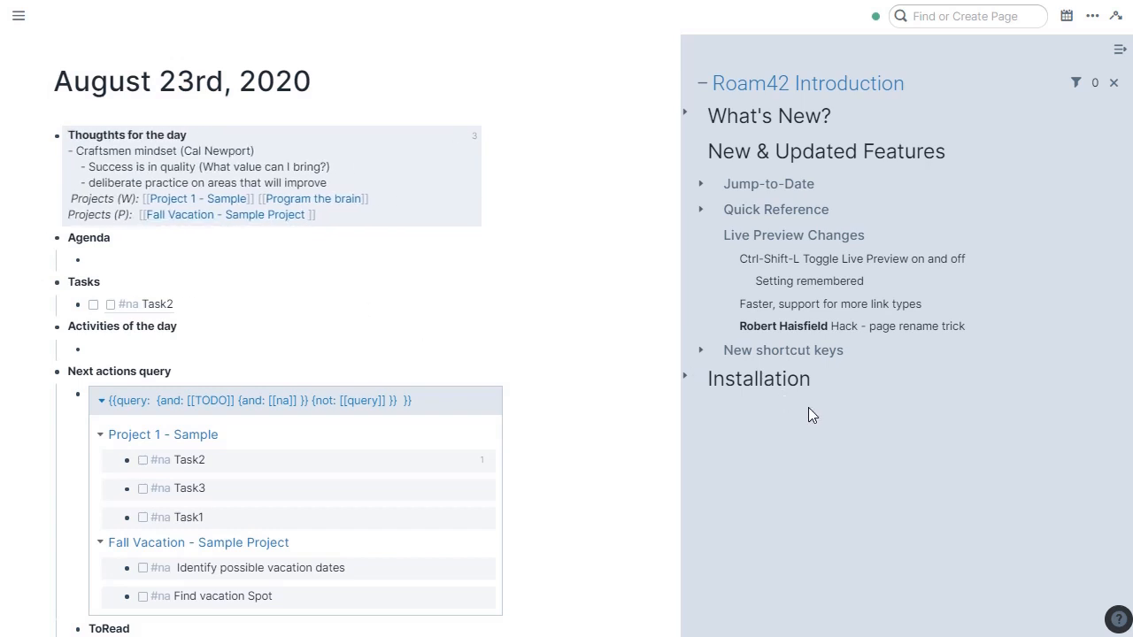
mouse_move(891, 419)
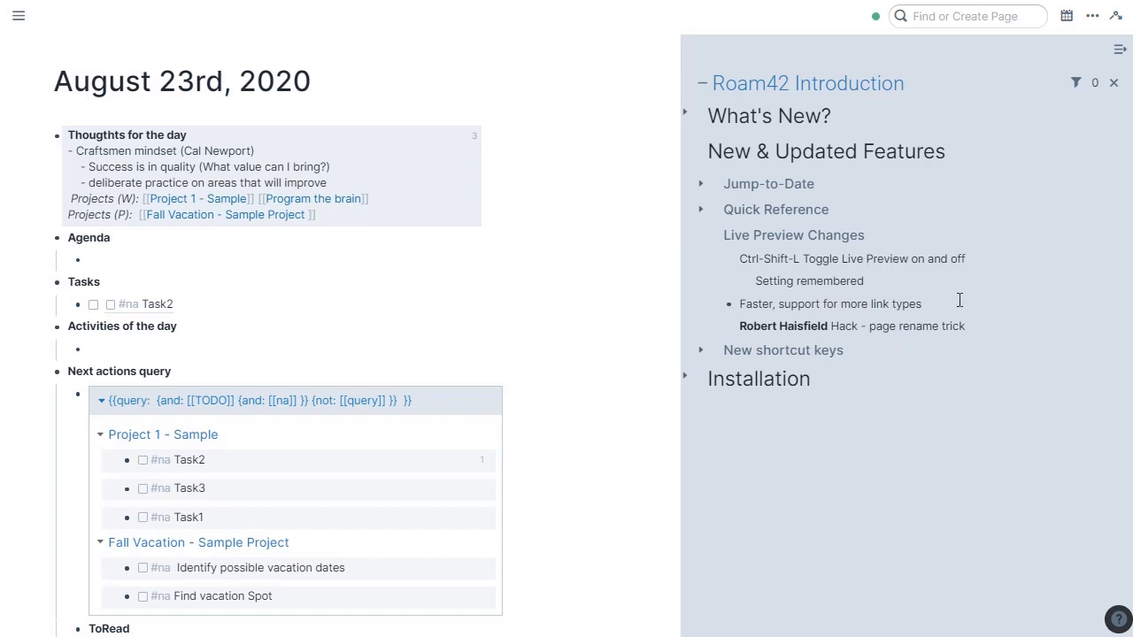
key(ctrl+shift+l)
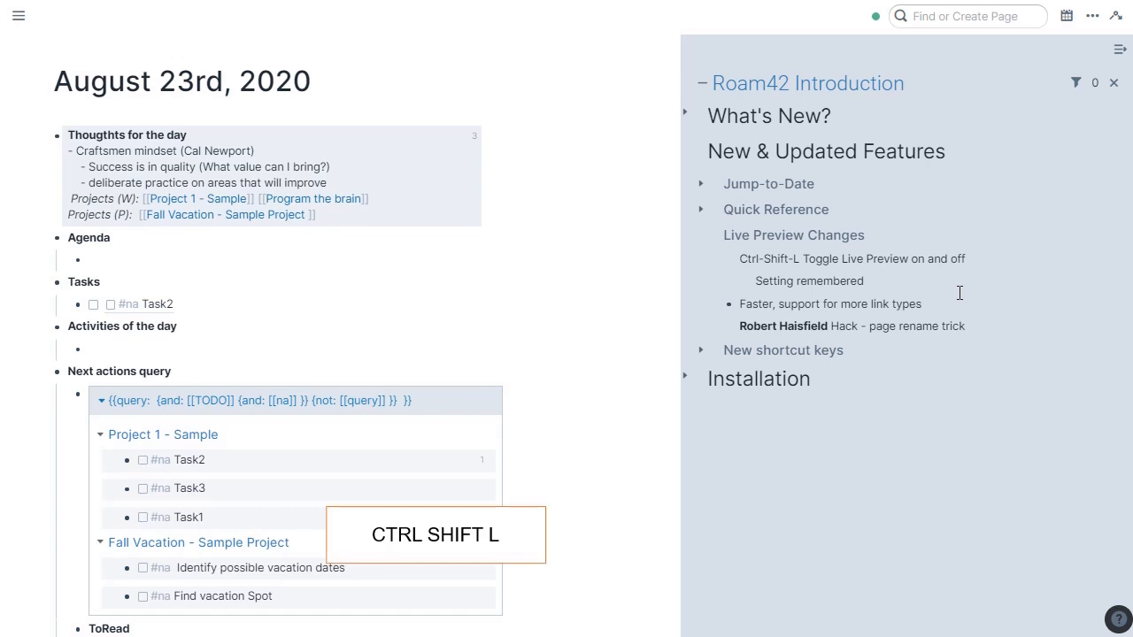
mouse_move(697, 326)
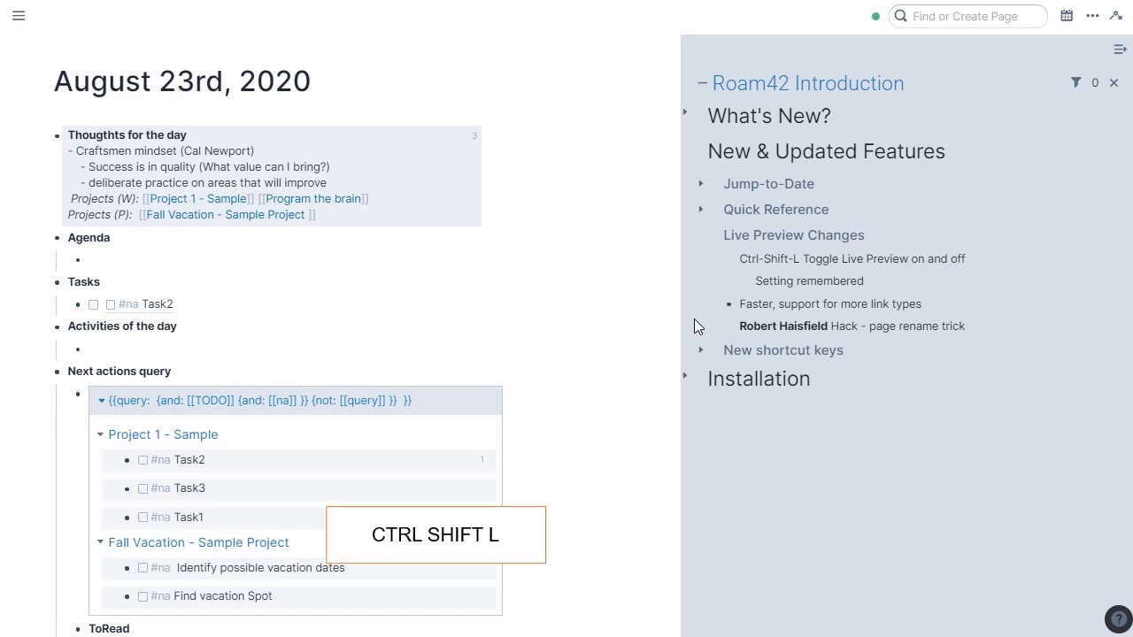
mouse_move(653, 346)
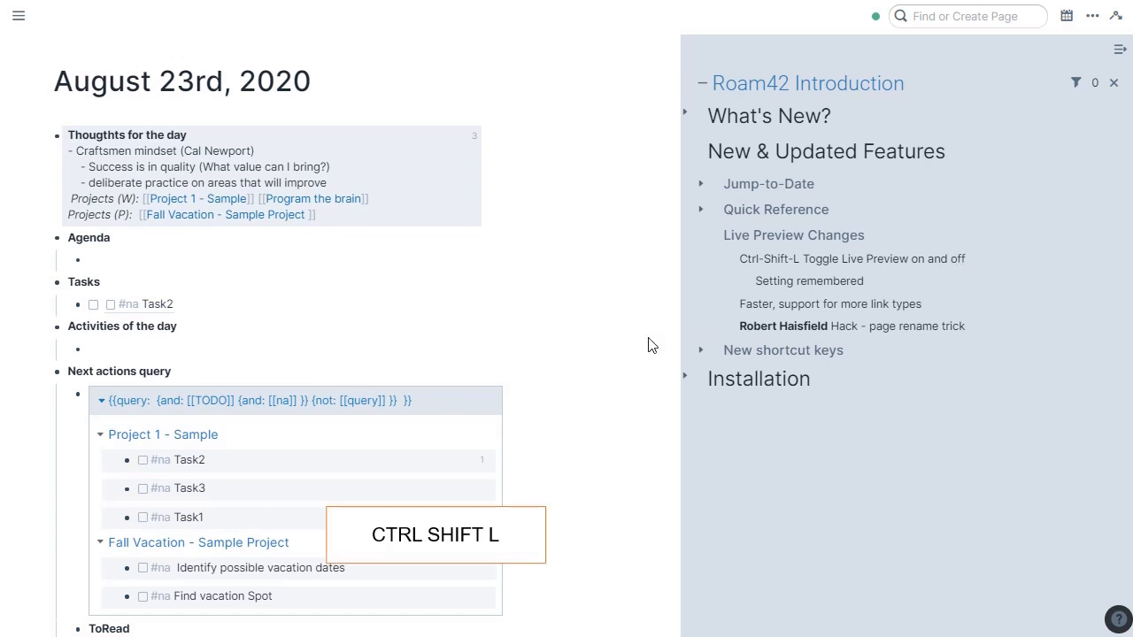
mouse_move(610, 315)
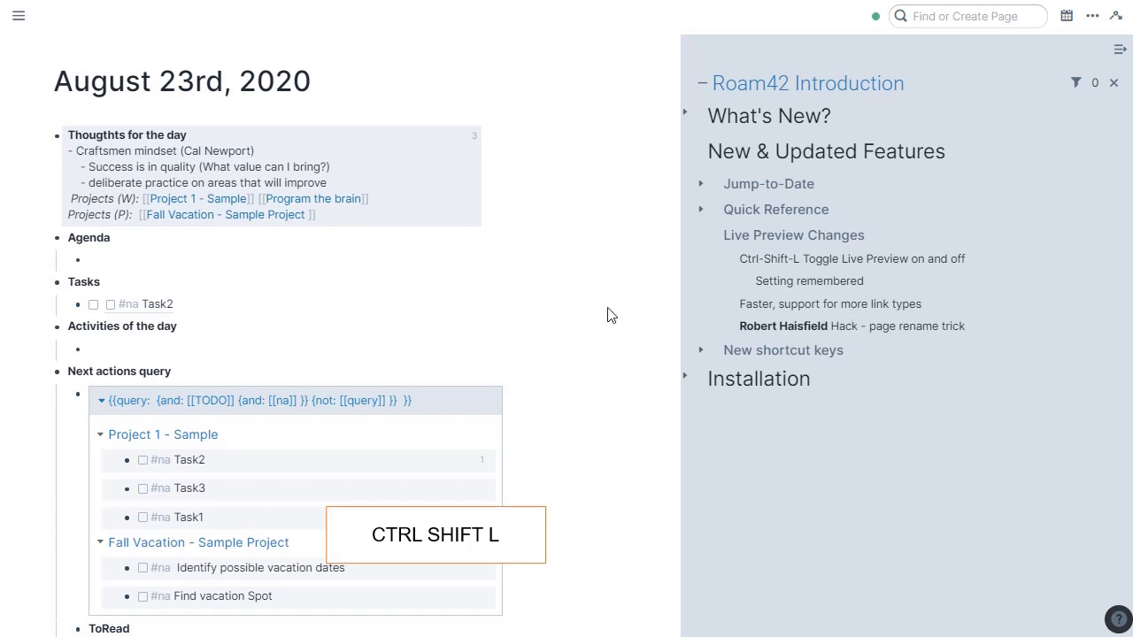
key(ctrl+shift+l)
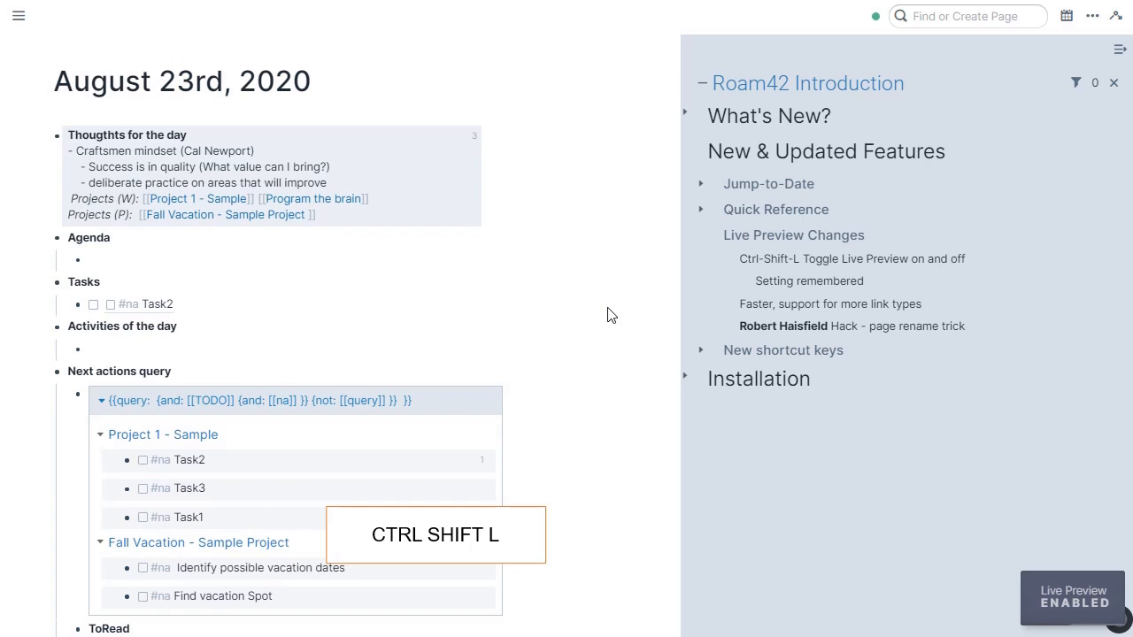
key(ctrl+shift+l)
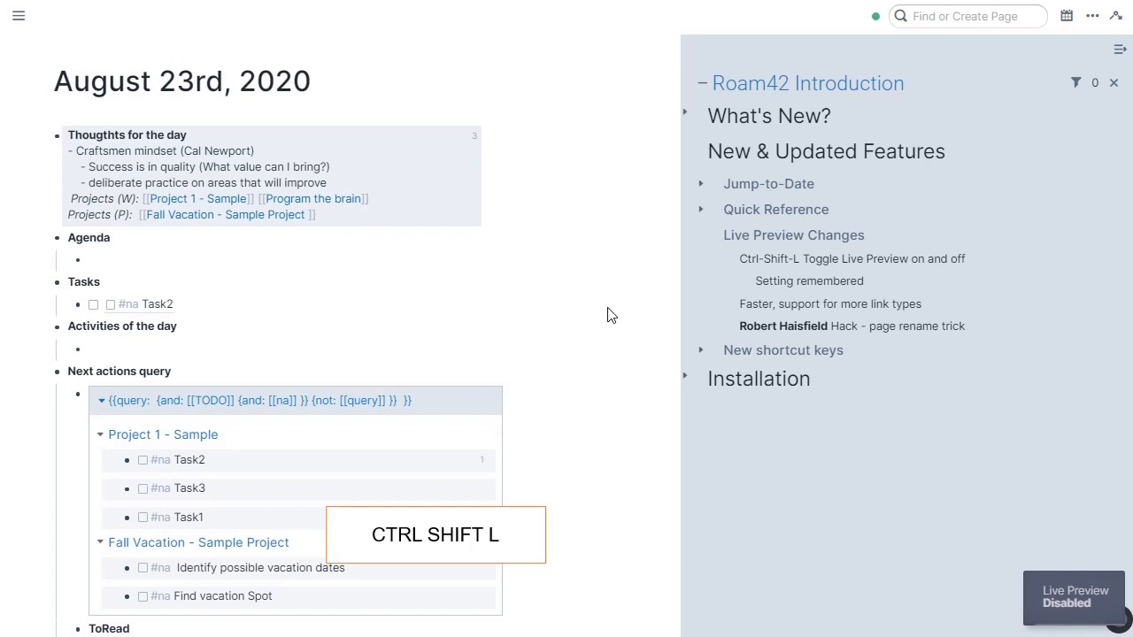
key(ctrl+shift+l)
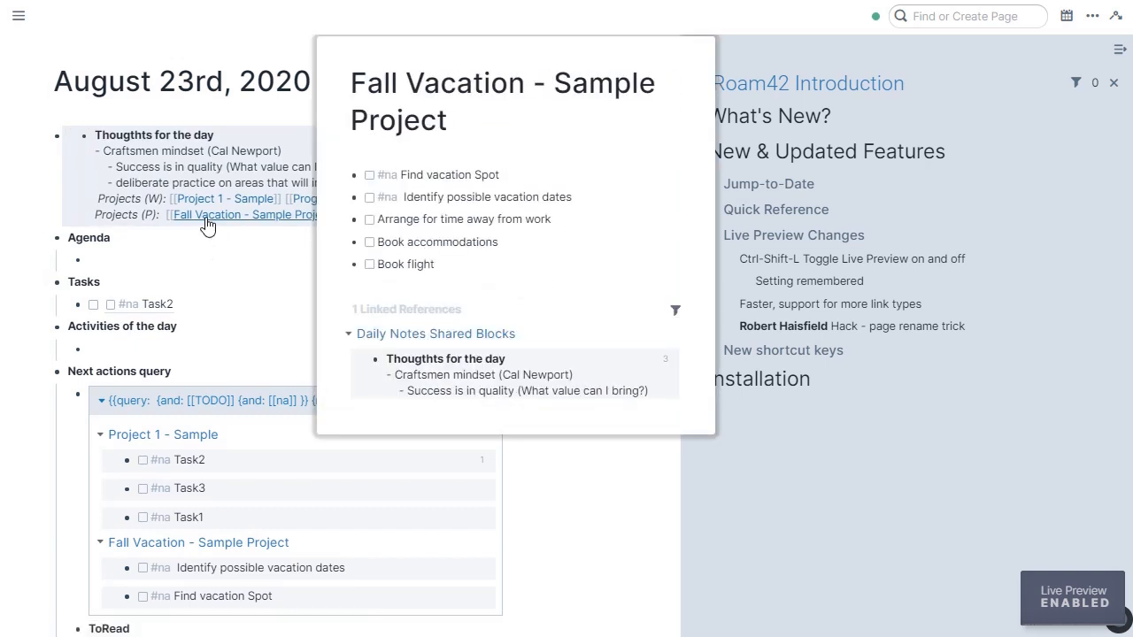
mouse_move(223, 199)
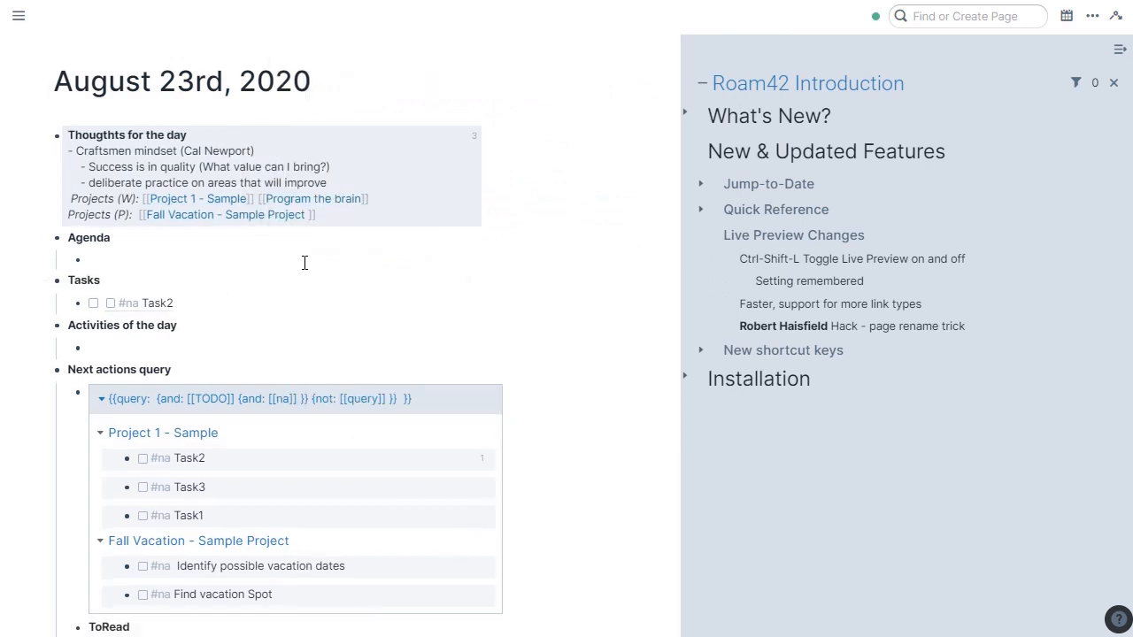
Tag an Agenda item #na and prefix the Project 1 - Sample title with 'ABC'.
text(#na)
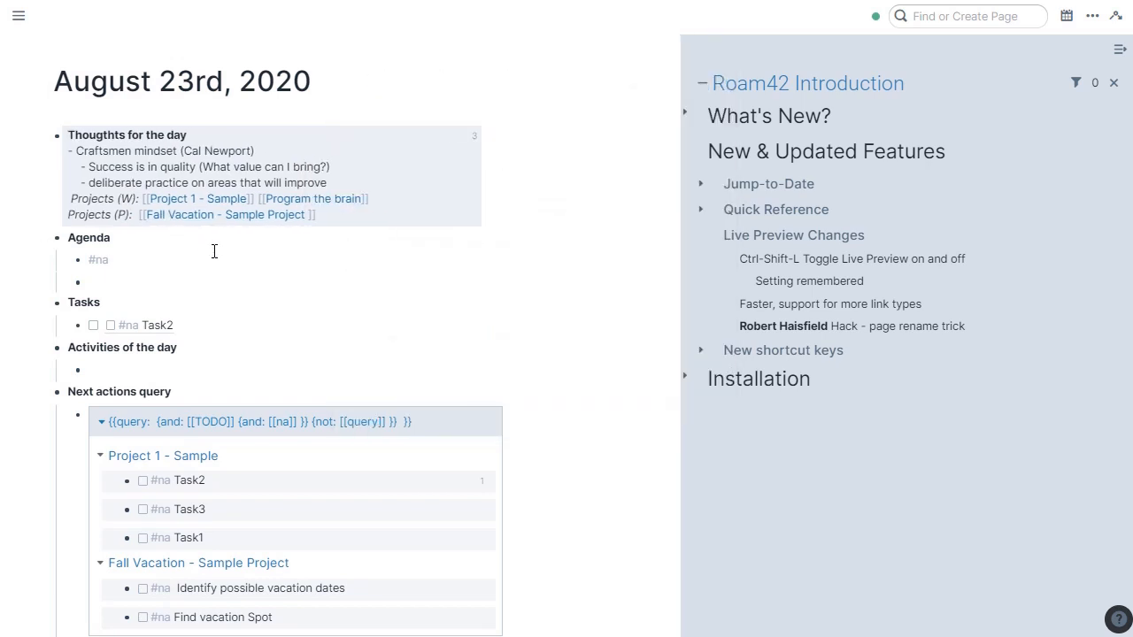
mouse_move(617, 383)
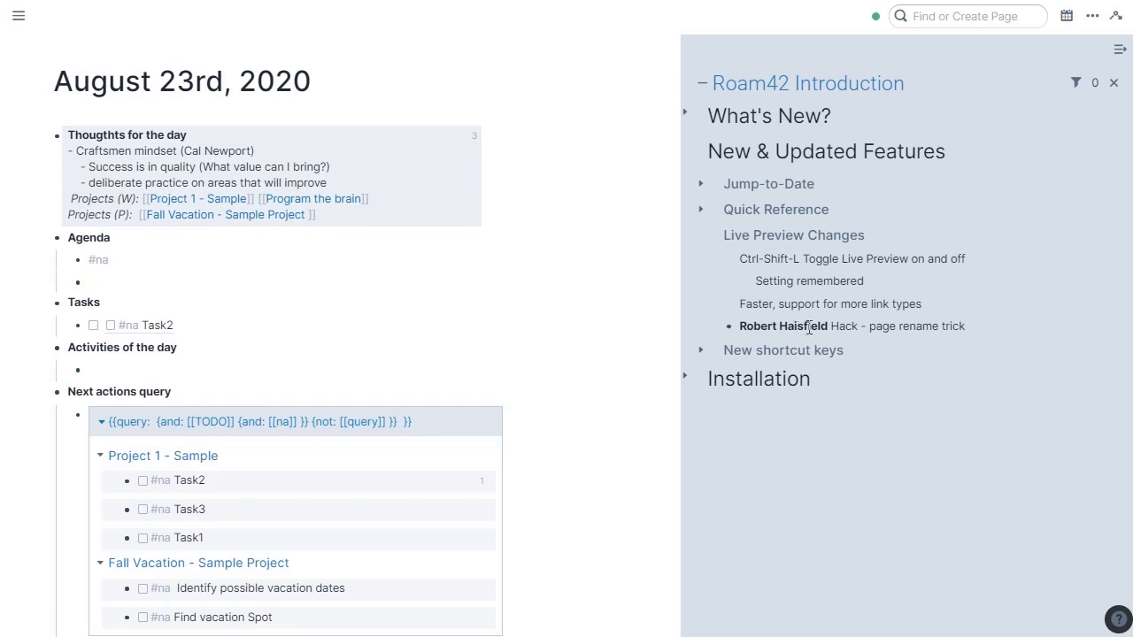
click(90, 281)
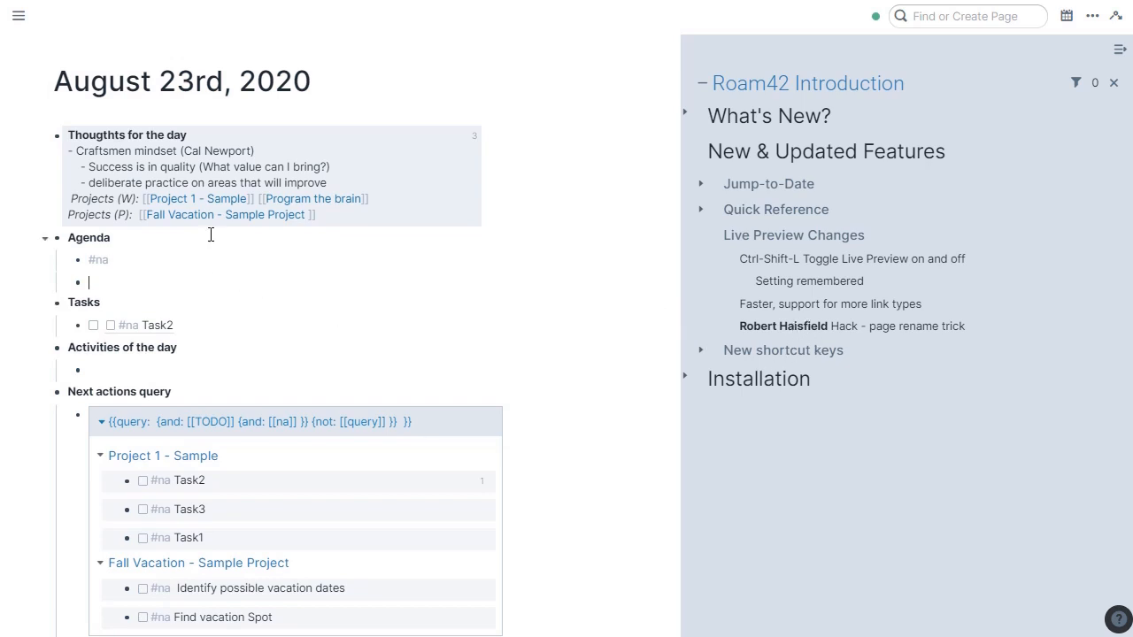
mouse_move(220, 198)
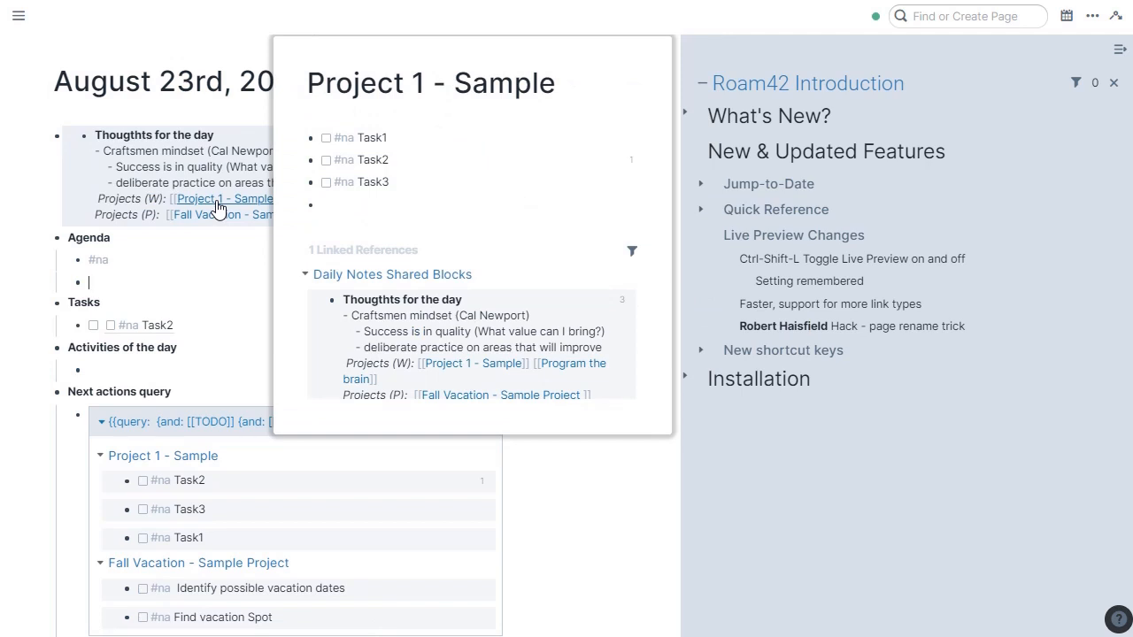
mouse_move(219, 204)
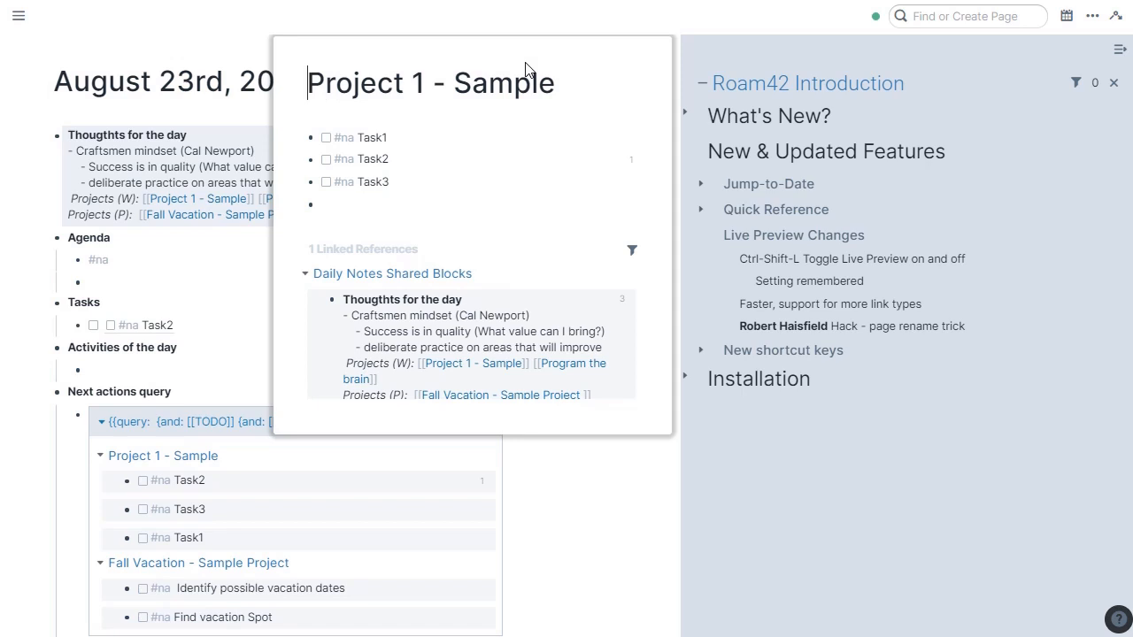
text(ABC)
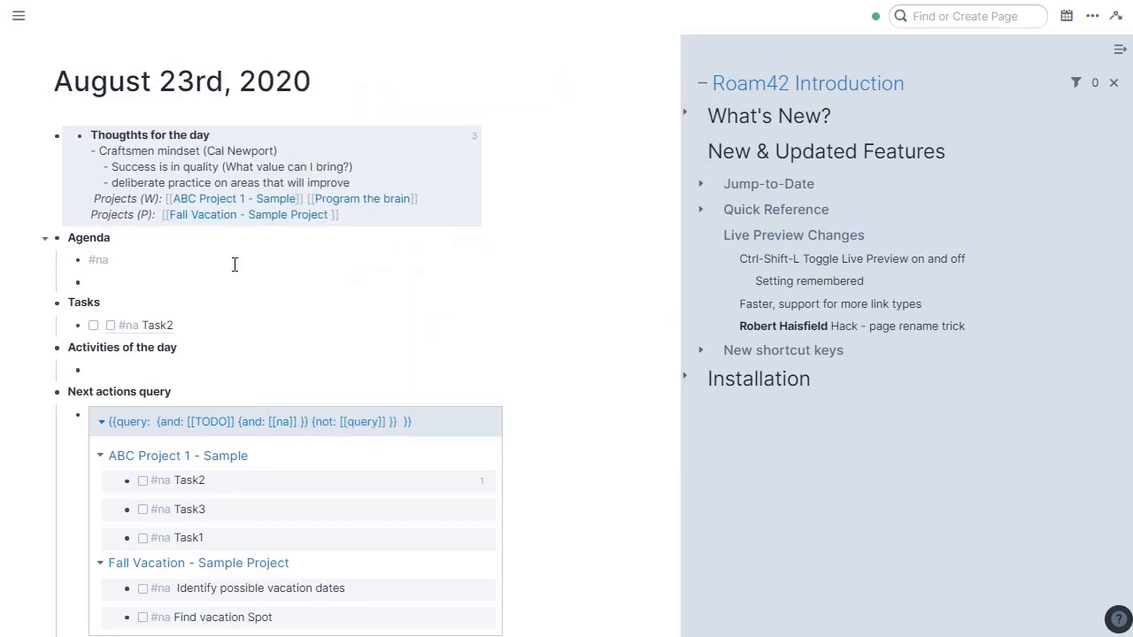
mouse_move(246, 214)
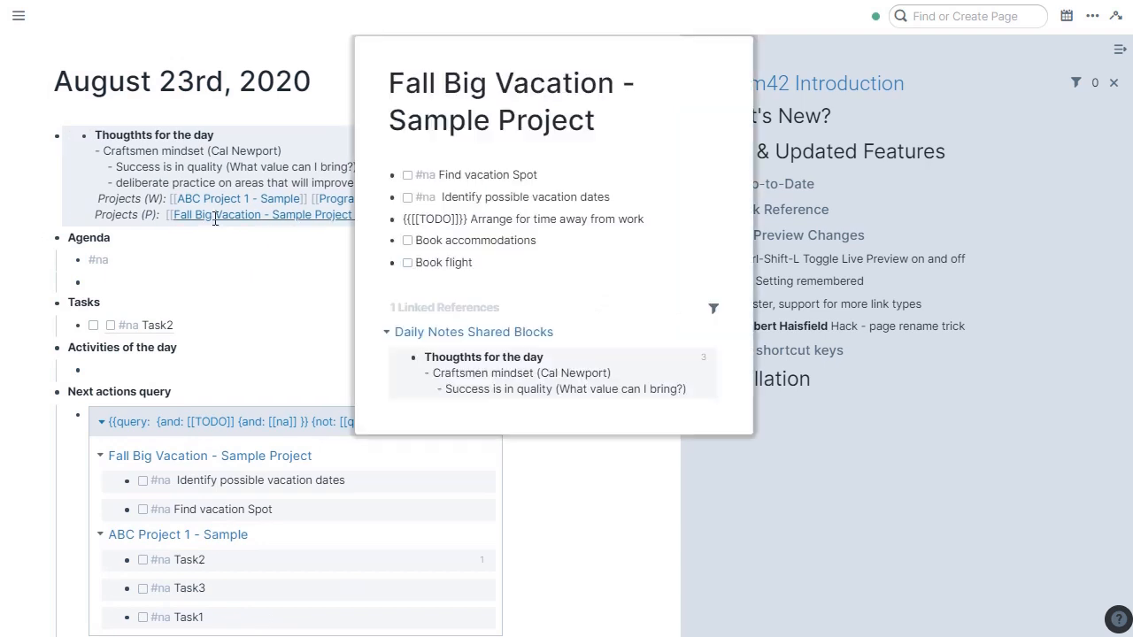
mouse_move(558, 357)
text(ever)
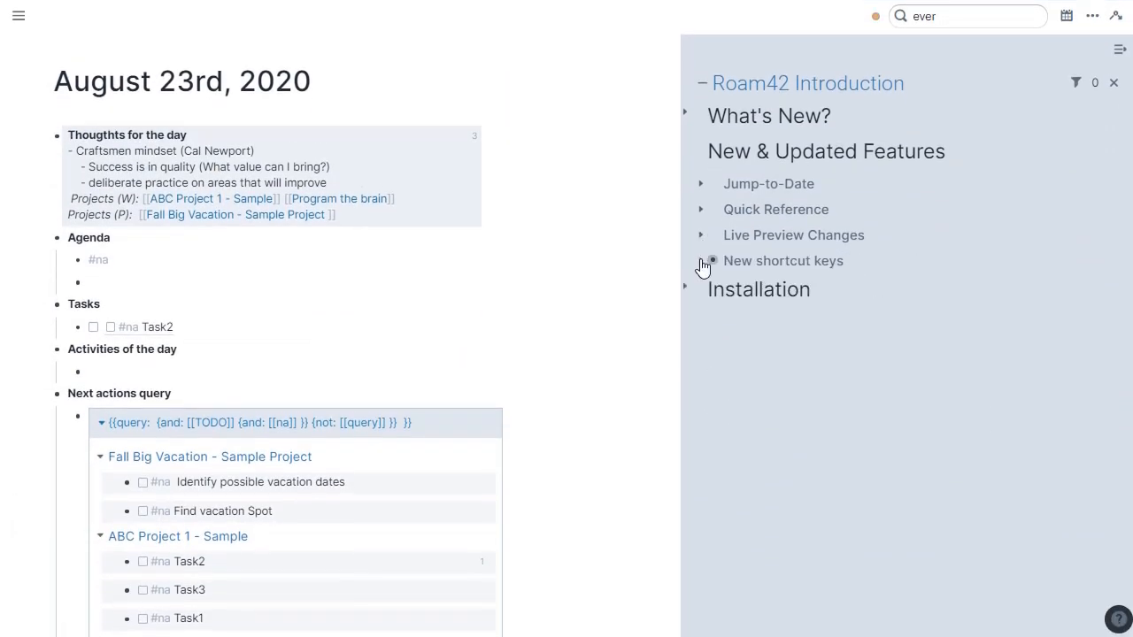
Expand the New shortcut keys section to list the Roam42 block-jump and sidebar shortcuts.
click(701, 261)
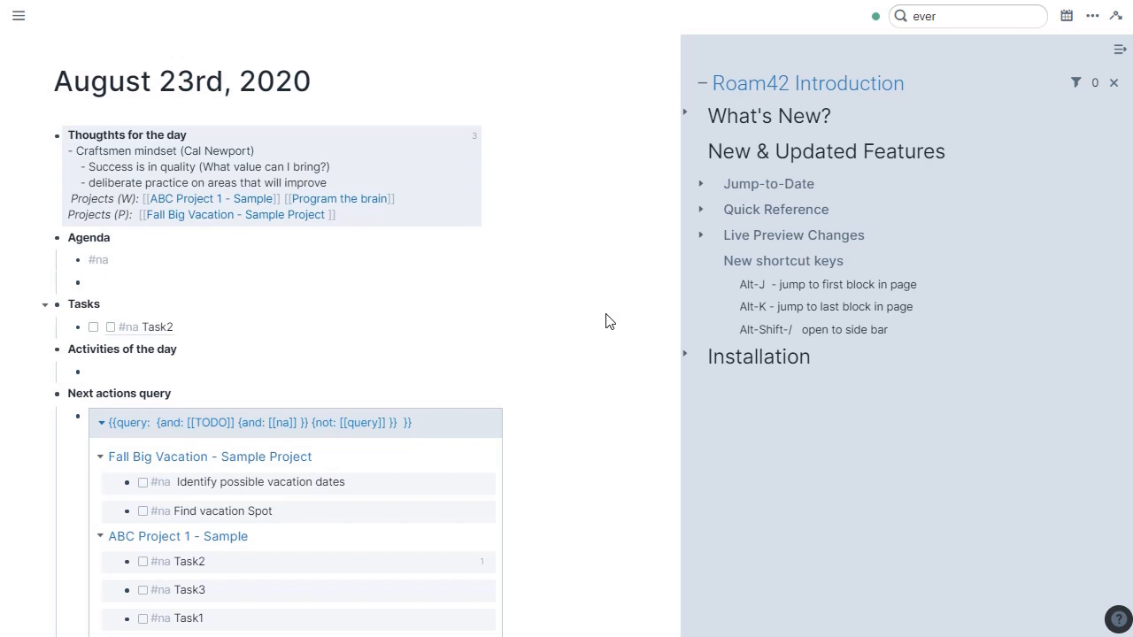
key(alt+shift+/)
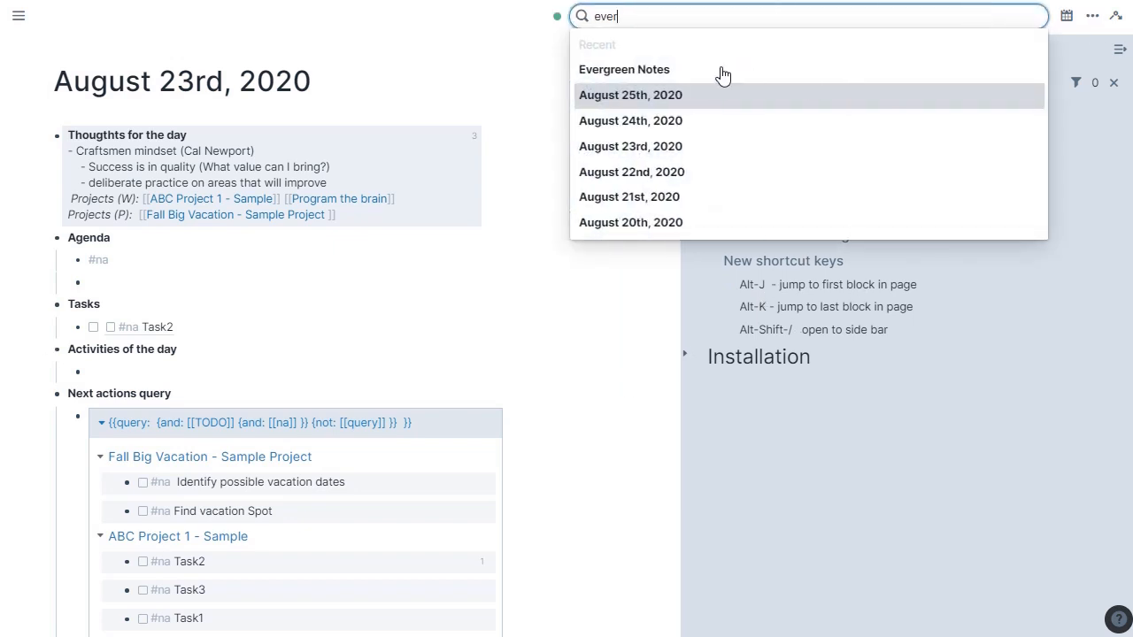
Open the Evergreen Notes page from the search suggestions and scroll through it.
click(624, 69)
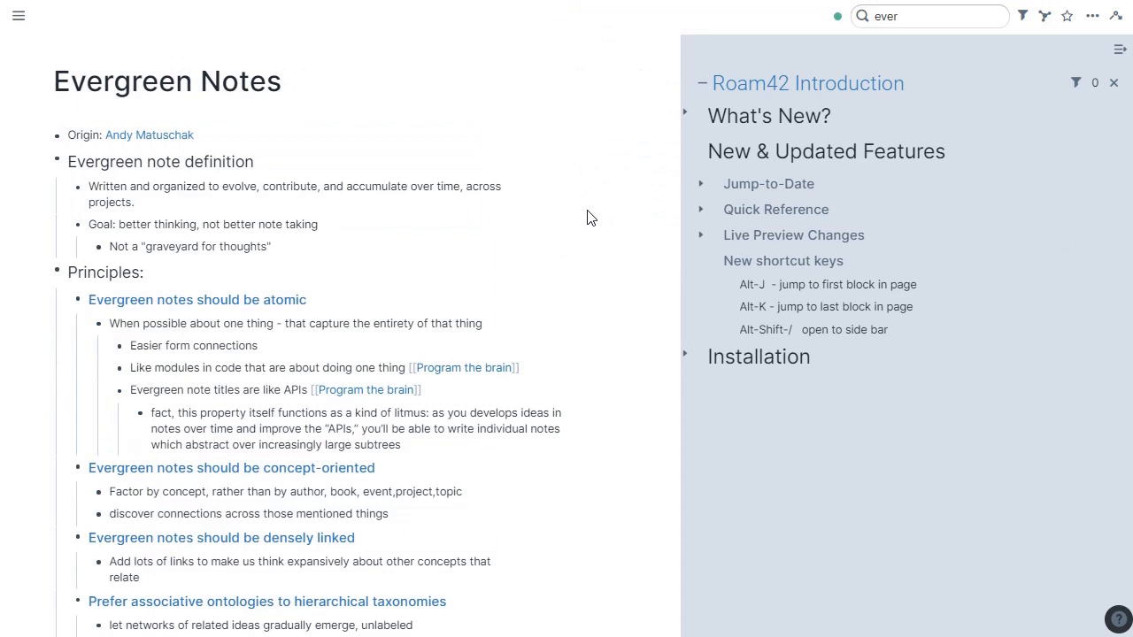
scroll(down, 3)
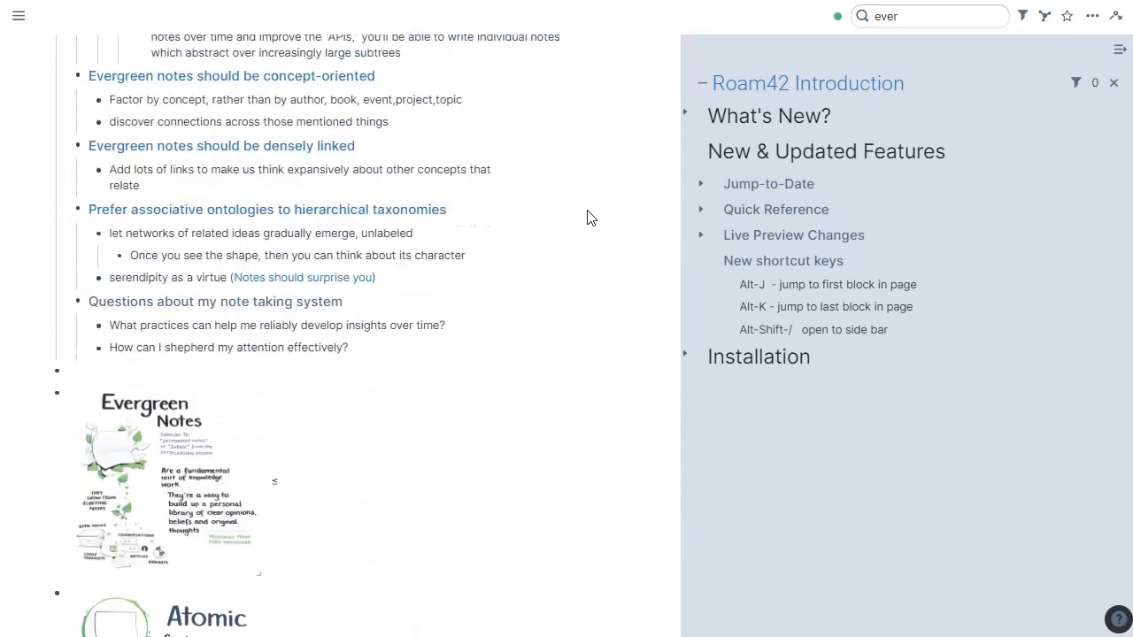
scroll(down, 3)
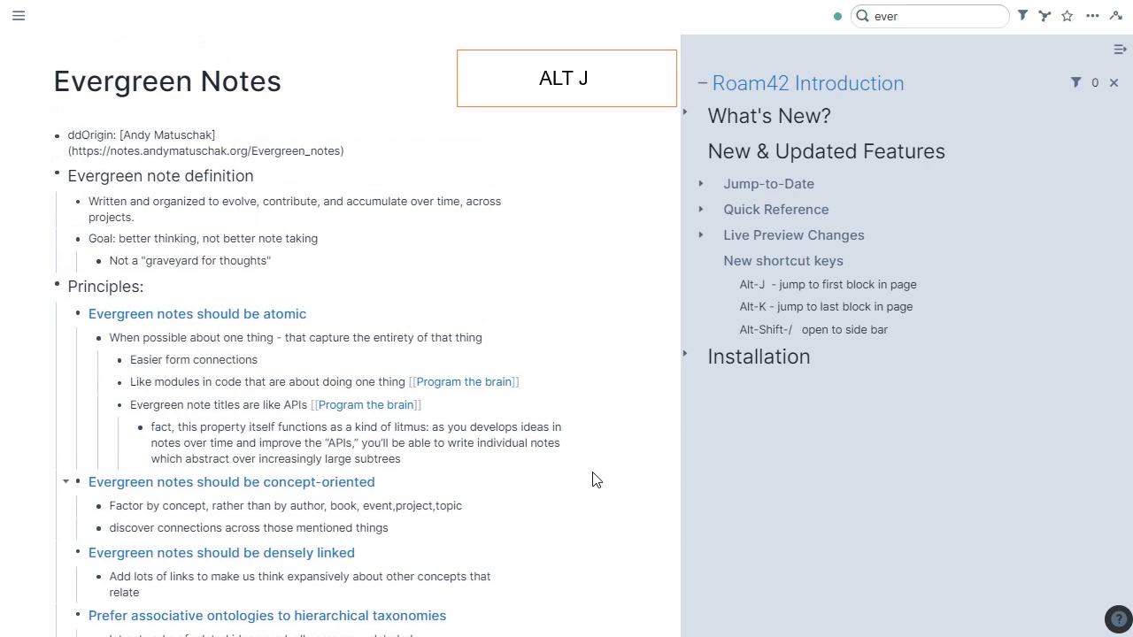
Jump to the first and last blocks of Evergreen Notes with the Roam42 shortcuts.
key(alt+k)
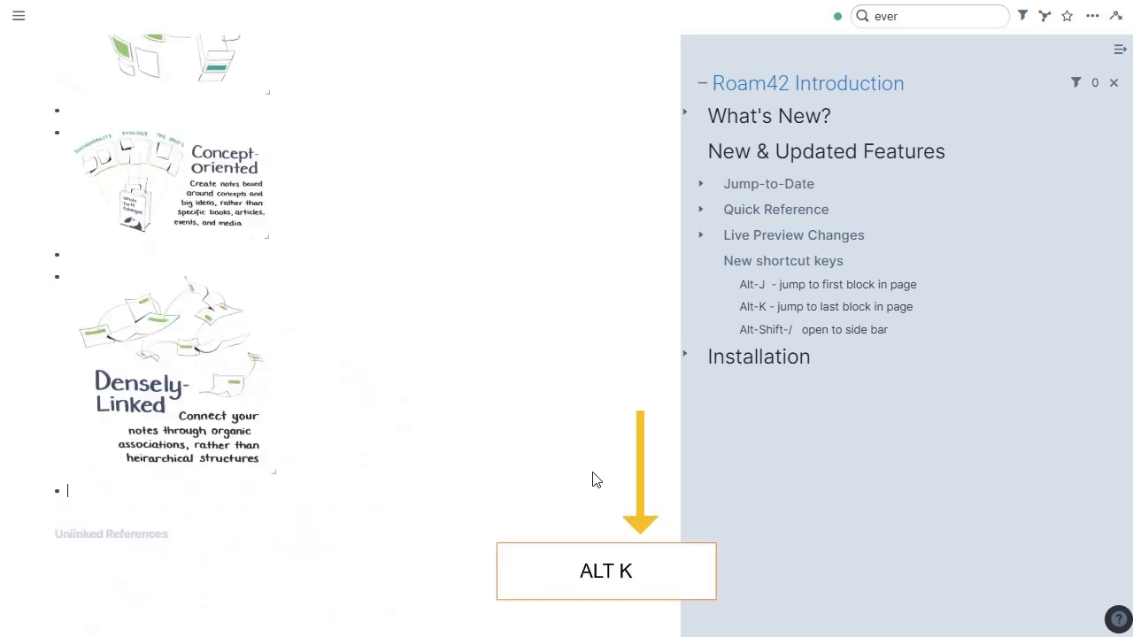
text(ddkdk)
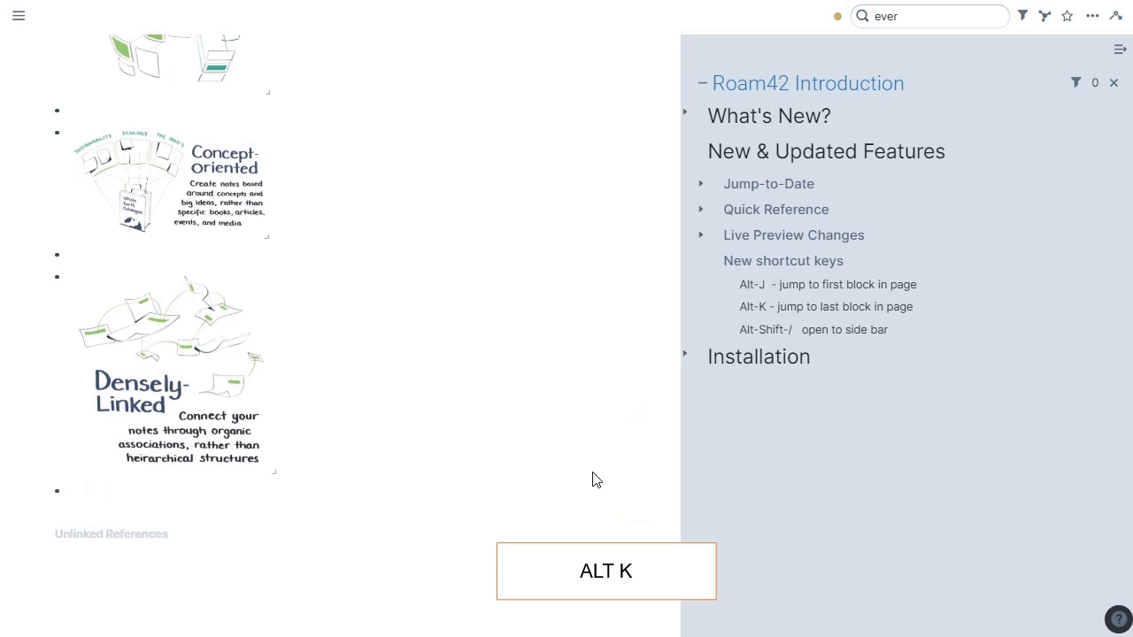
key(alt+k)
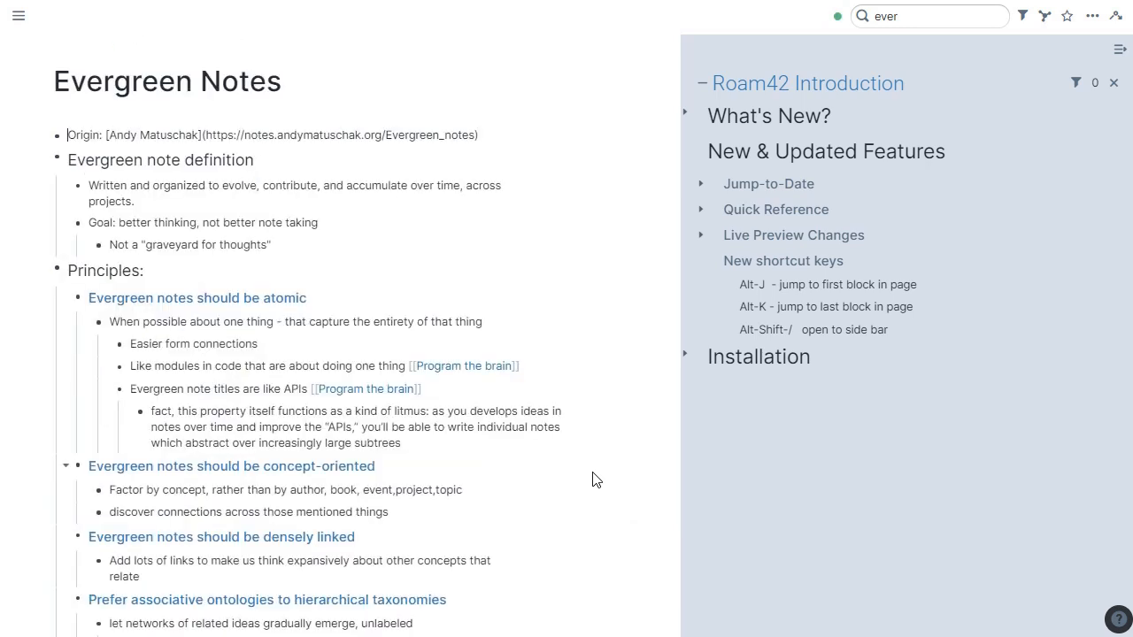
scroll(down, 3)
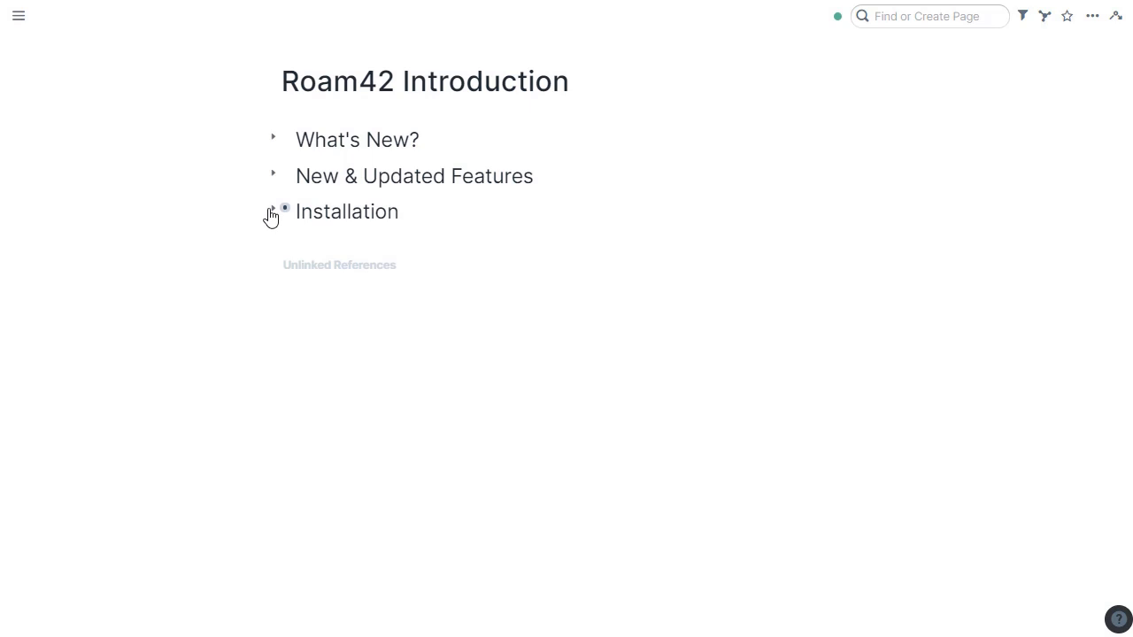
Expand Installation, select the 'Delete old roam/js RoamMonkey Code' step, and show page navigation.
click(271, 212)
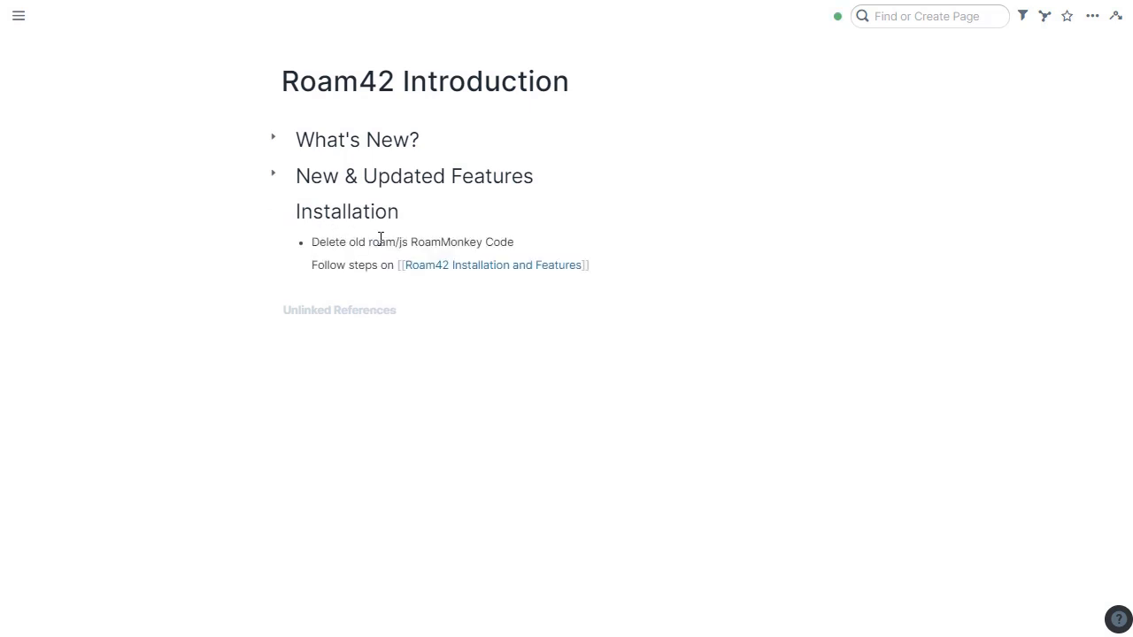
triple_click(412, 242)
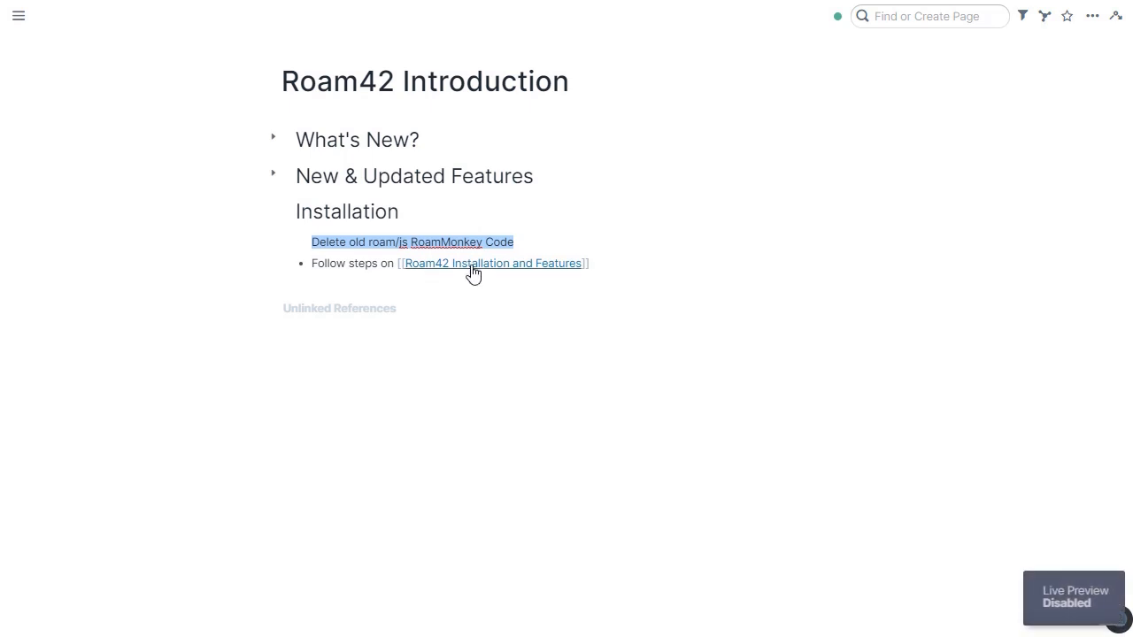
mouse_move(464, 272)
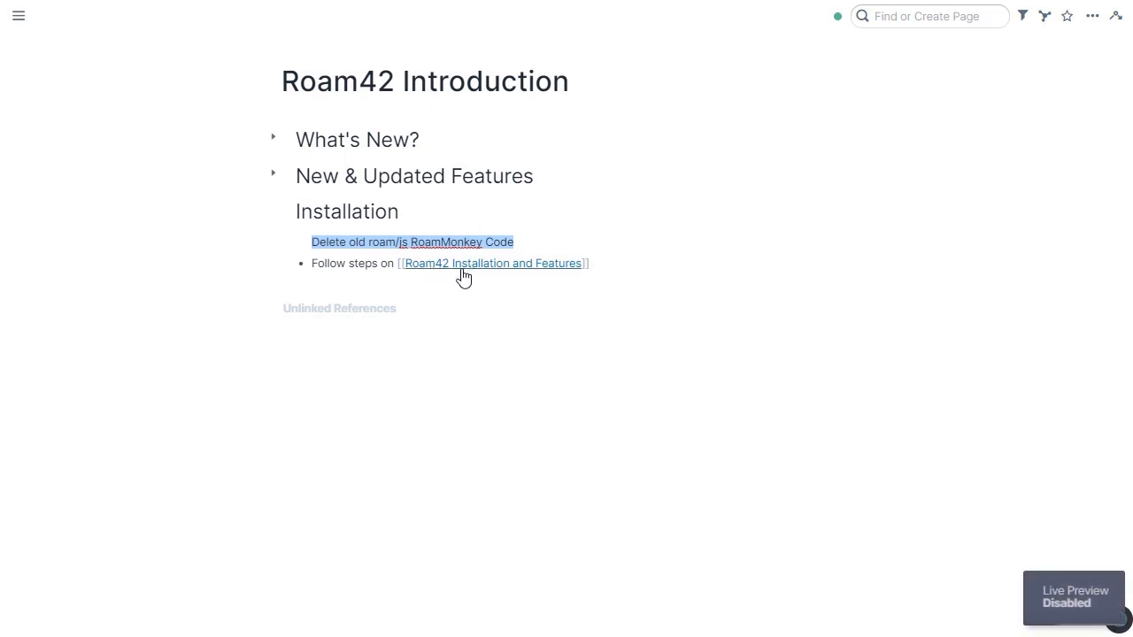
click(18, 16)
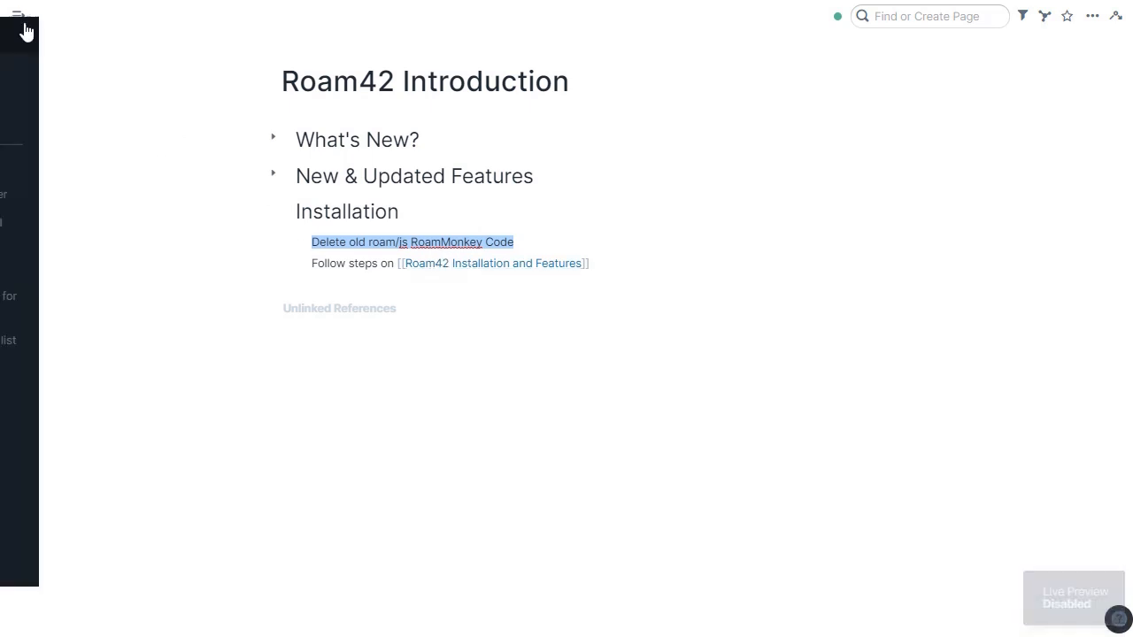
Scroll the Roam42 Installation and Features page down to the ROAM/JS code blocks.
click(18, 15)
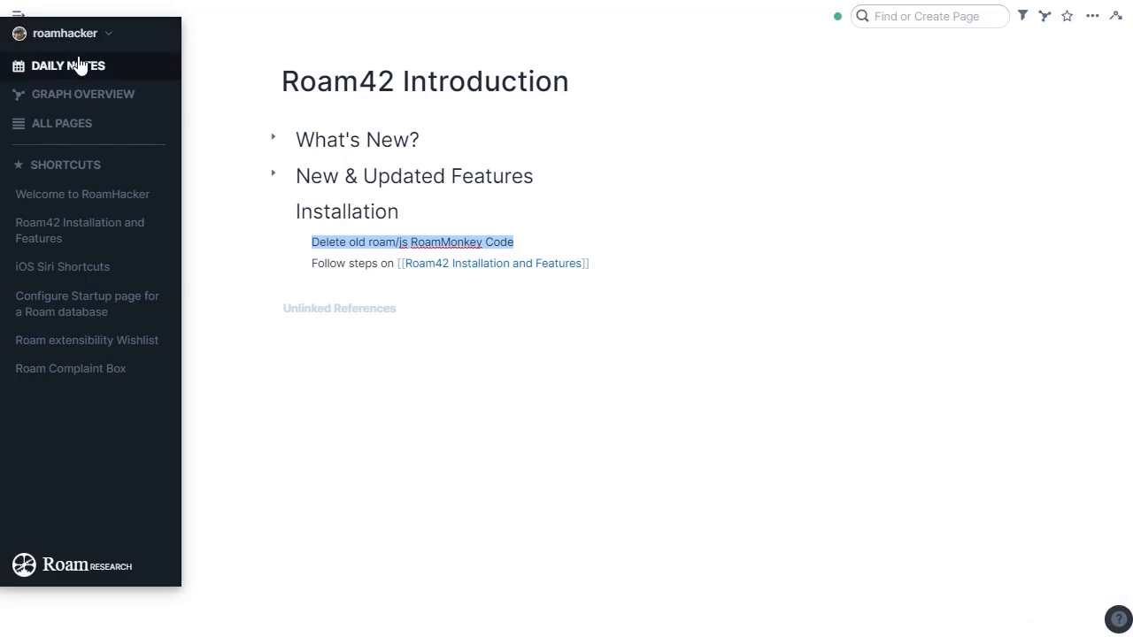
mouse_move(87, 230)
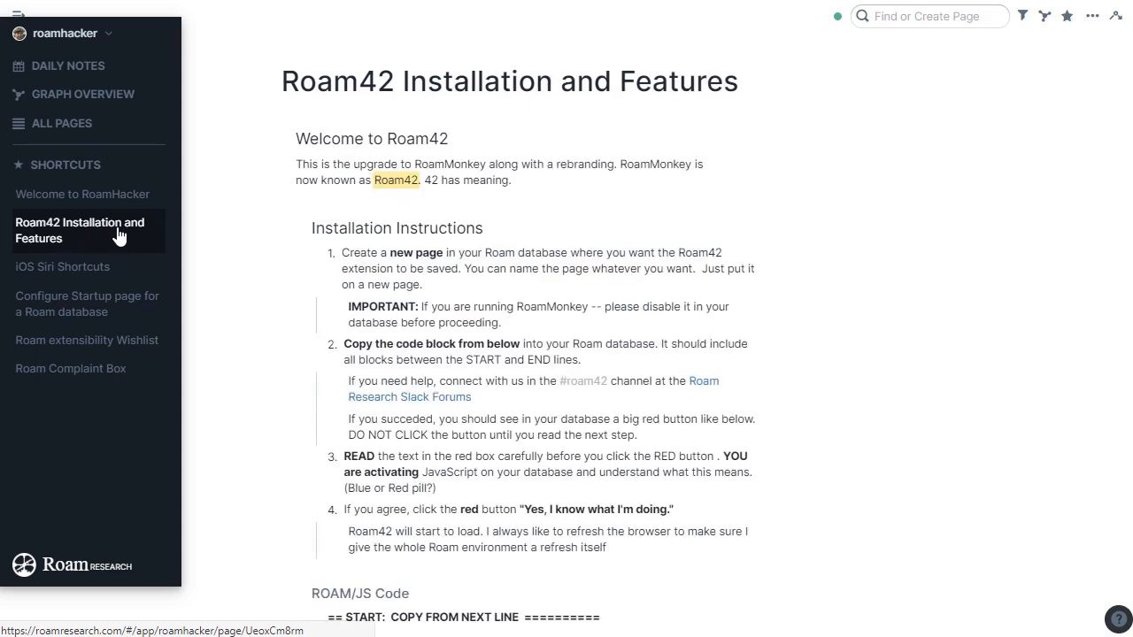
scroll(down, 3)
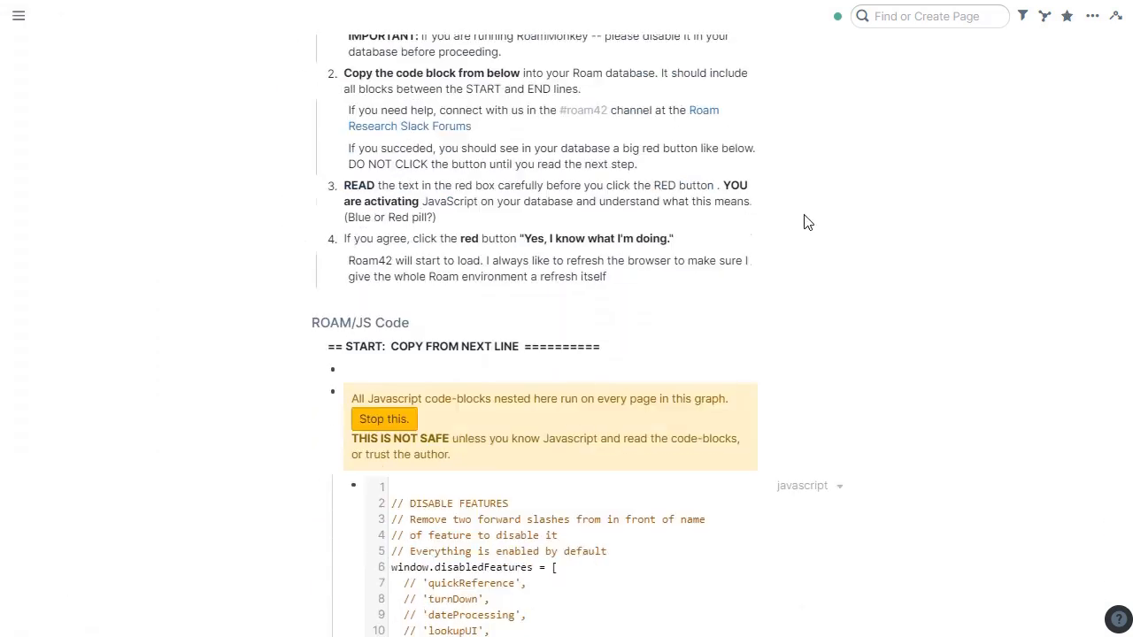
scroll(down, 3)
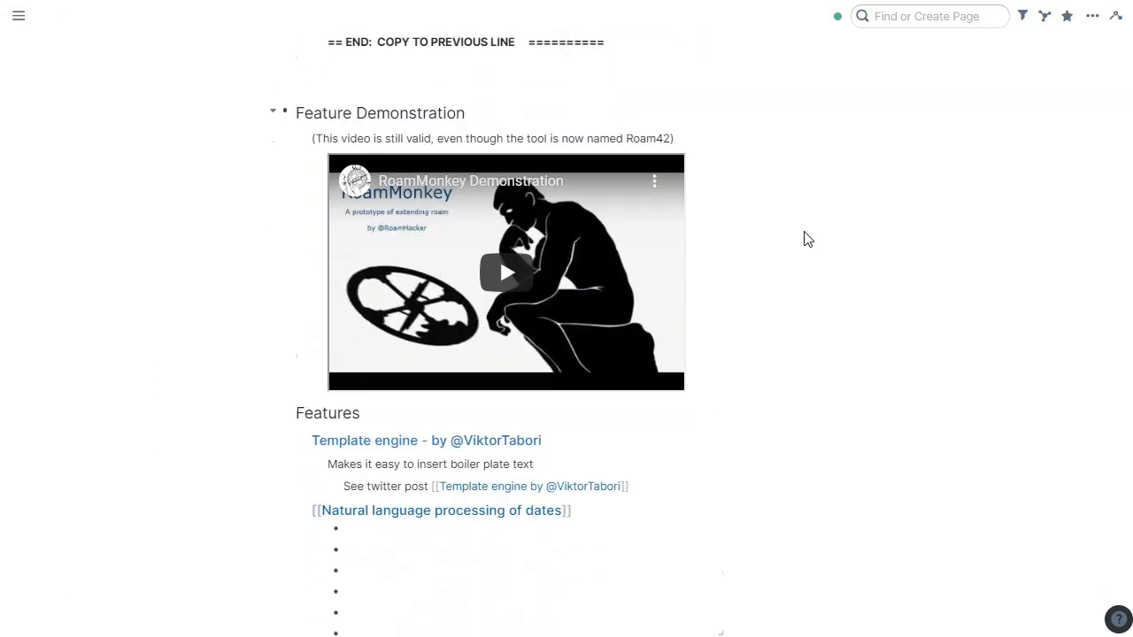
scroll(down, 3)
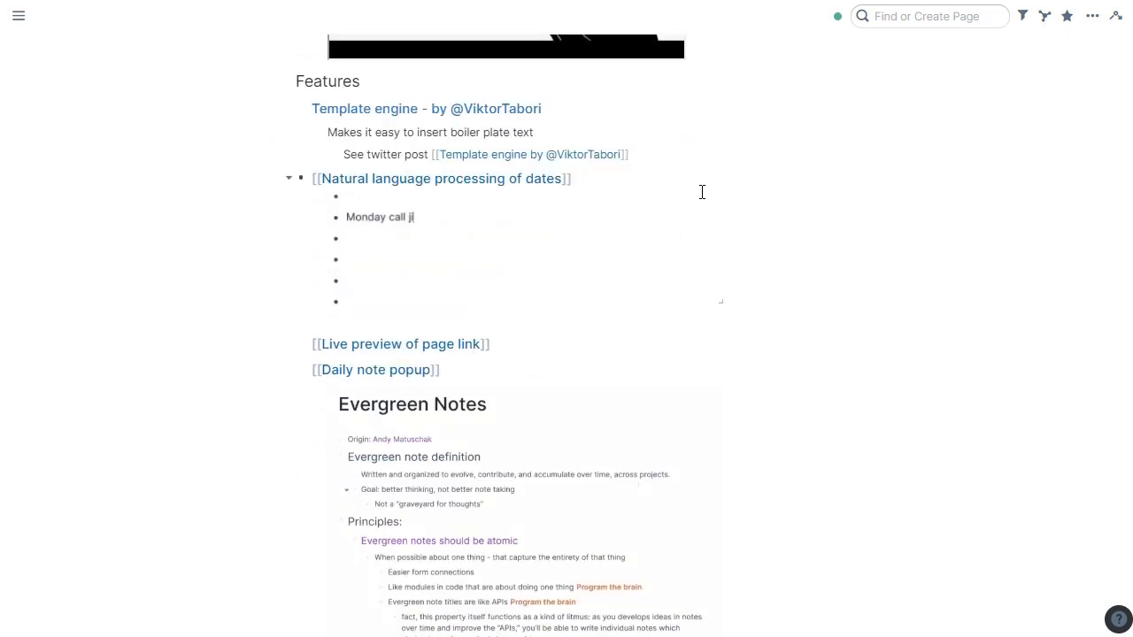
scroll(down, 3)
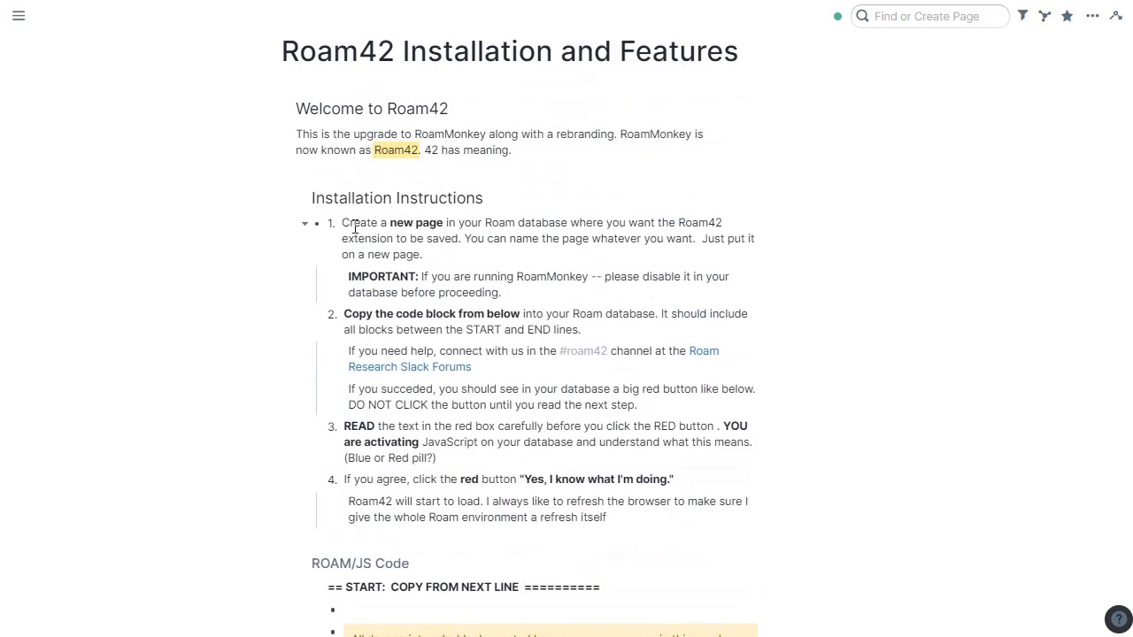
scroll(down, 3)
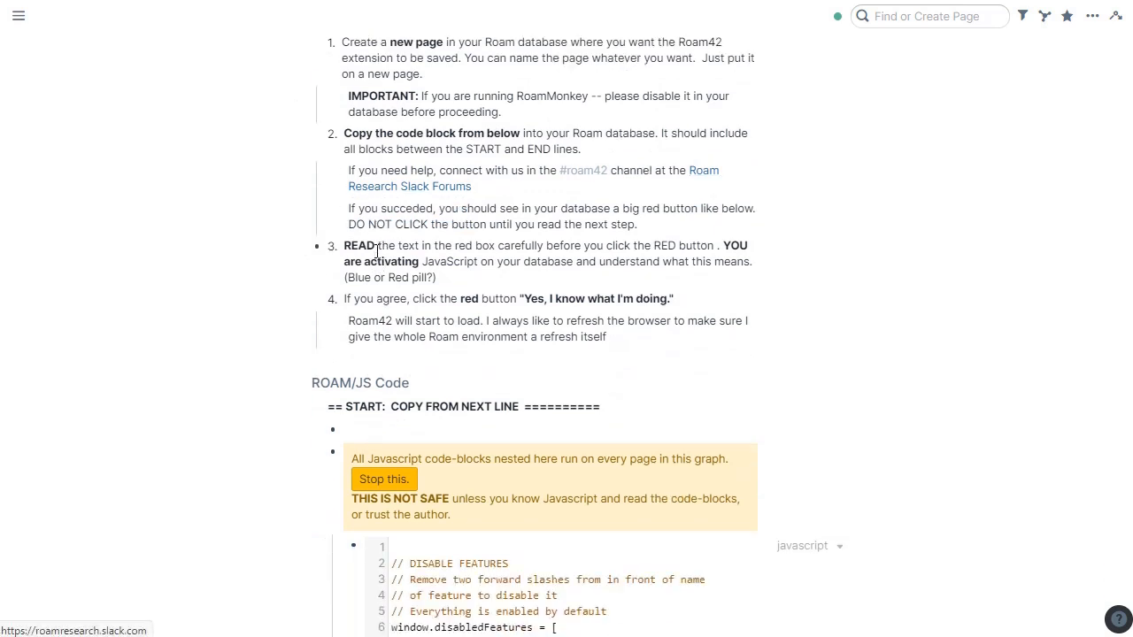
scroll(down, 3)
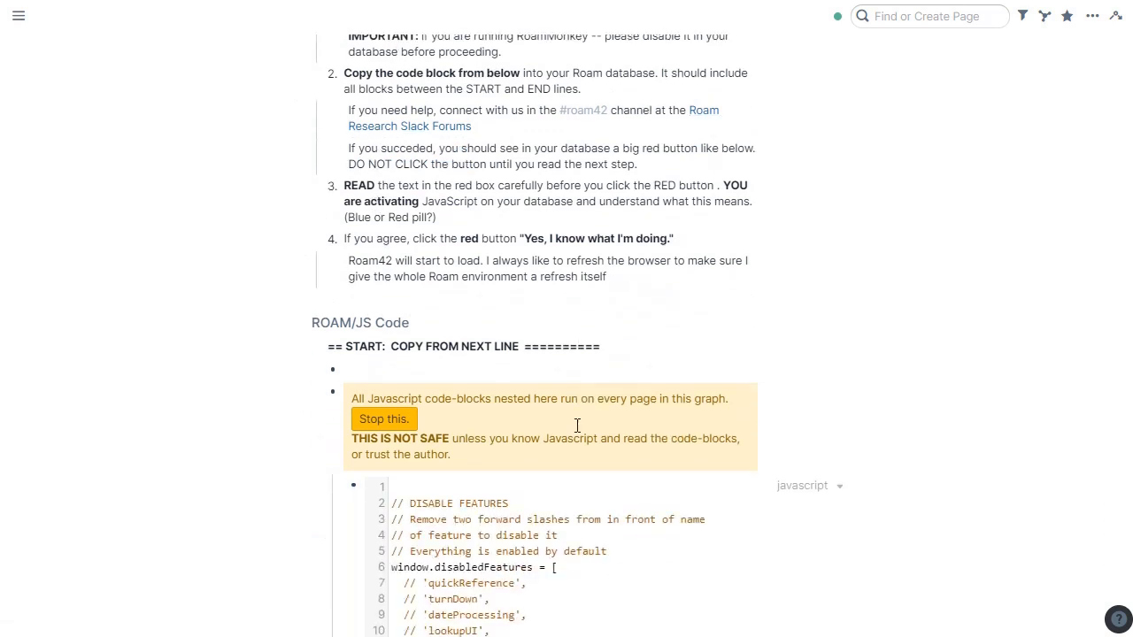
scroll(down, 3)
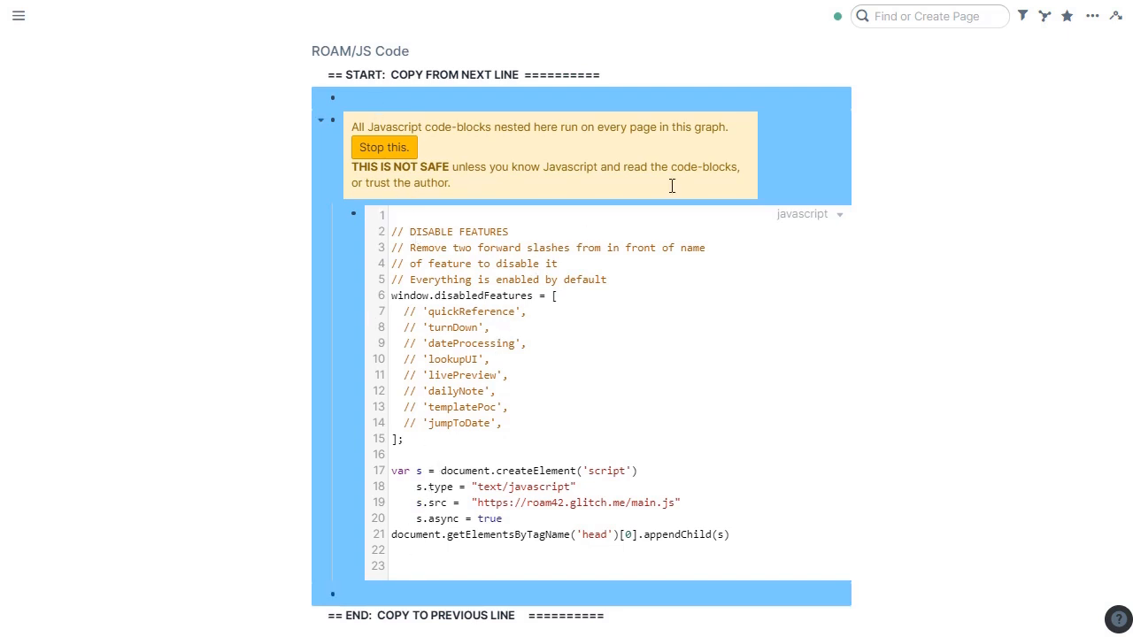
Begin creating a new page named 'roam42 code' via Find or Create Page.
click(930, 16)
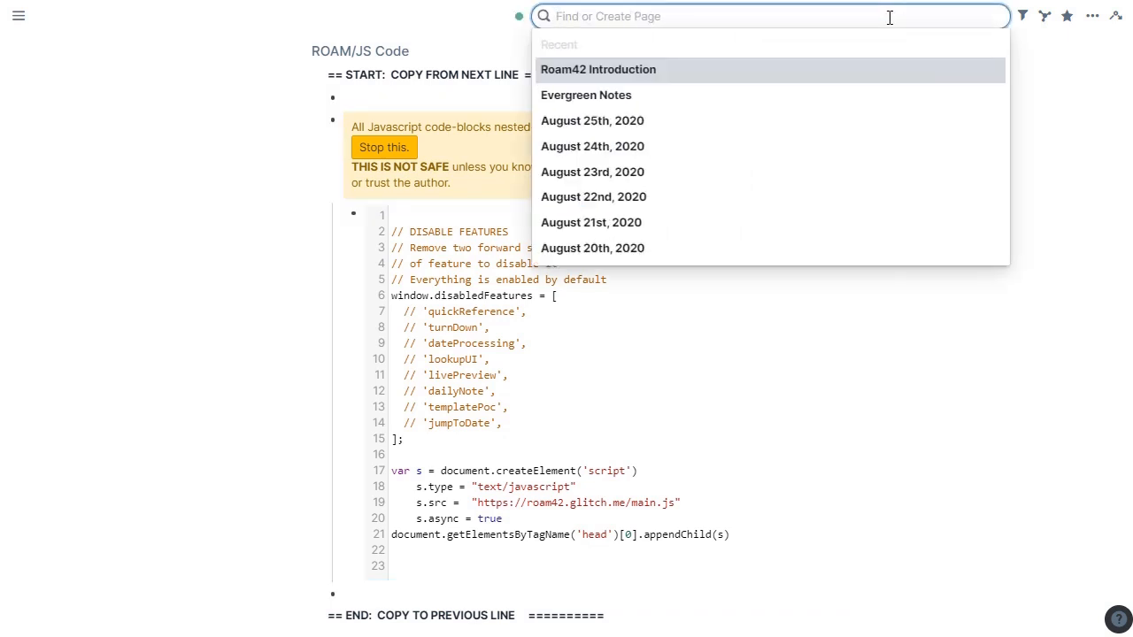
text(r)
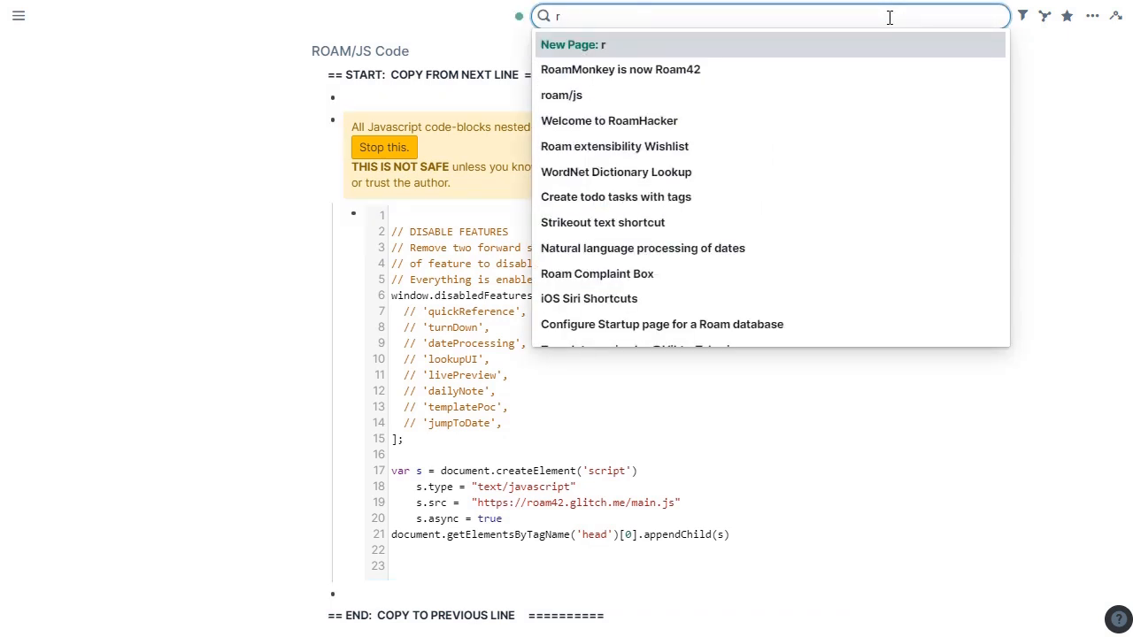
text(oam42 code)
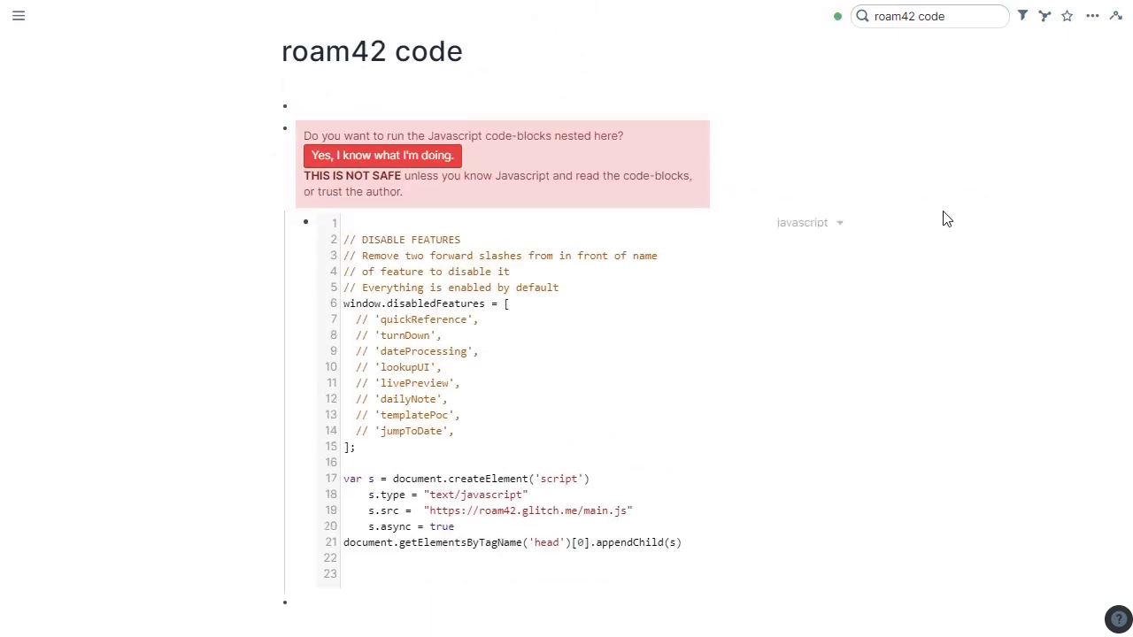
scroll(down, 3)
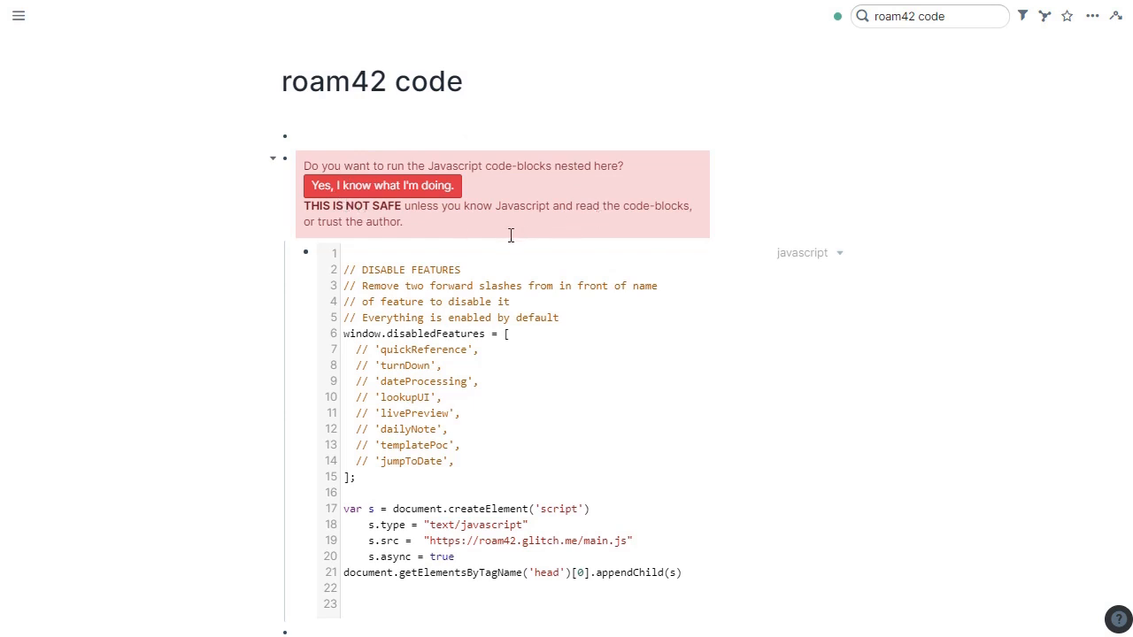
mouse_move(799, 151)
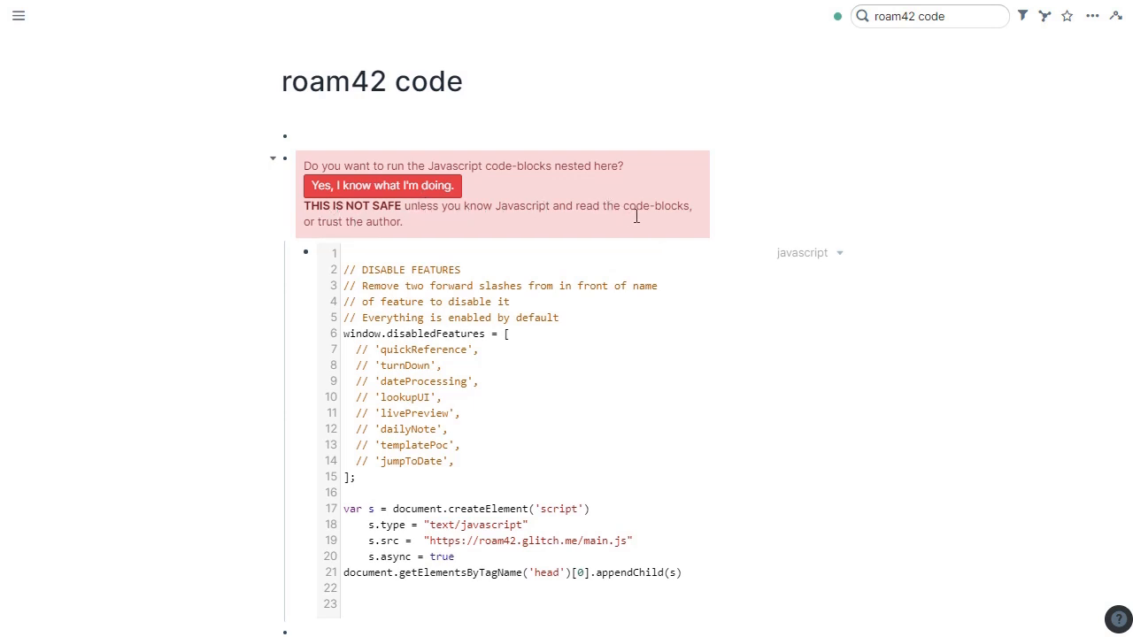
mouse_move(476, 227)
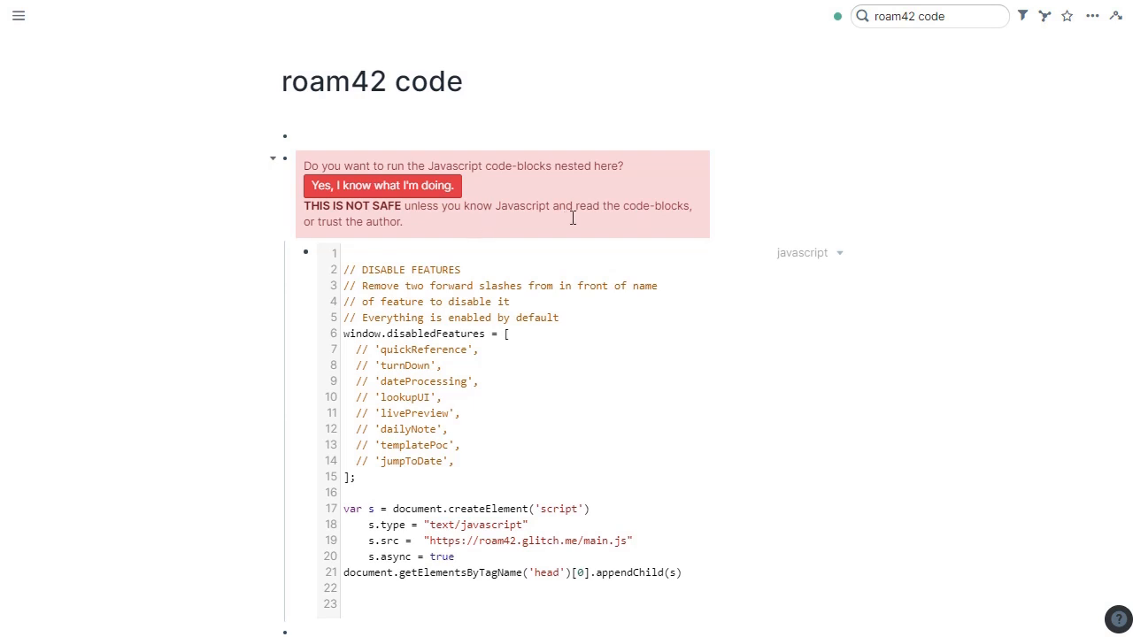
mouse_move(839, 230)
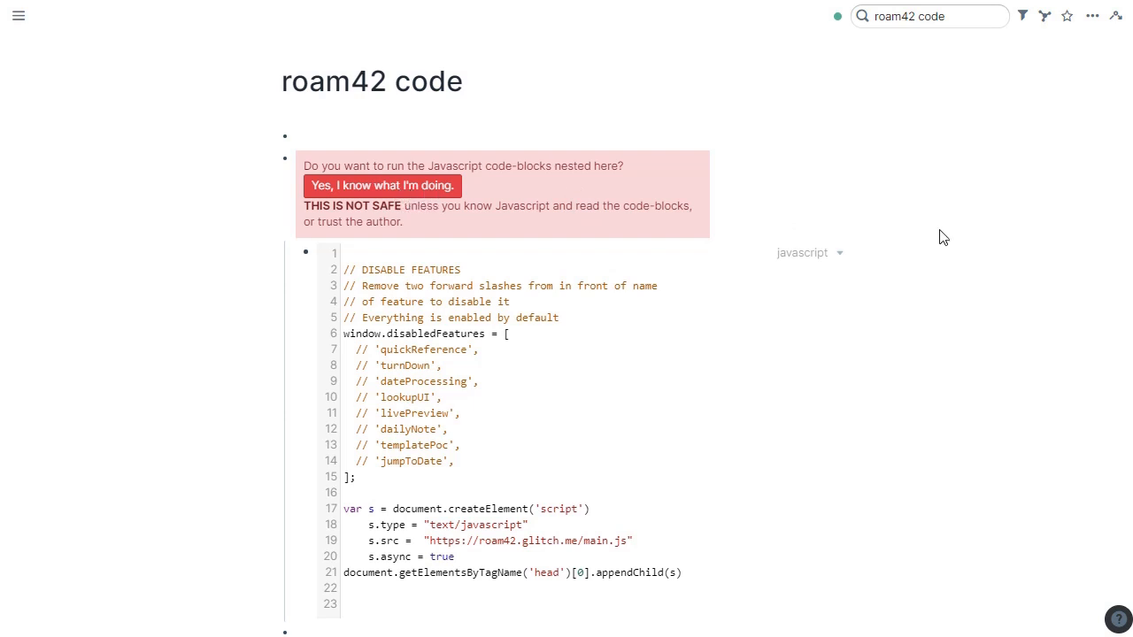
mouse_move(803, 320)
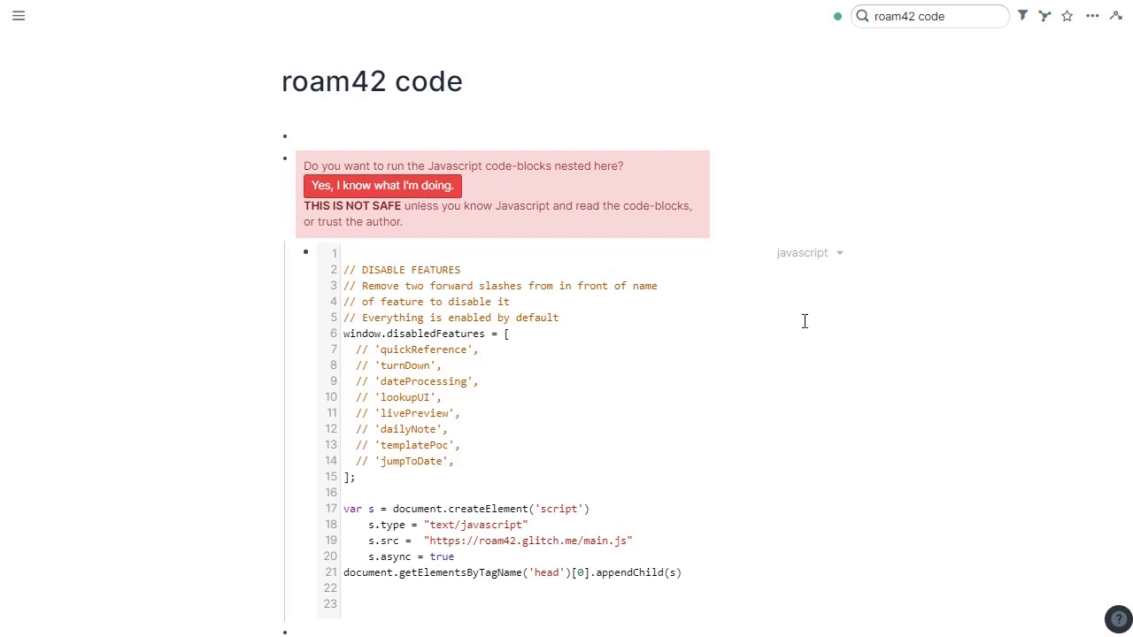
scroll(down, 3)
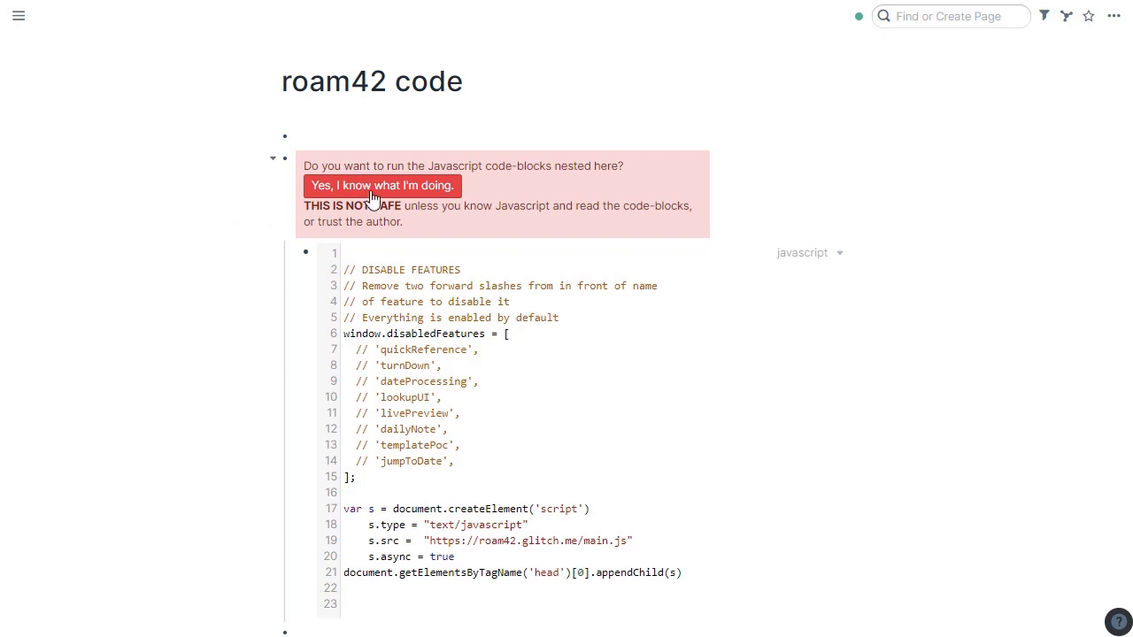
Confirm 'Yes, I know what I'm doing.' so the roam42 code runs.
click(382, 185)
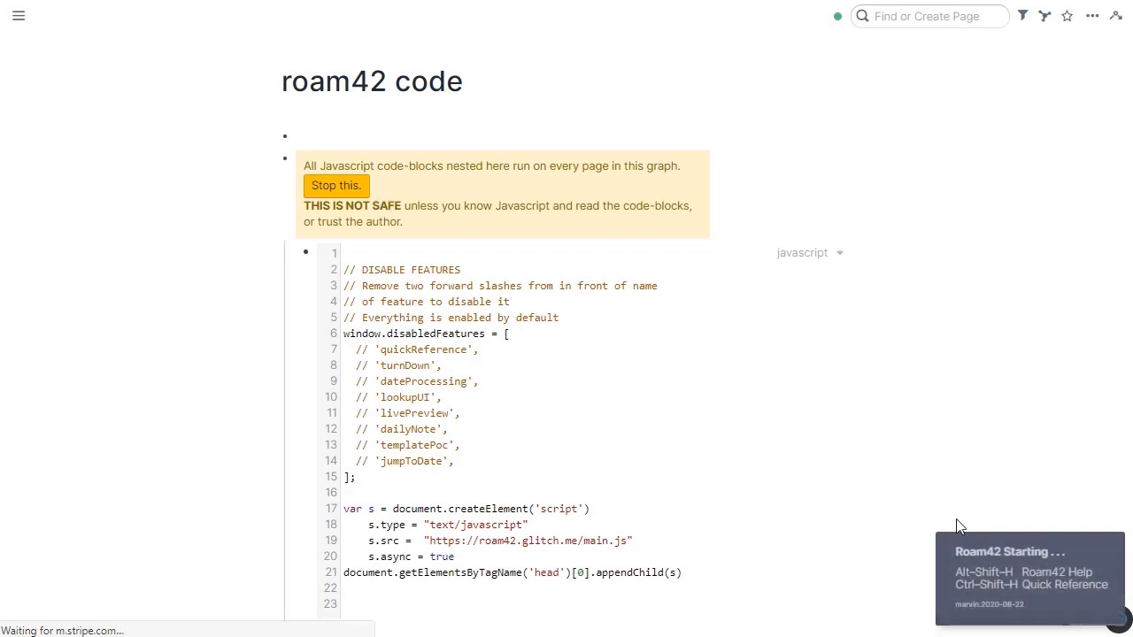
mouse_move(955, 615)
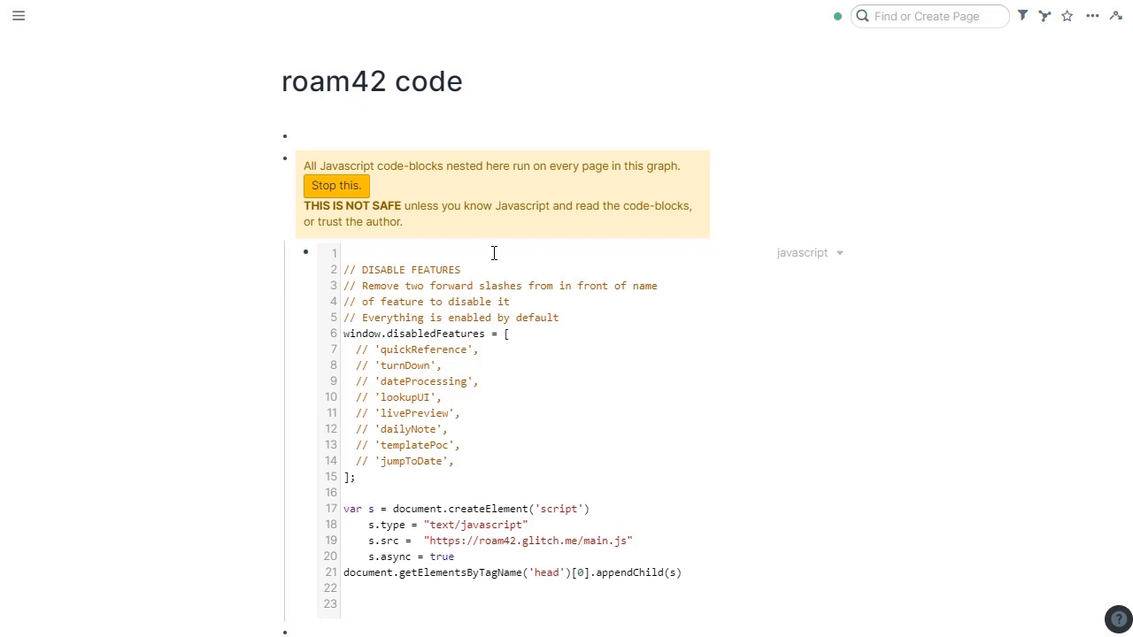
mouse_move(228, 172)
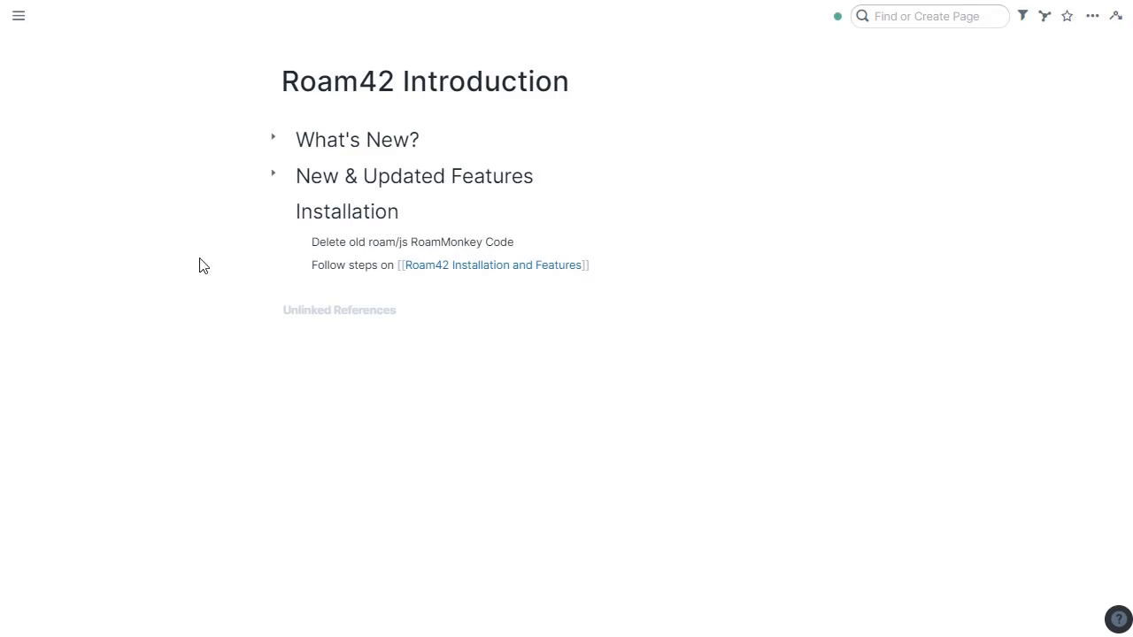
mouse_move(81, 110)
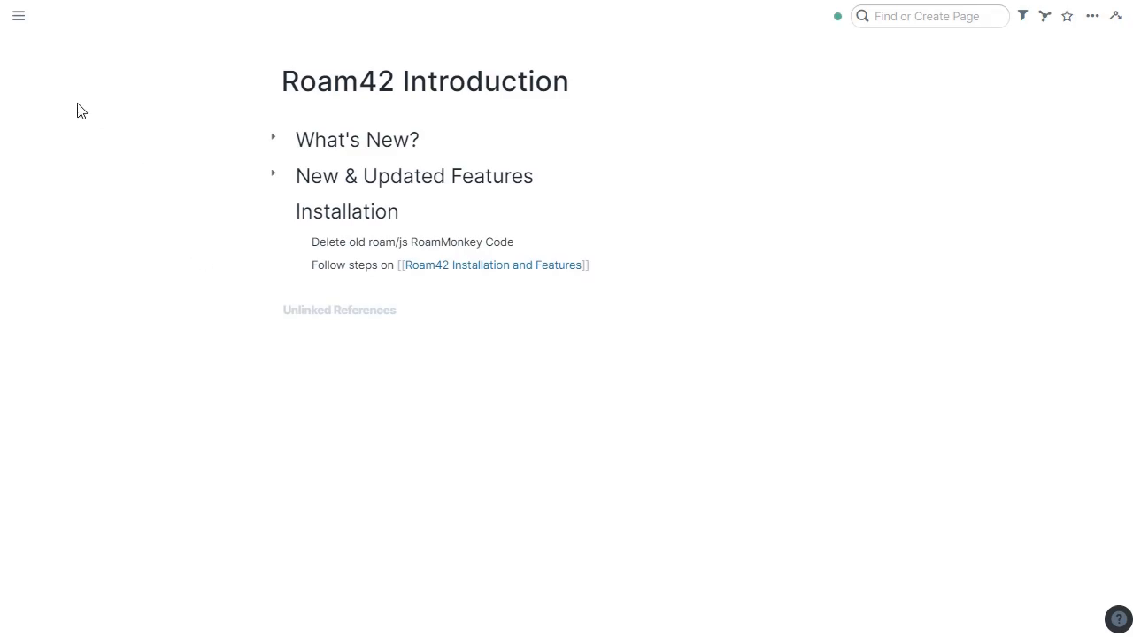
Go to the Welcome to RoamHacker page through the left sidebar shortcuts.
click(17, 15)
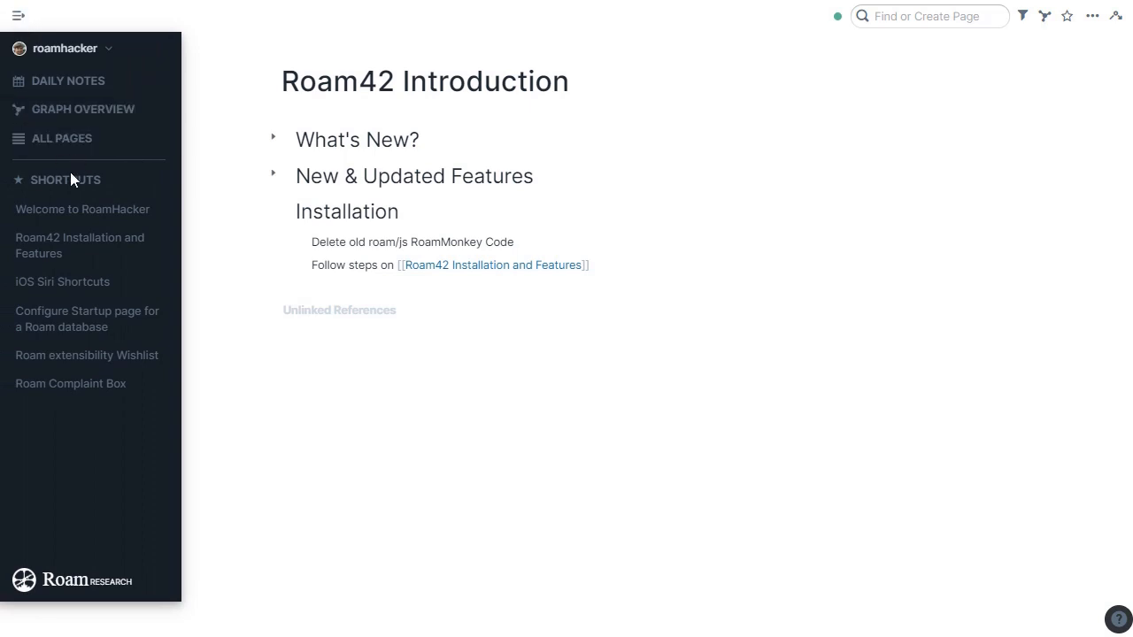
mouse_move(82, 208)
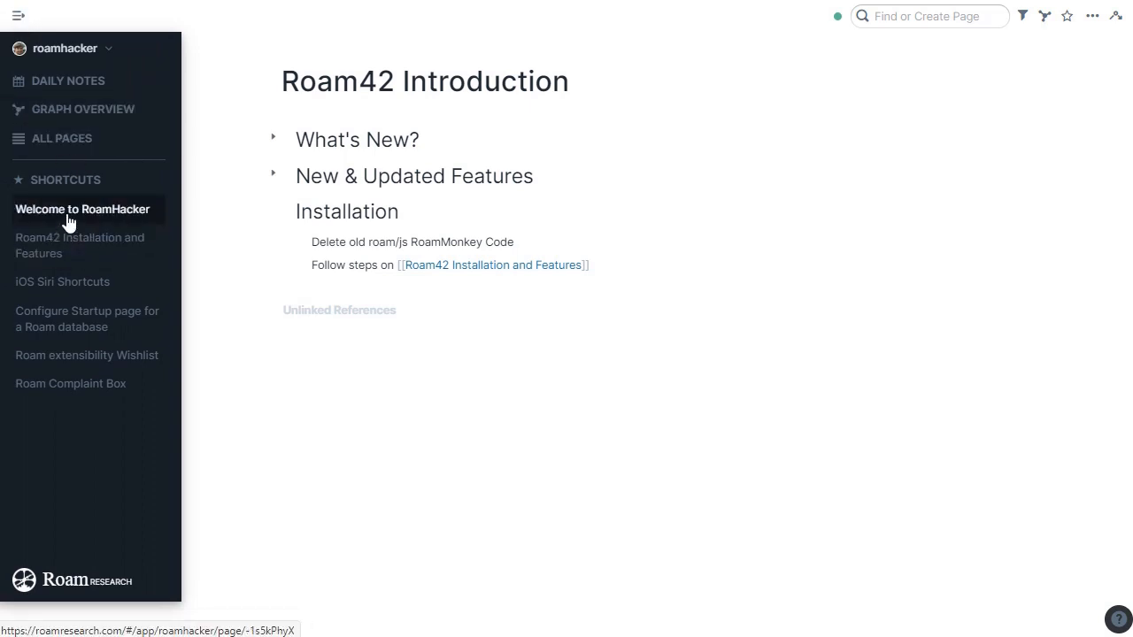
click(82, 209)
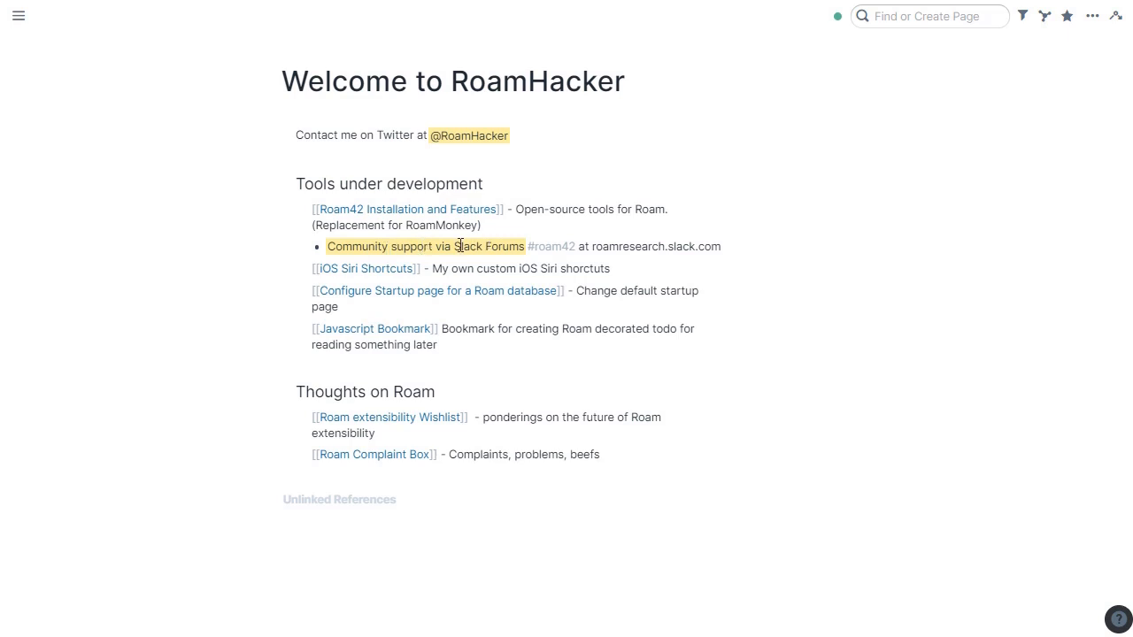
mouse_move(552, 246)
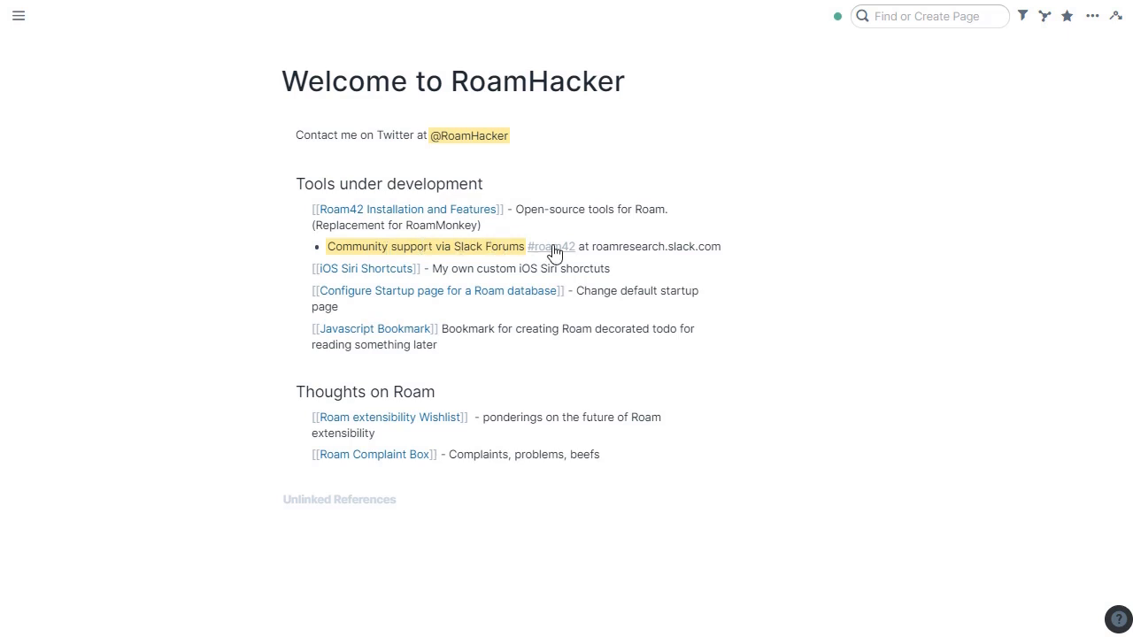
mouse_move(648, 242)
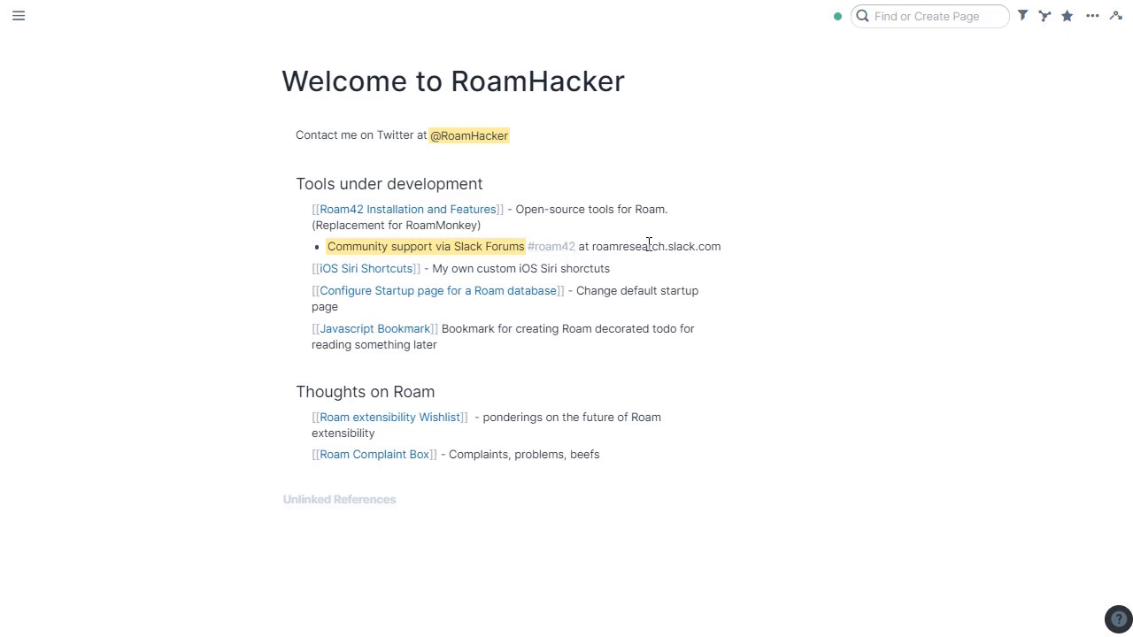
mouse_move(783, 260)
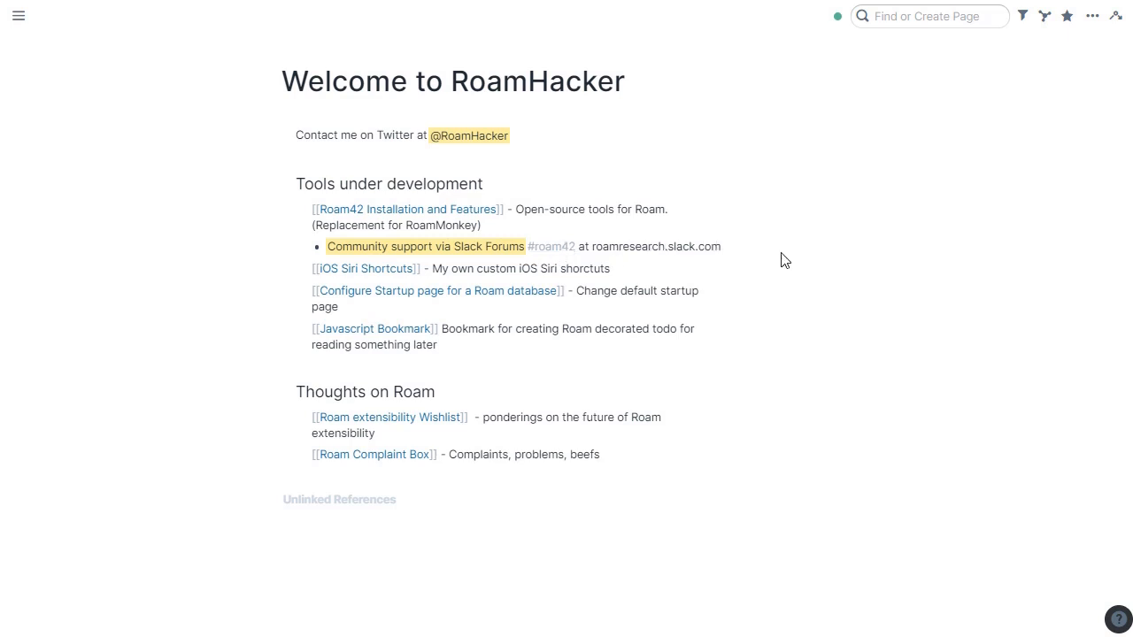